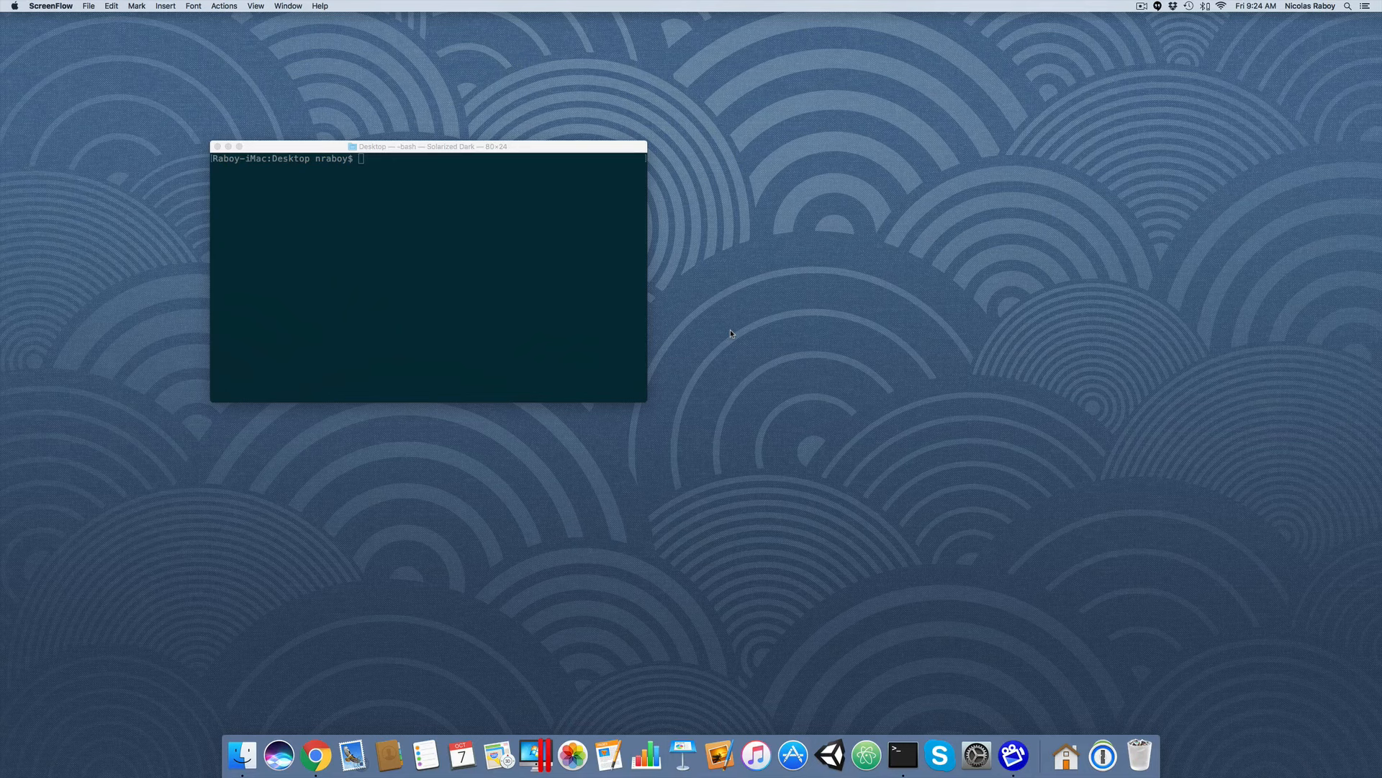
mouse_move(567, 280)
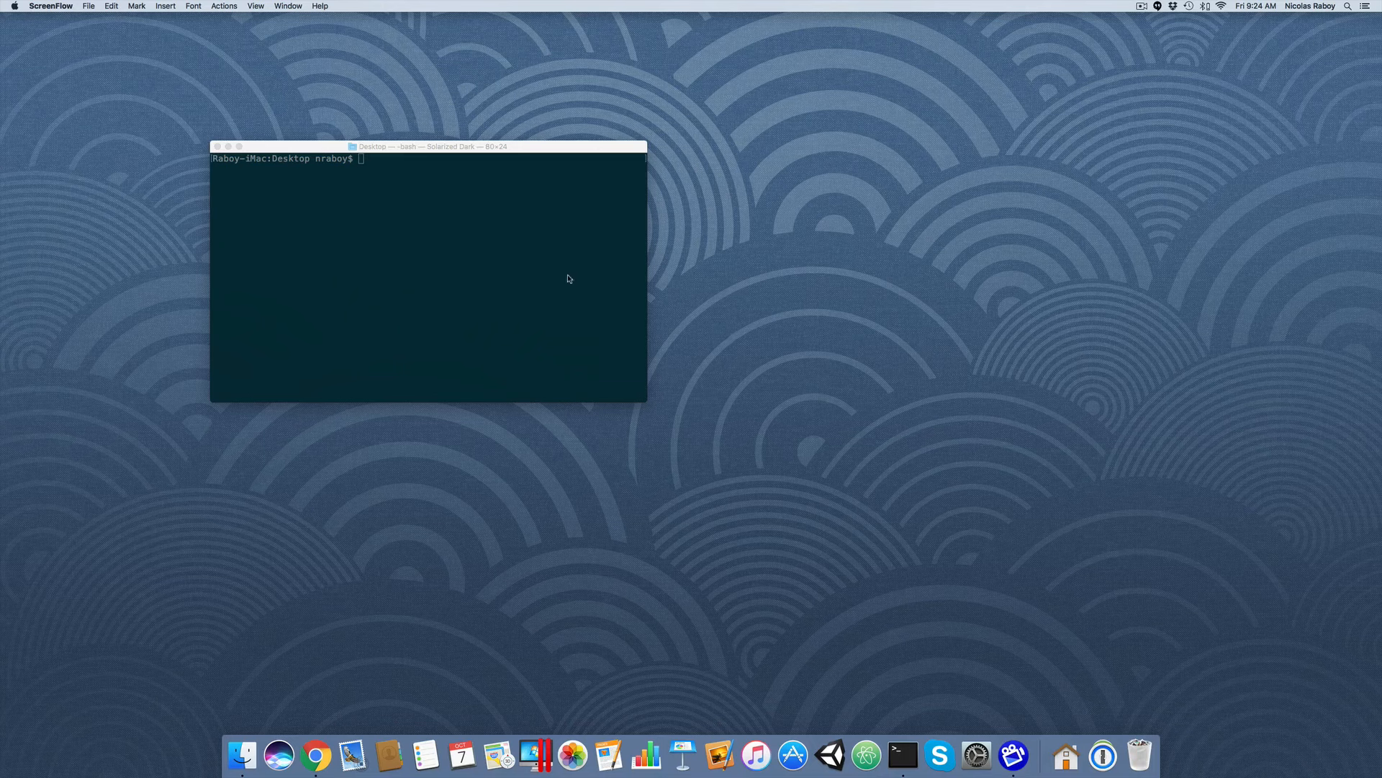
Create the ThemeProject NativeScript app with tns create and move into its folder
click(428, 265)
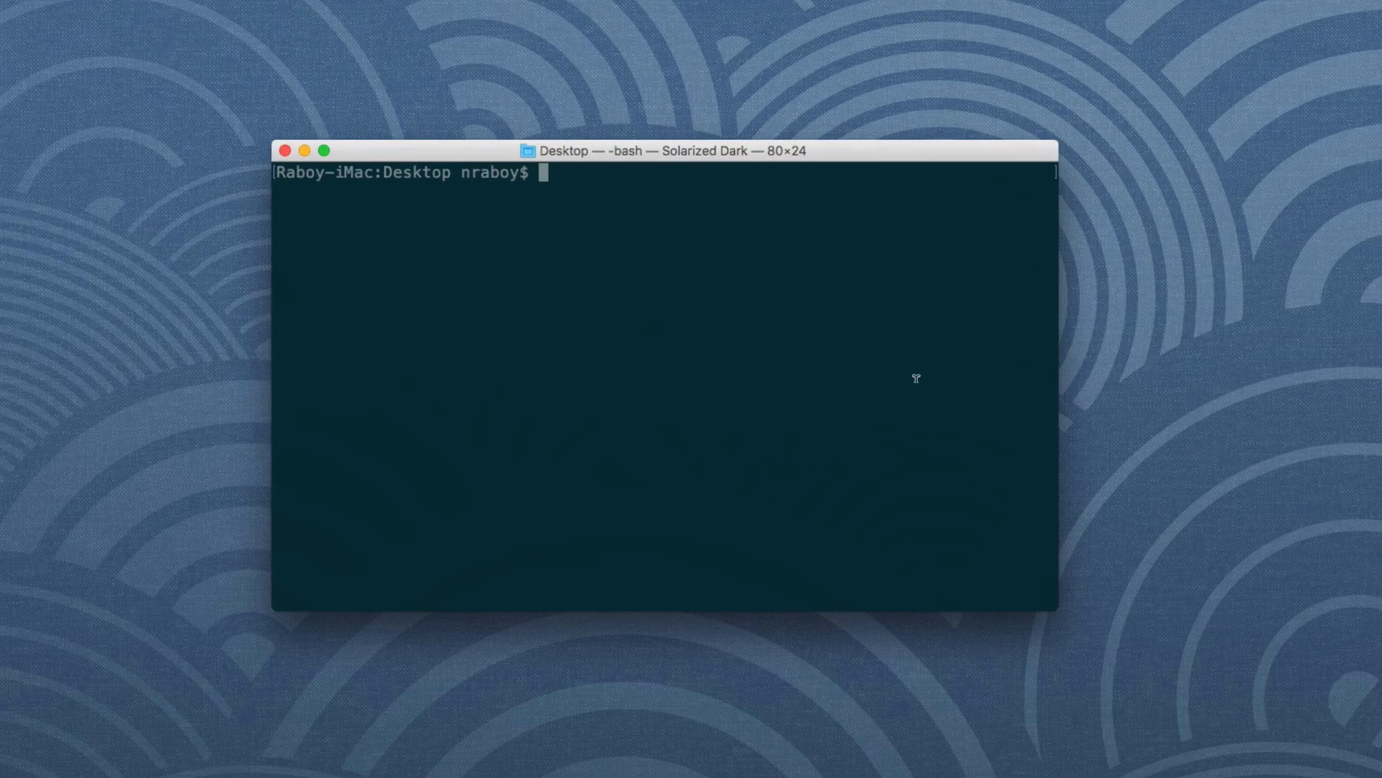
text(tns cr)
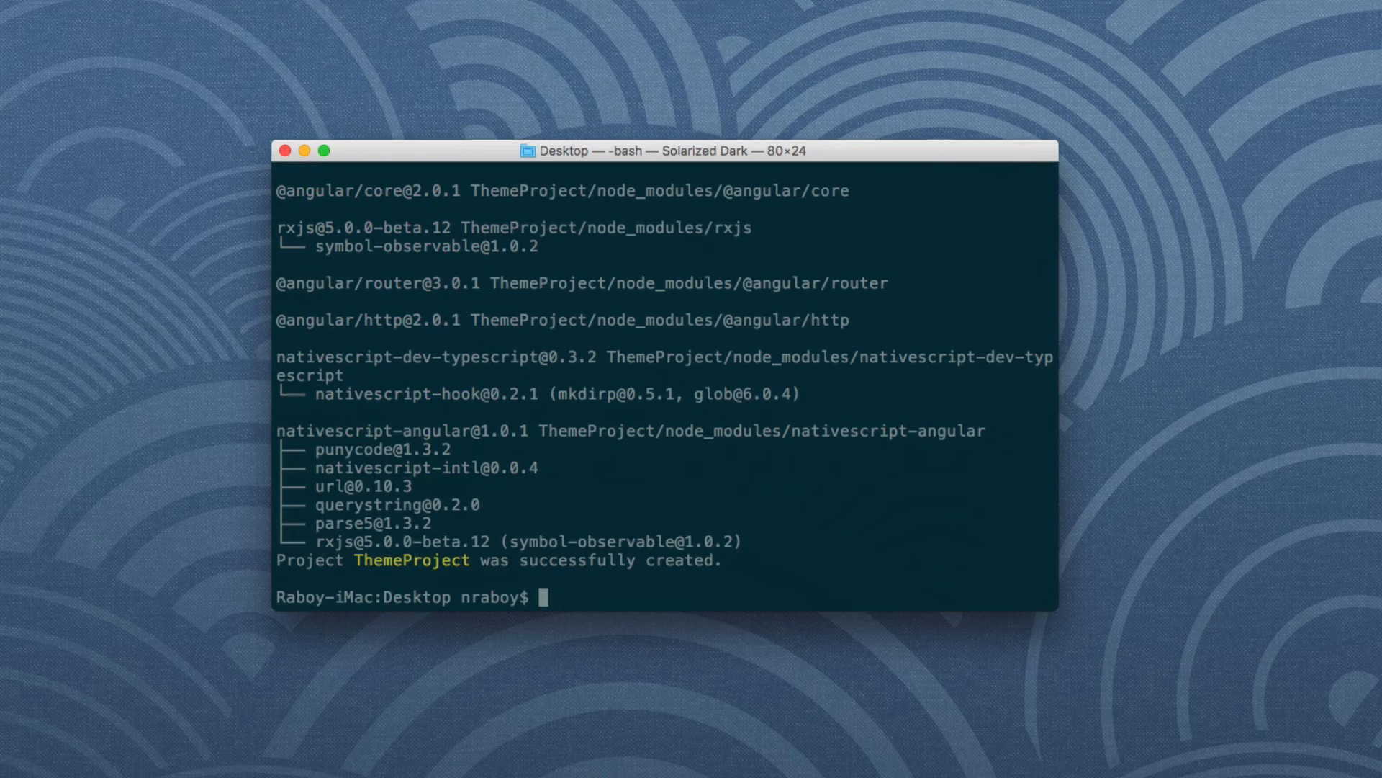
text(cd)
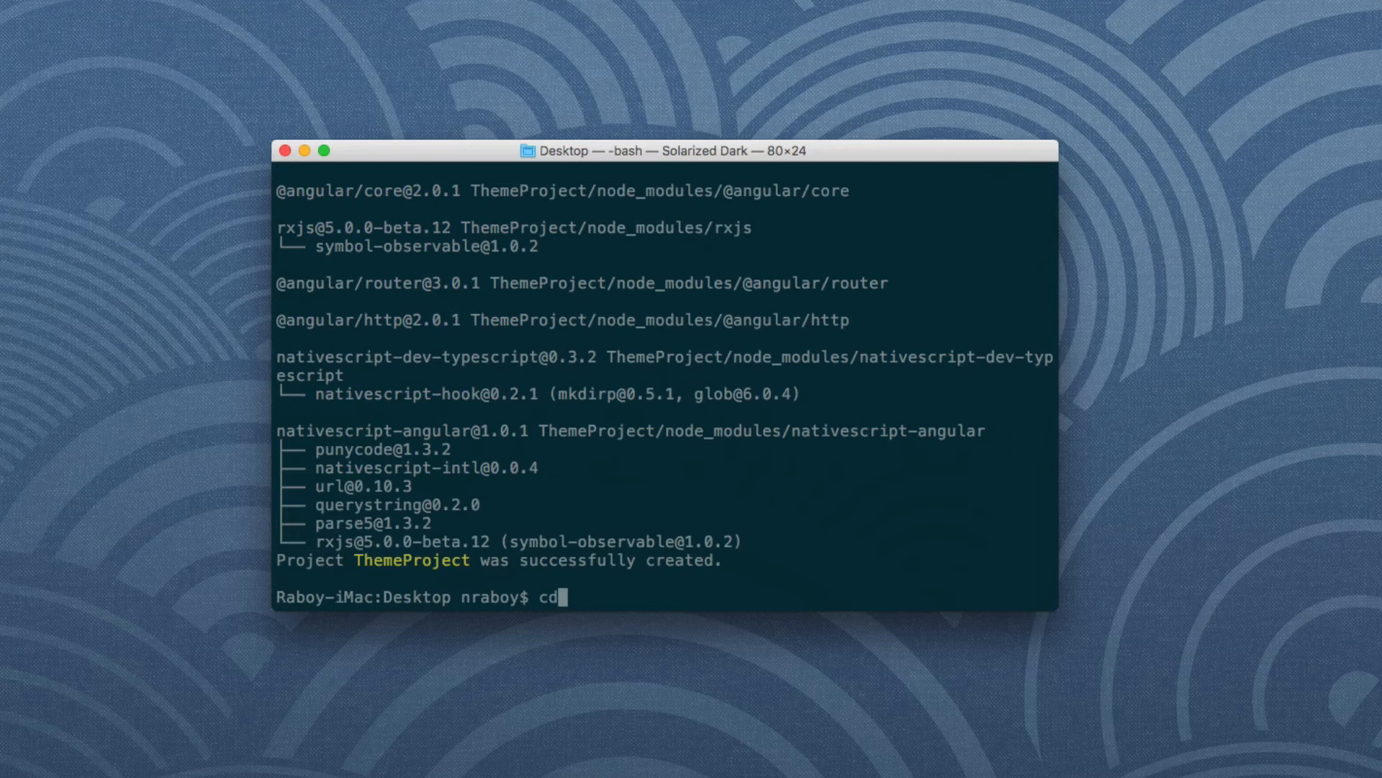
text(ThemeProject/)
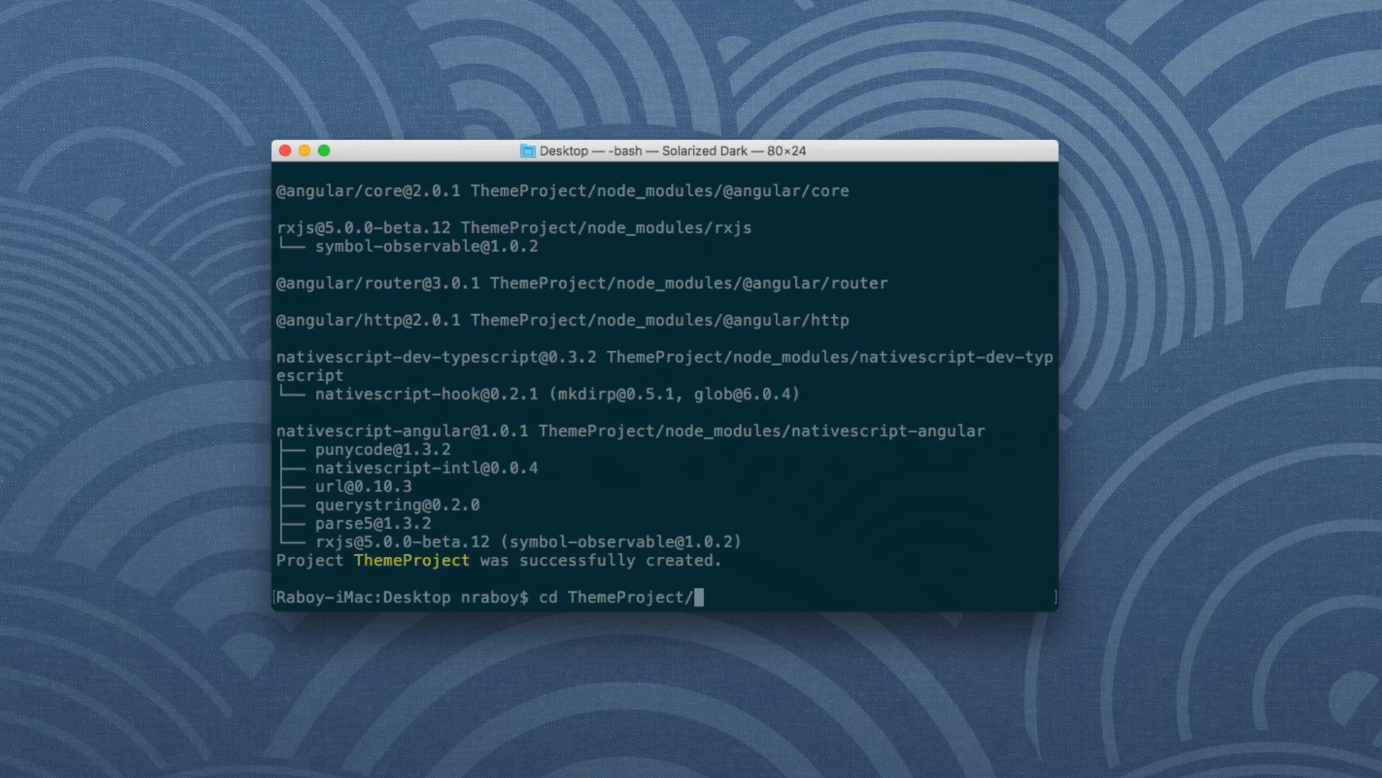
key(Return)
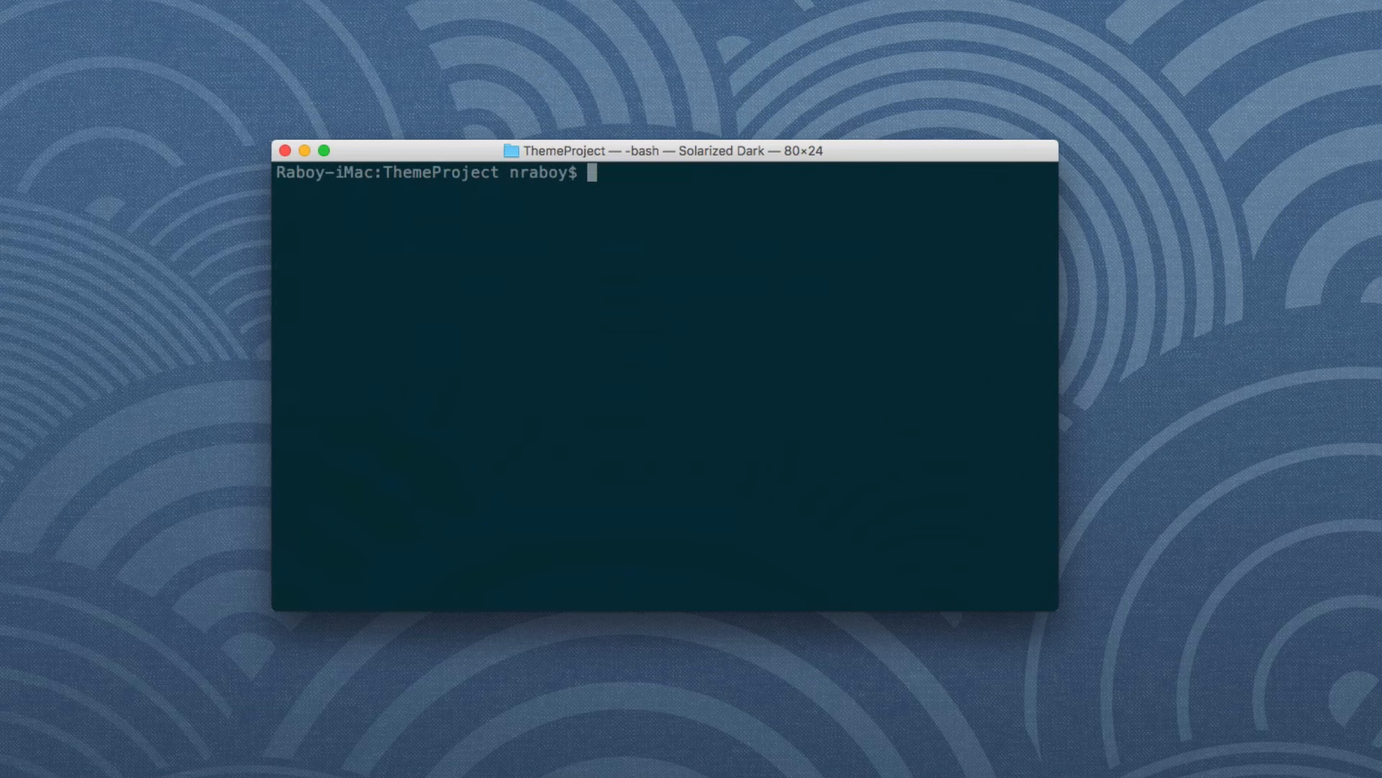
Add the iOS and Android platforms with tns platform add, then clear the screen
text(t)
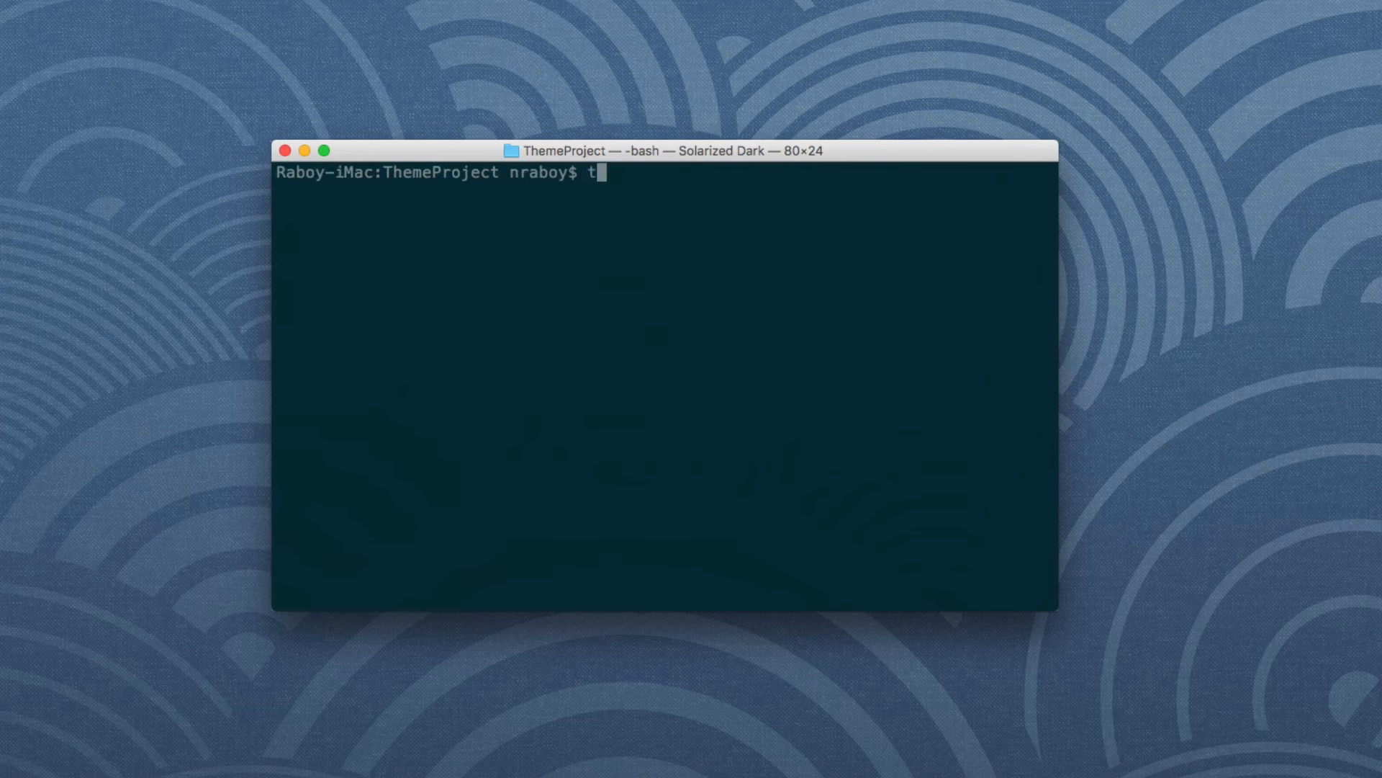
text(ns platform add)
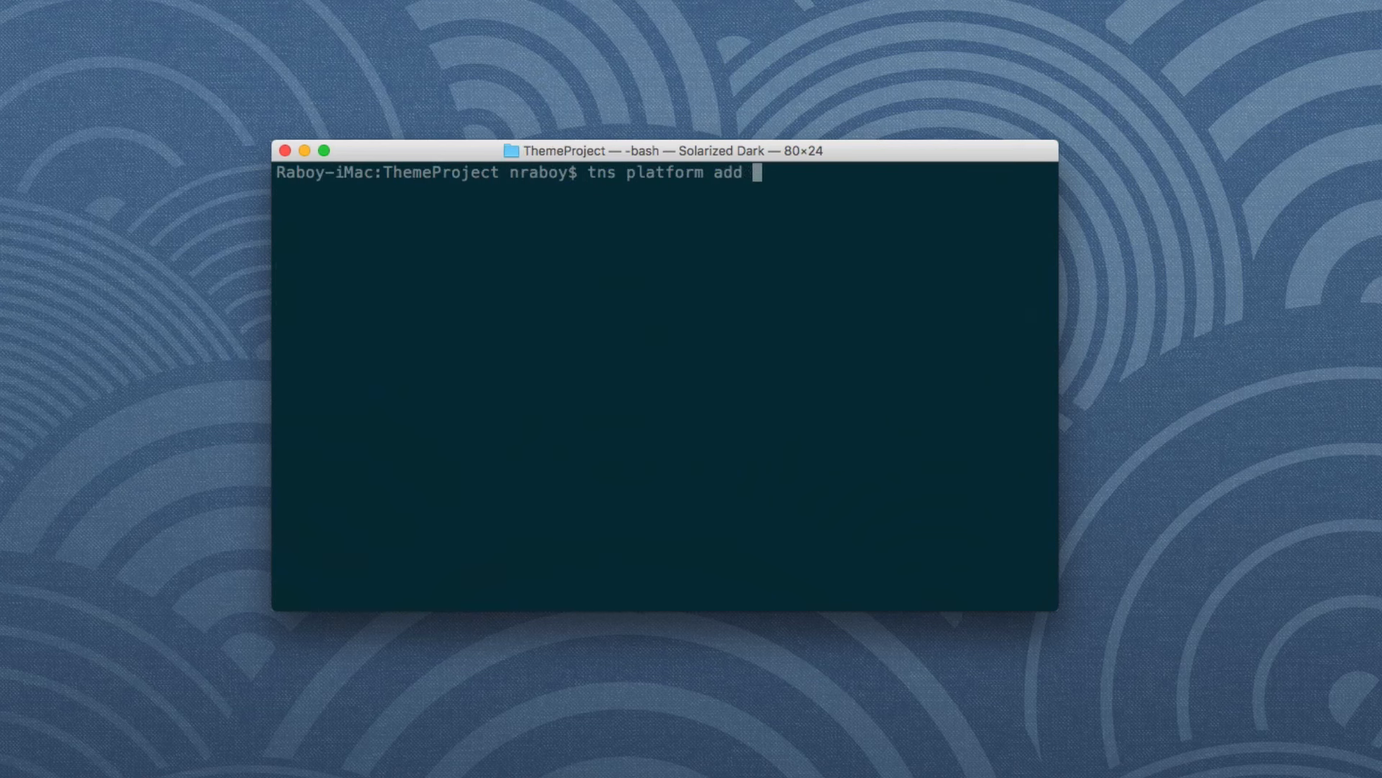
text(ios)
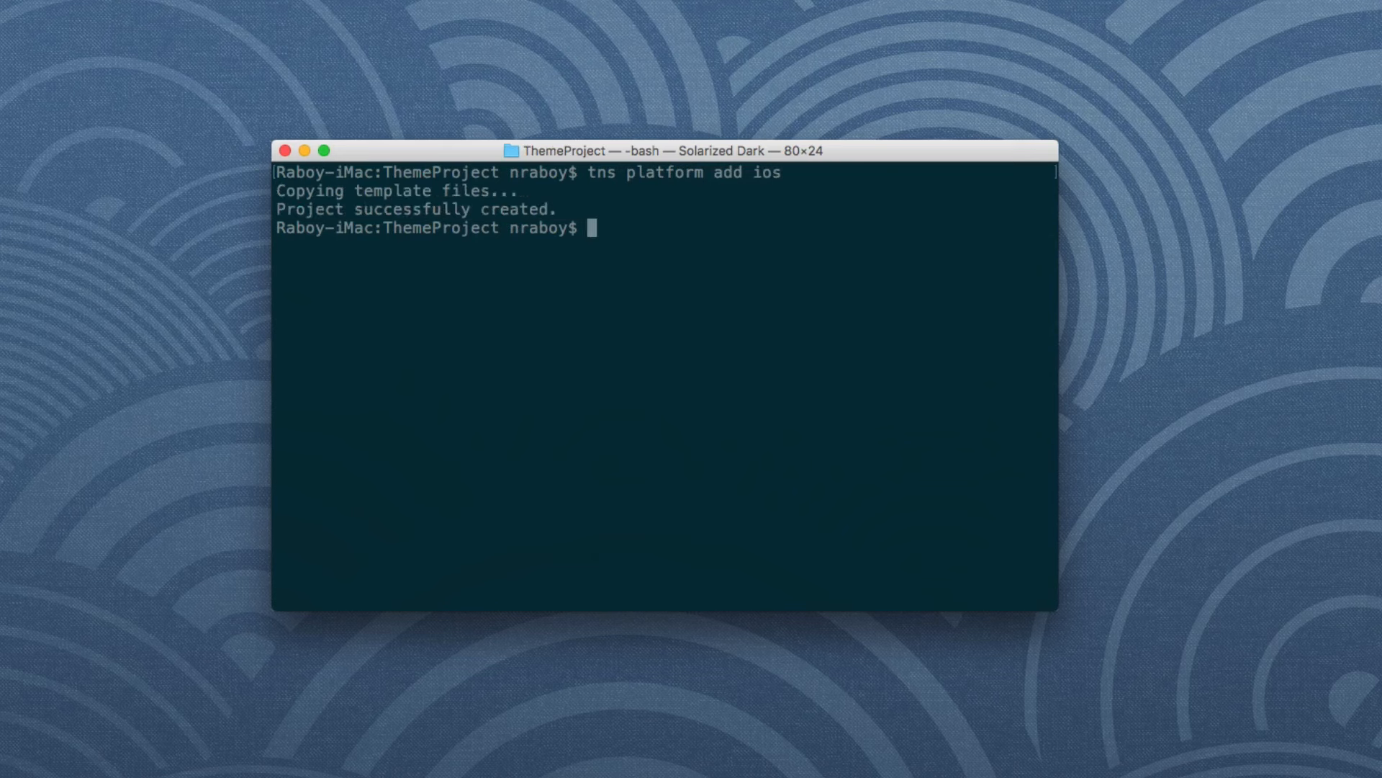
text(tns platform add android)
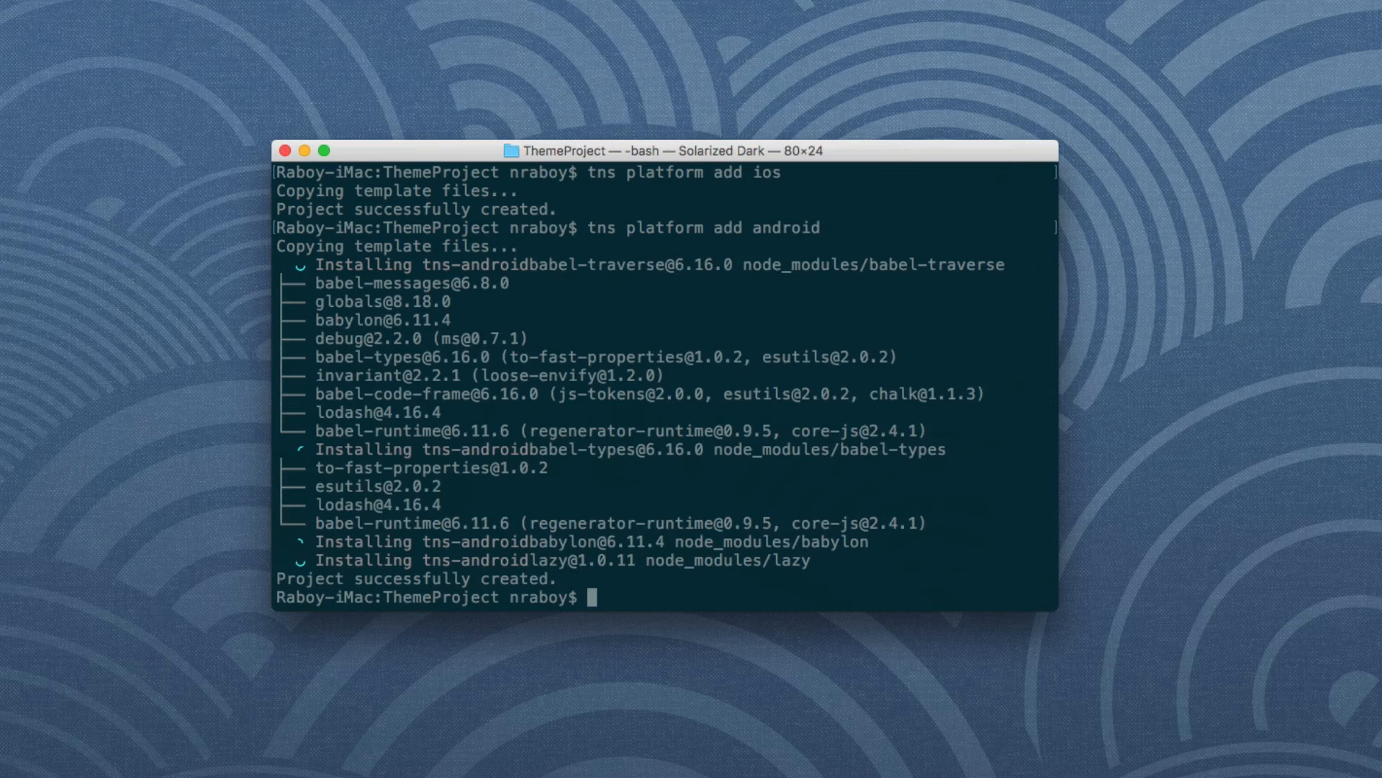
text(c)
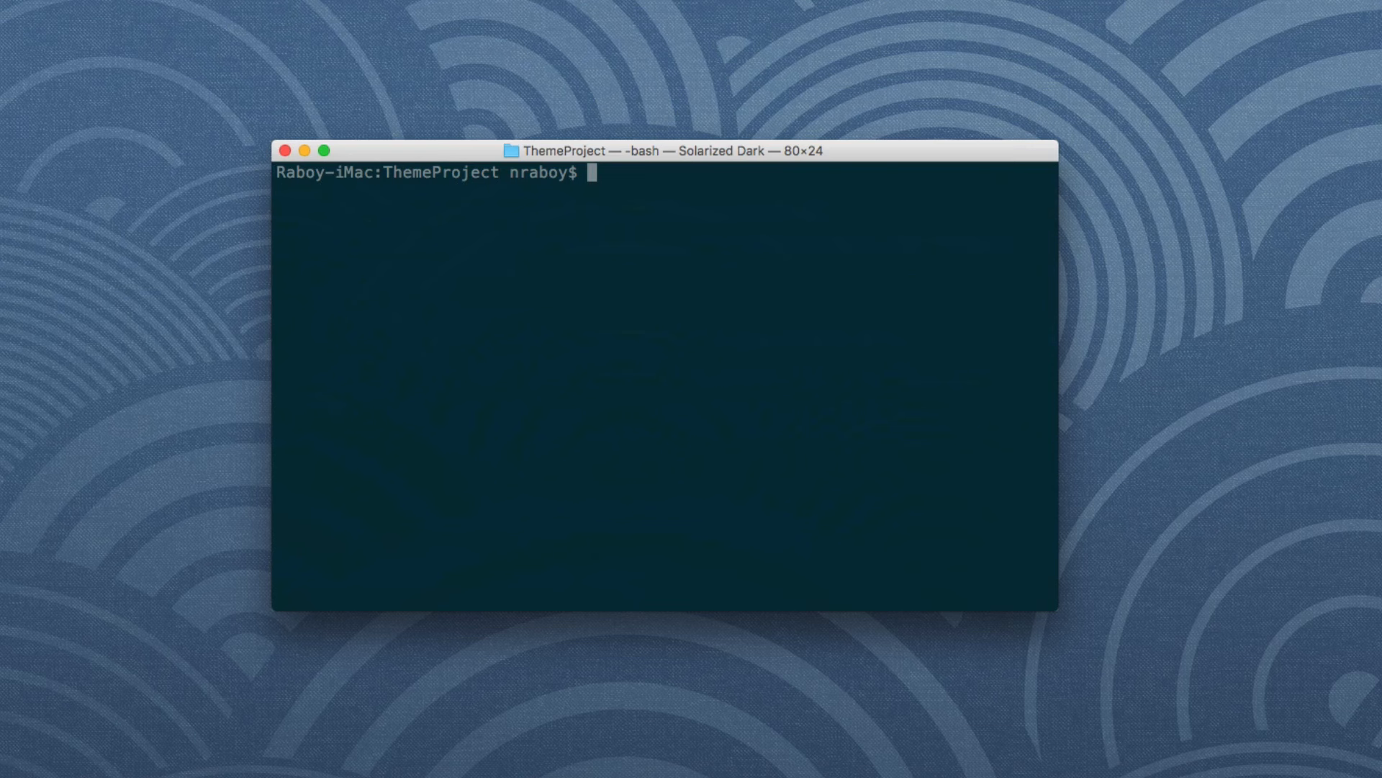
Launch Atom on the current folder with 'atom .'
text(atom .)
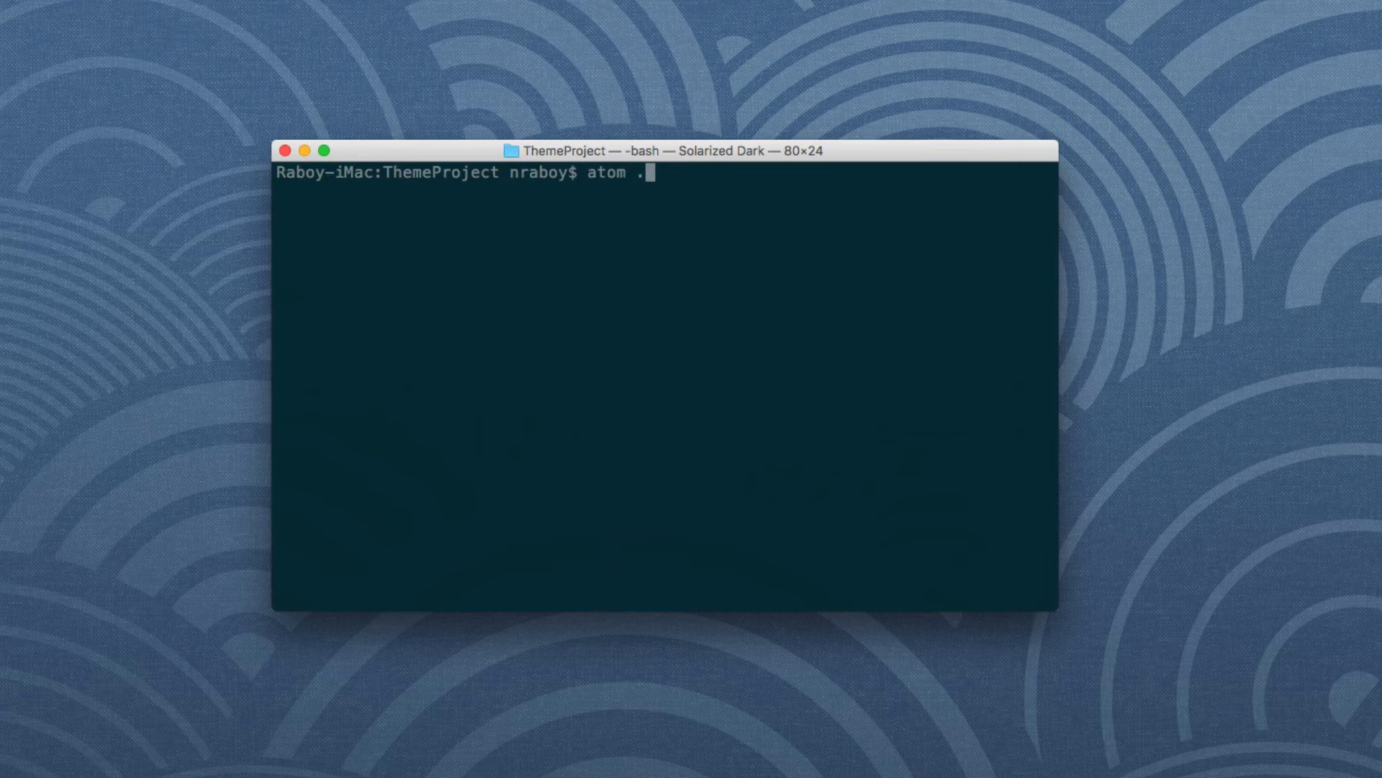
key(enter)
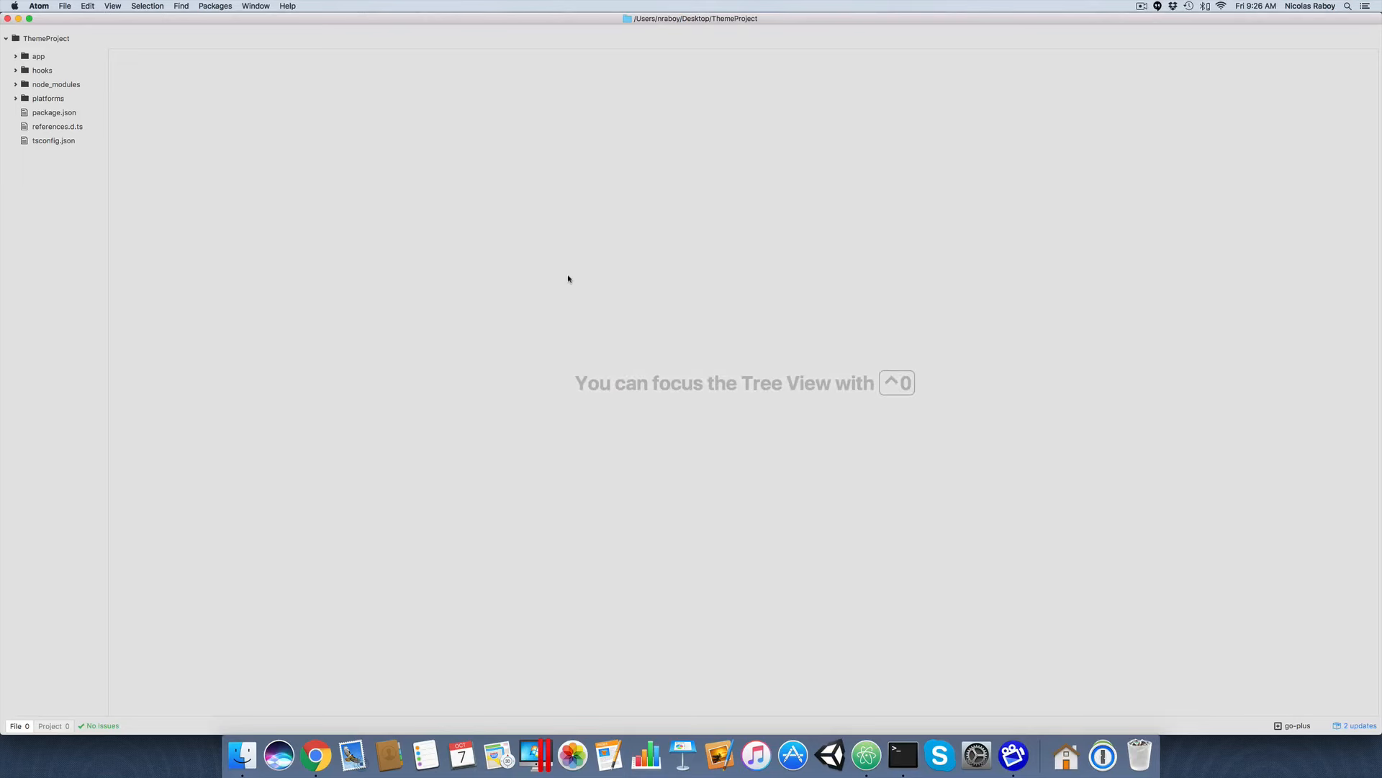
Expand the app folder and view app.css, then app.component.html with its StackLayout markup
click(16, 56)
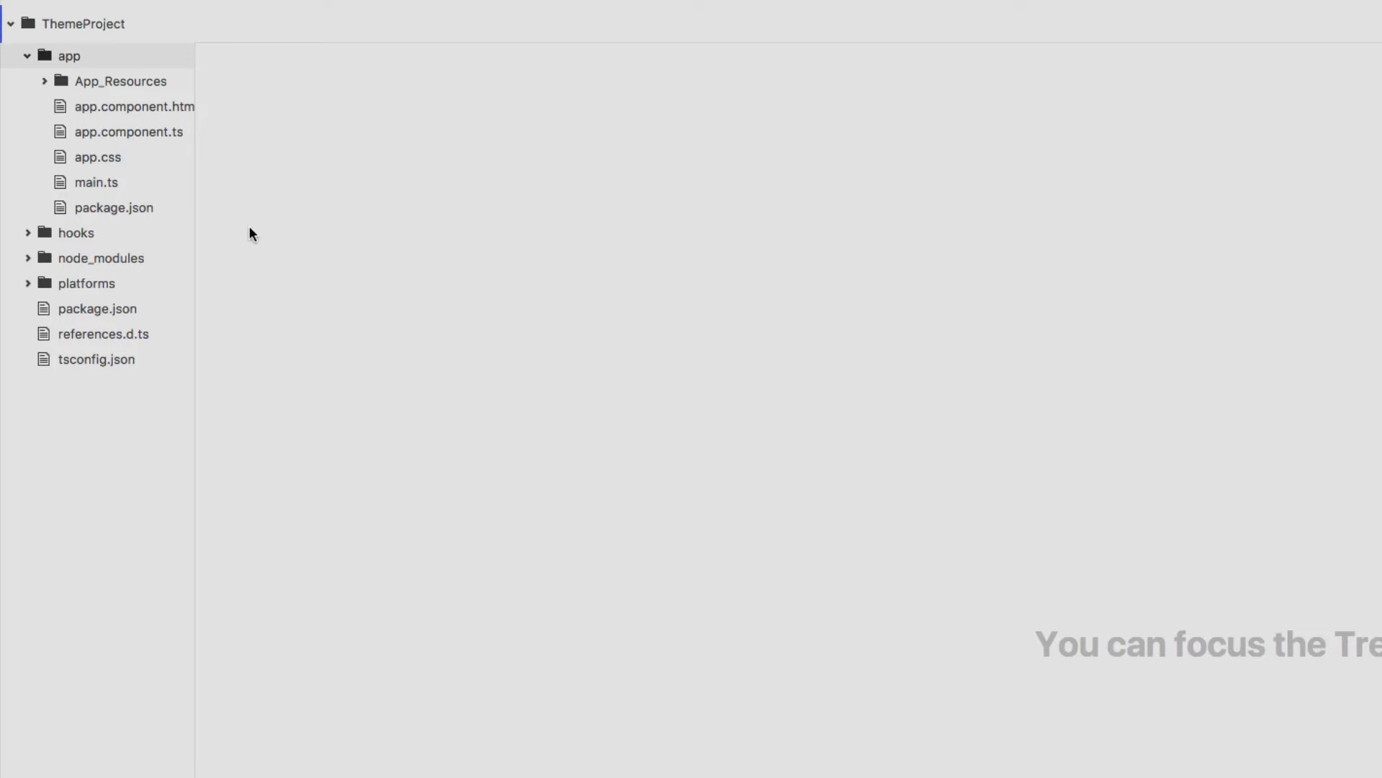
click(96, 157)
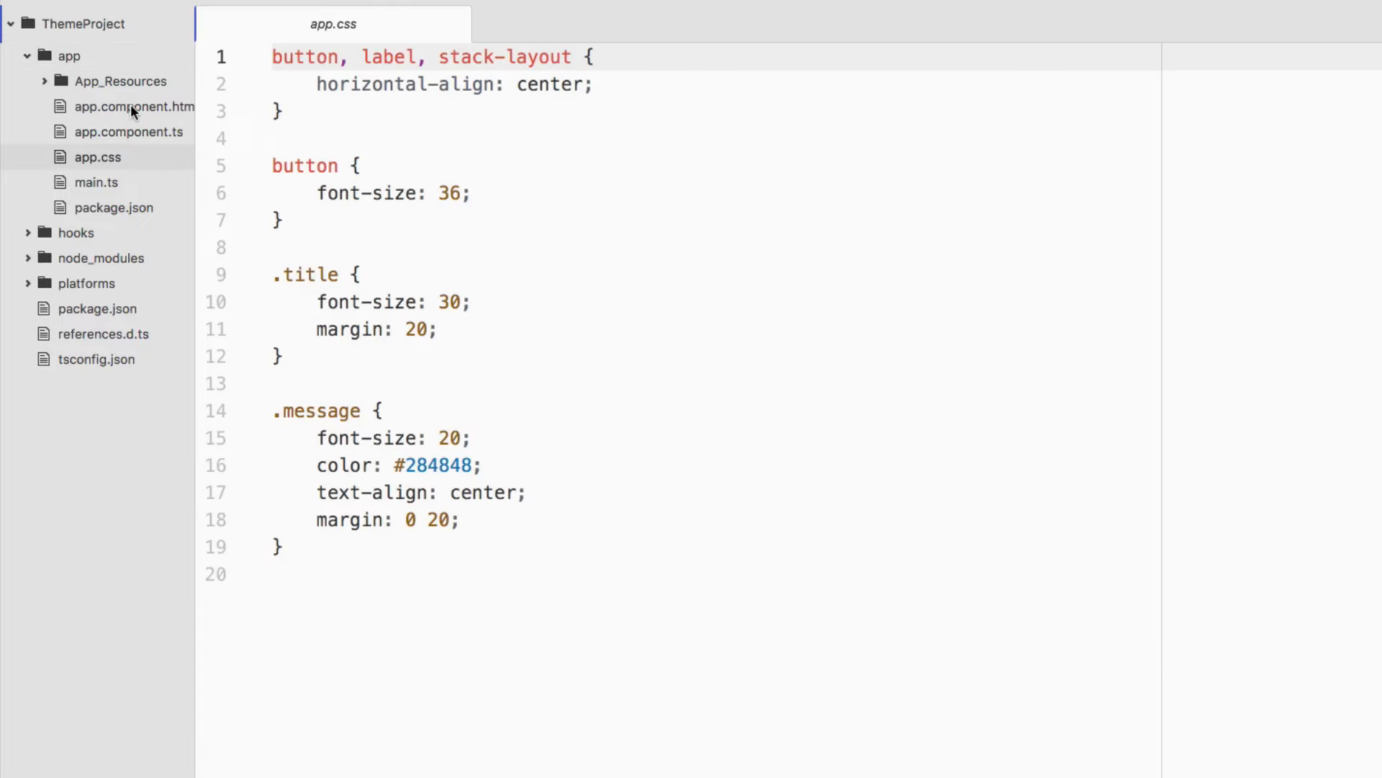
click(133, 106)
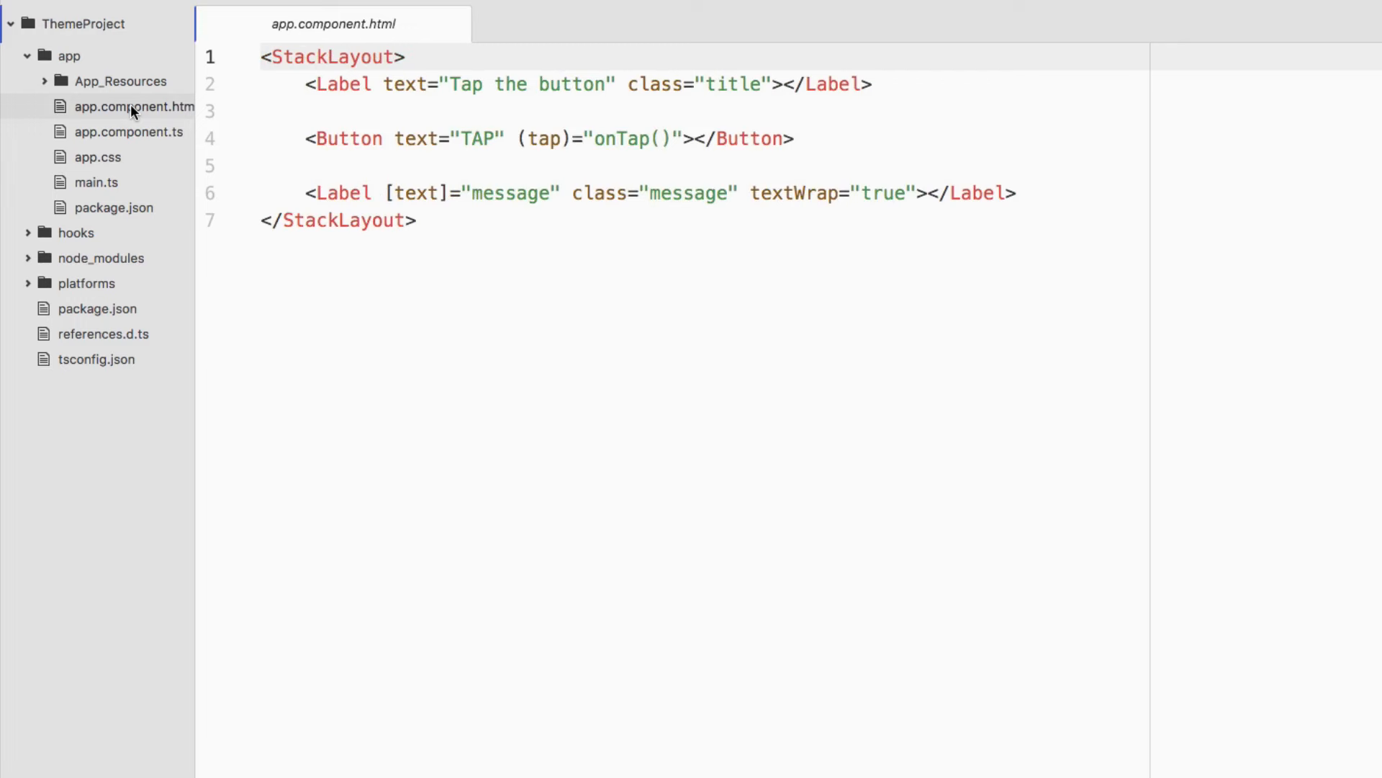
click(128, 131)
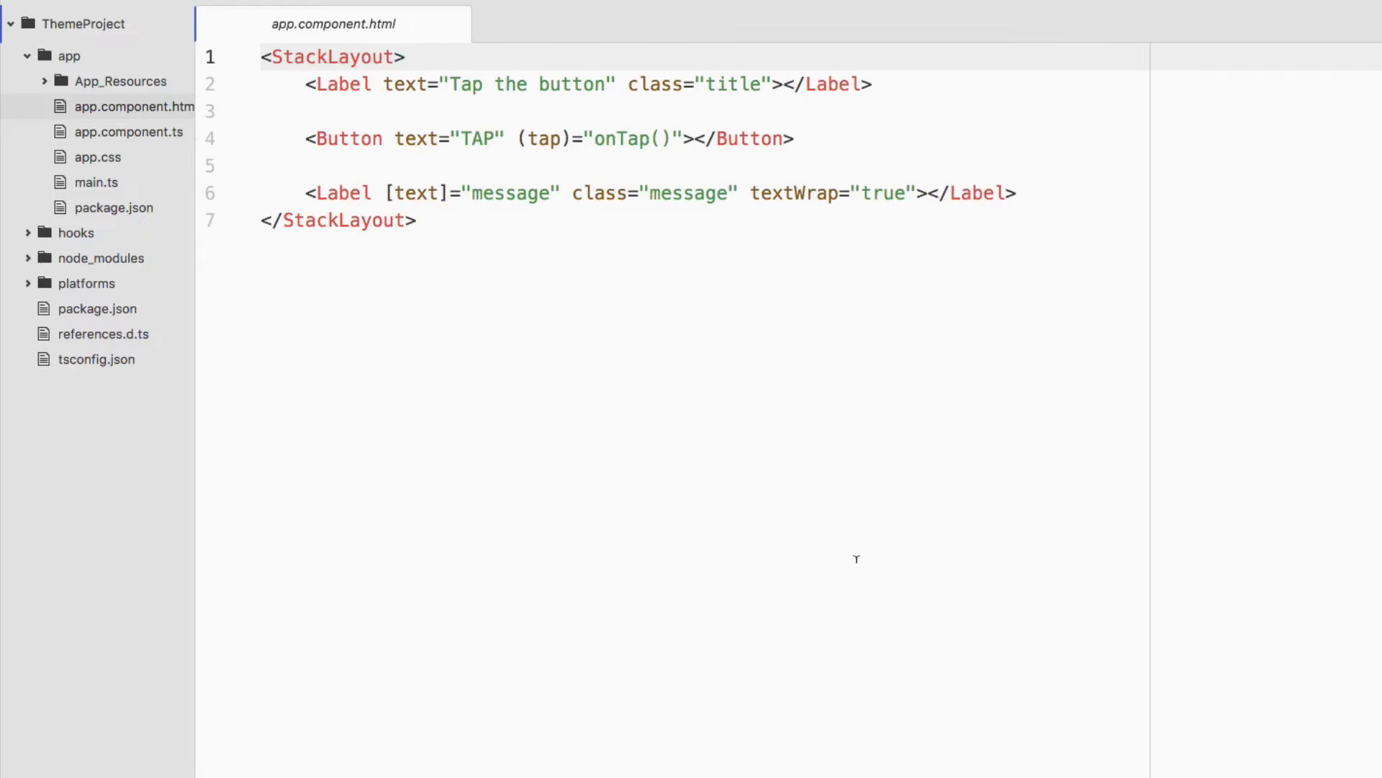
Delete the Label and Button lines and add <ActionBar title="NativeScript Rules"></ActionBar> above the StackLayout
click(1018, 193)
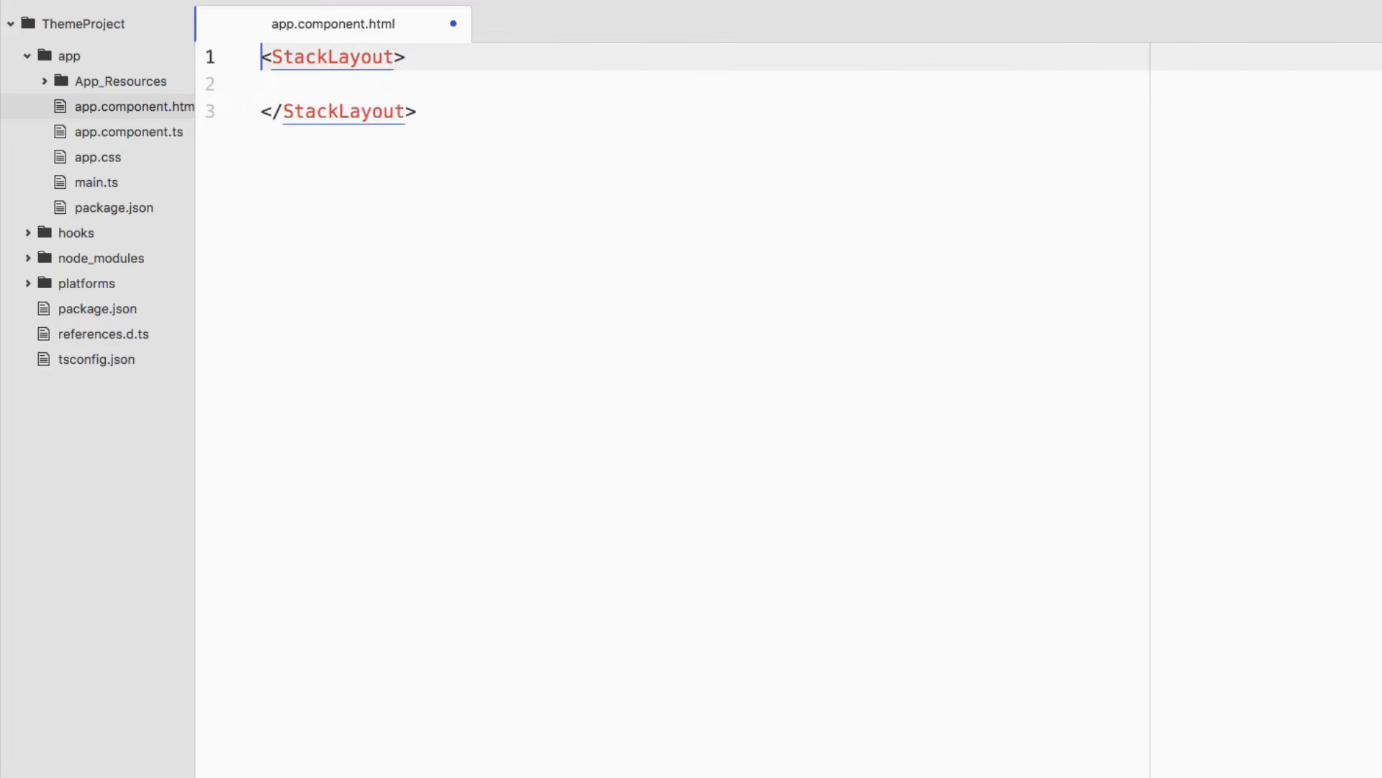
key(Enter)
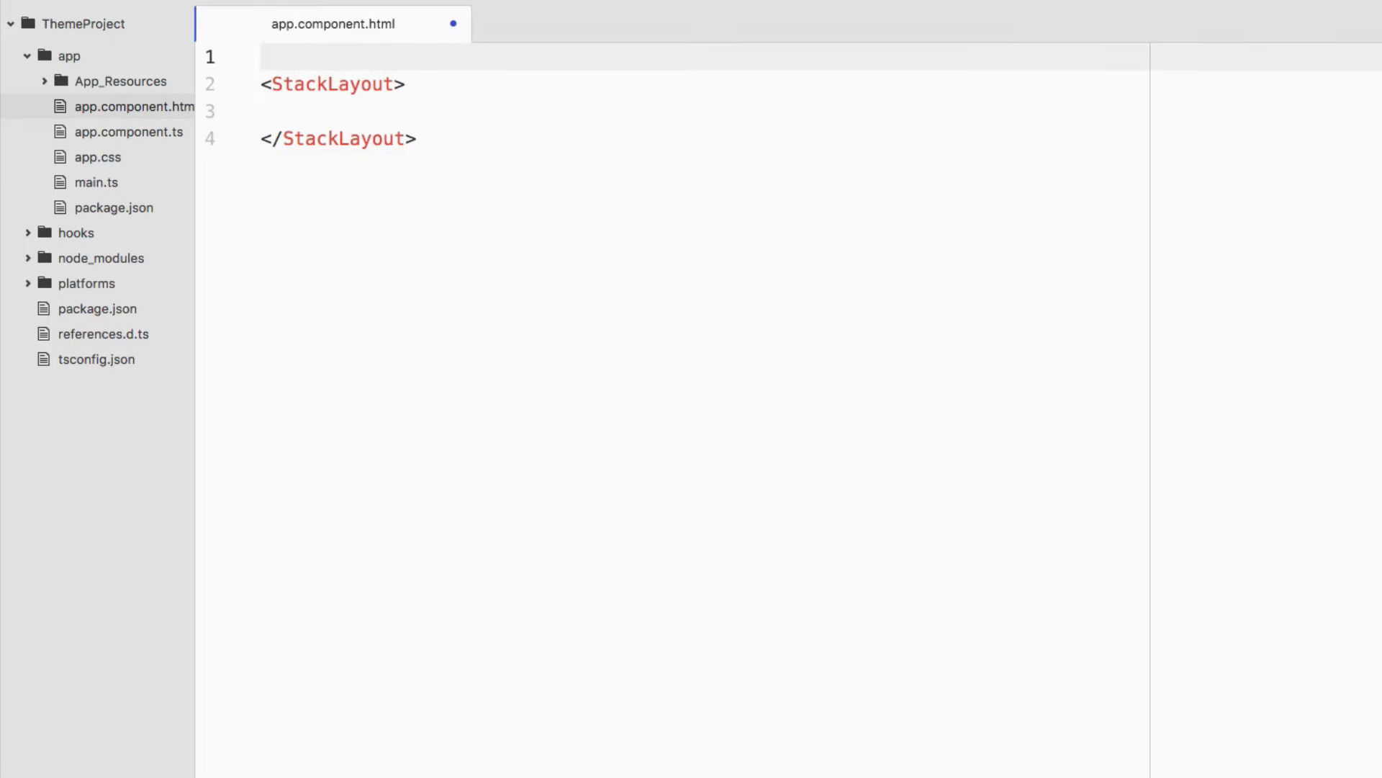
text(<)
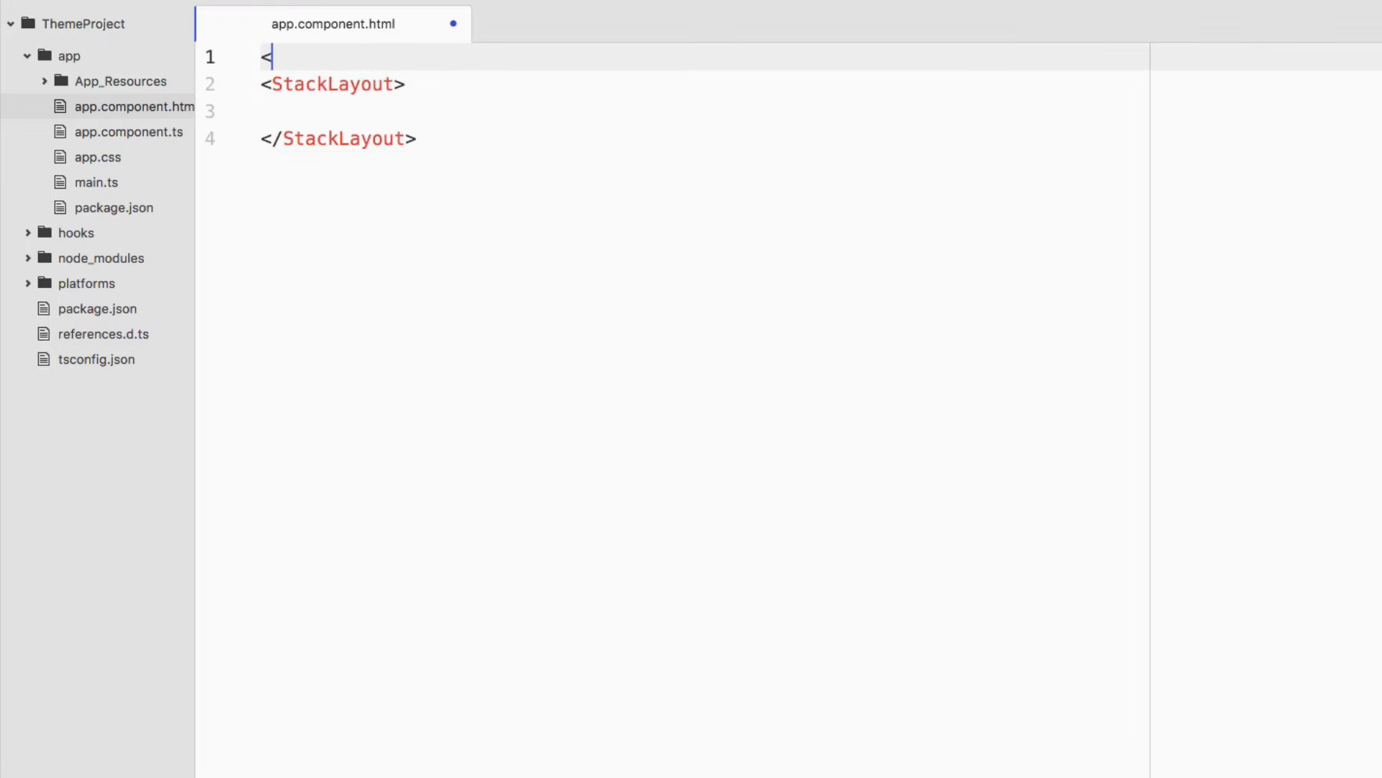
text(ActionBar title="Nativ)
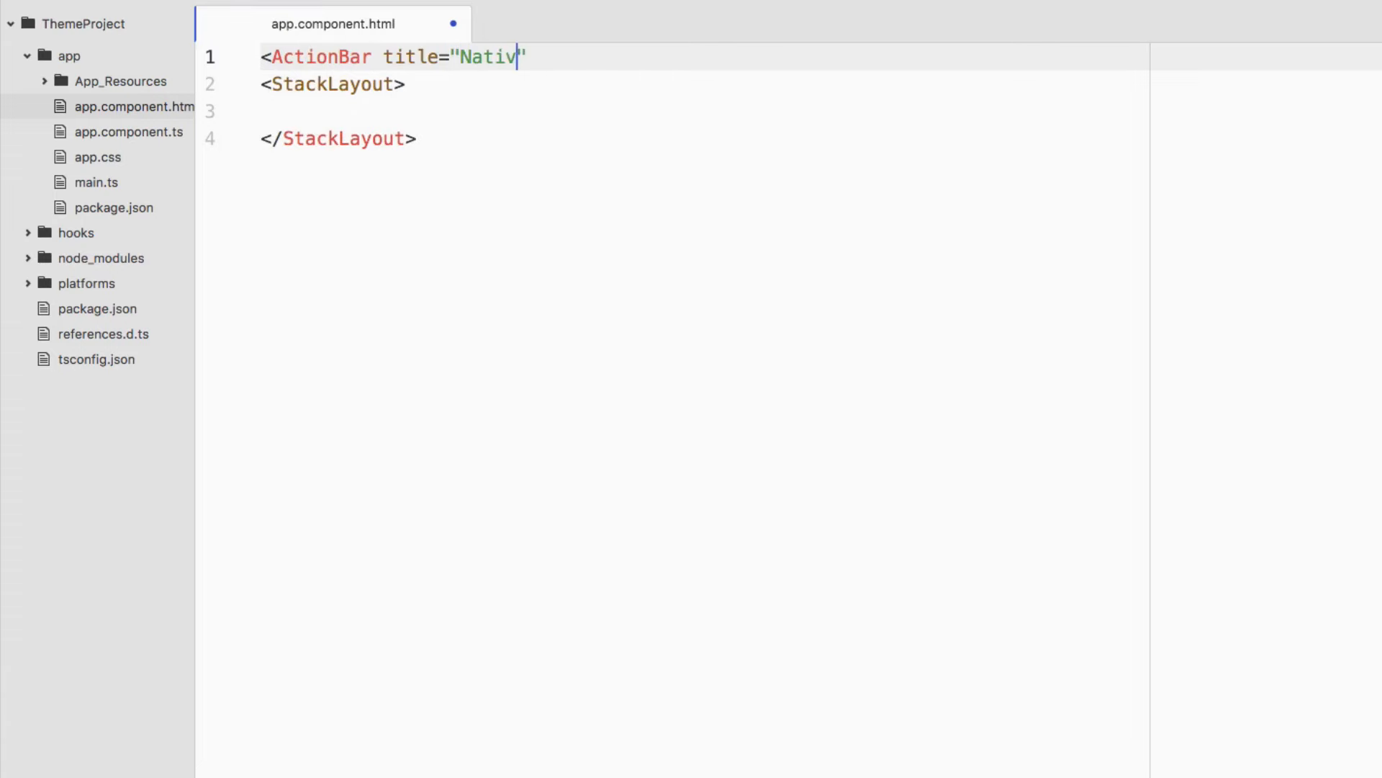
text(eScript Ruels")
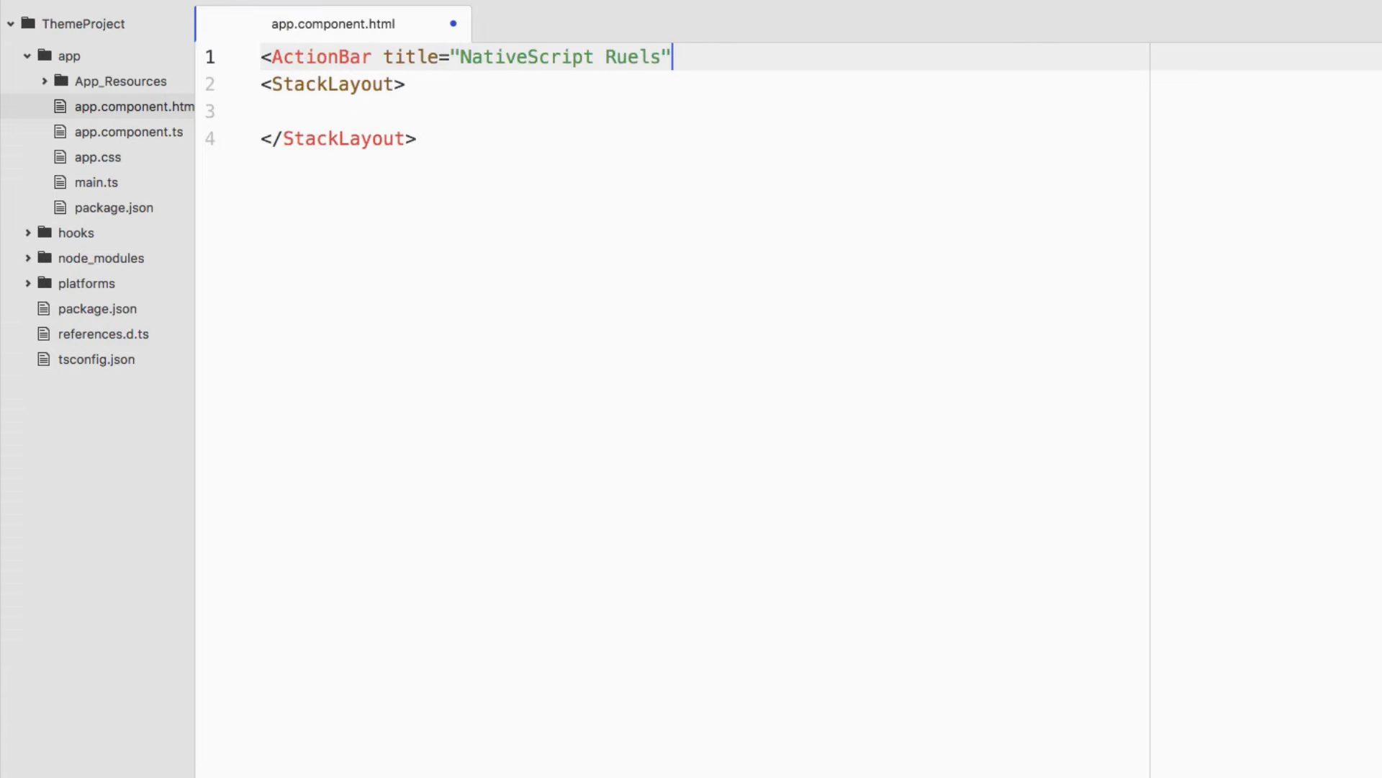
text(Rules)
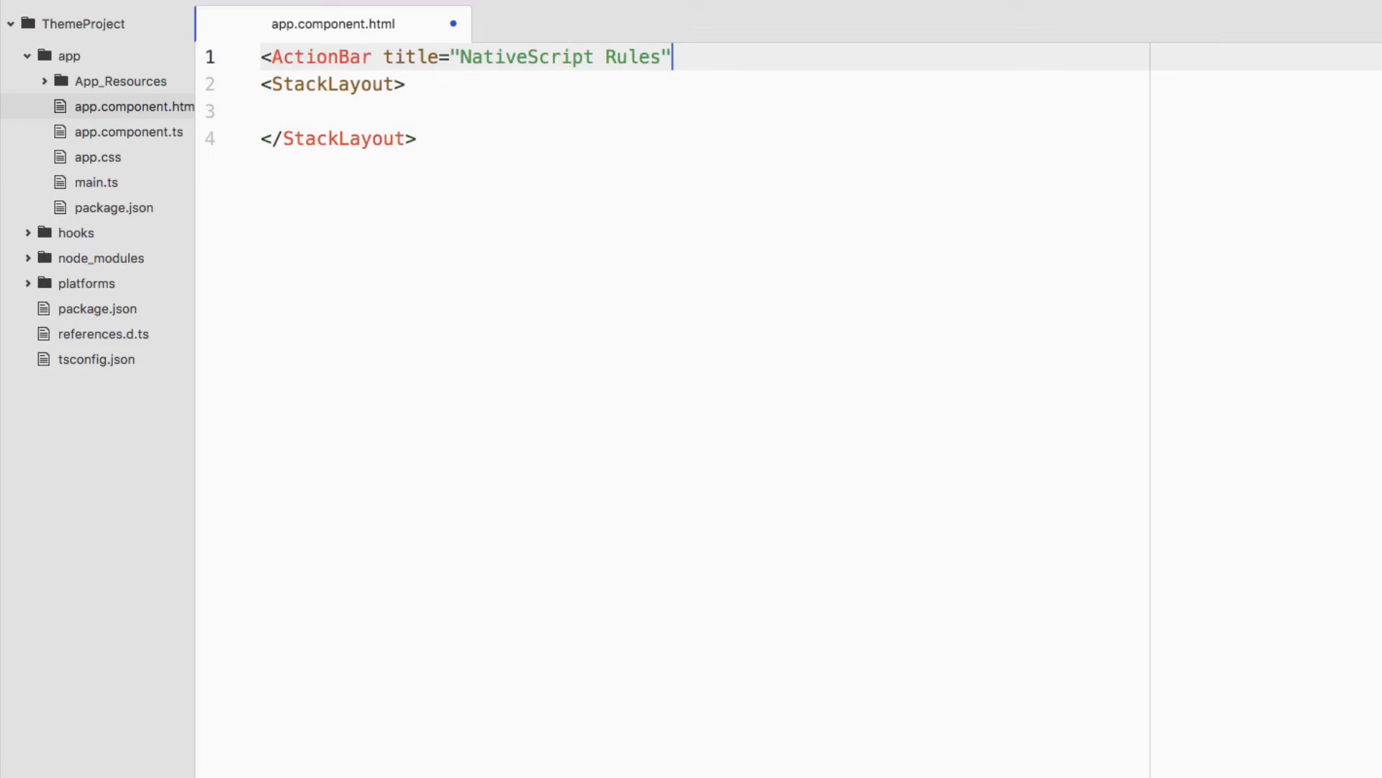
text(></Action)
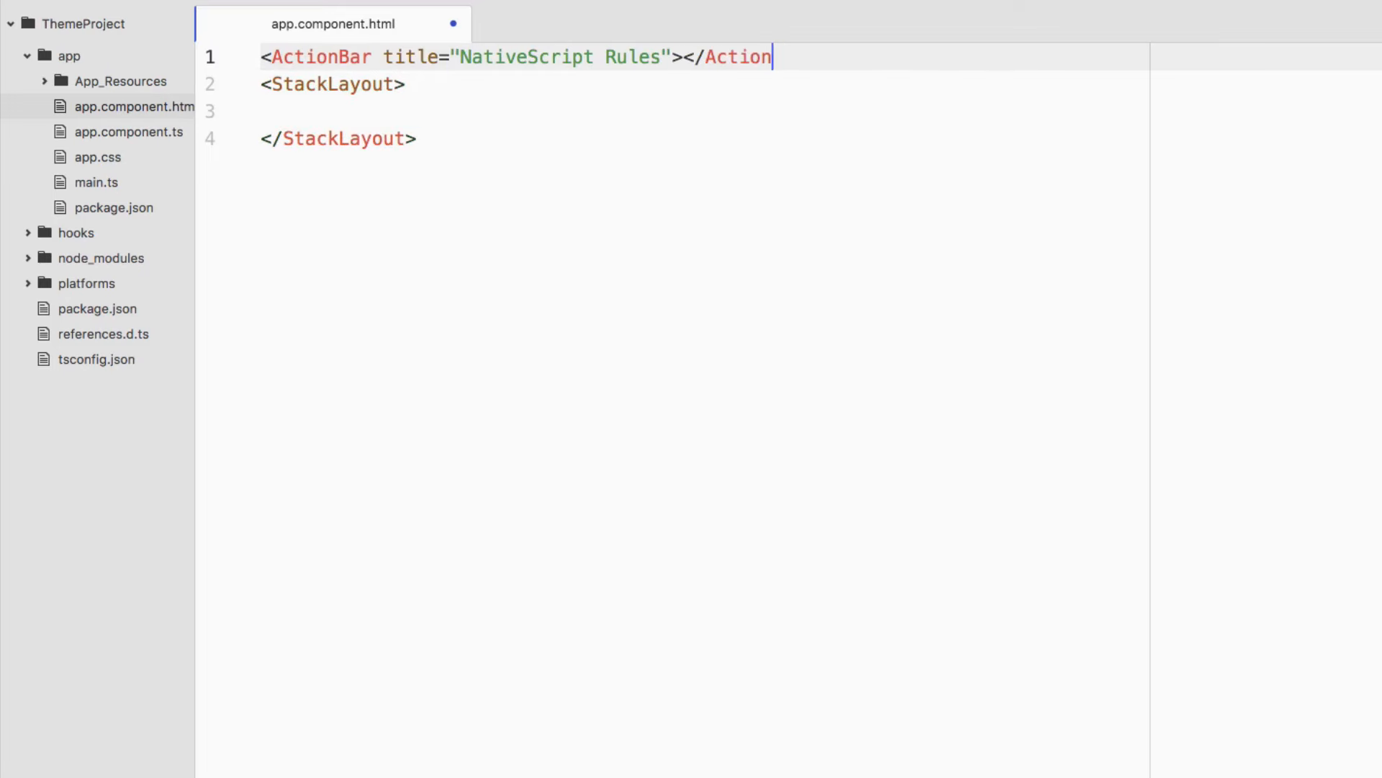
text(Bar>)
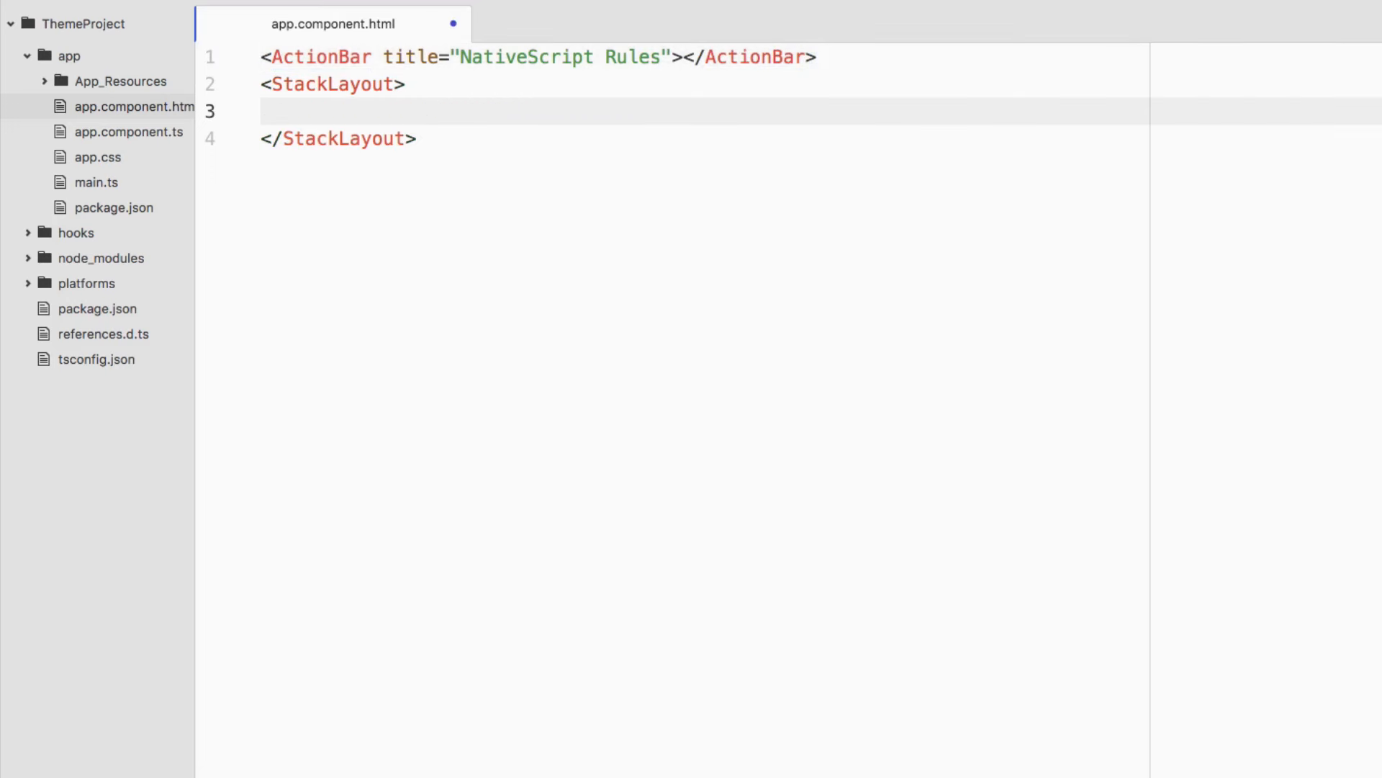
Add <Label text="First Name: "></Label> inside the StackLayout
click(307, 109)
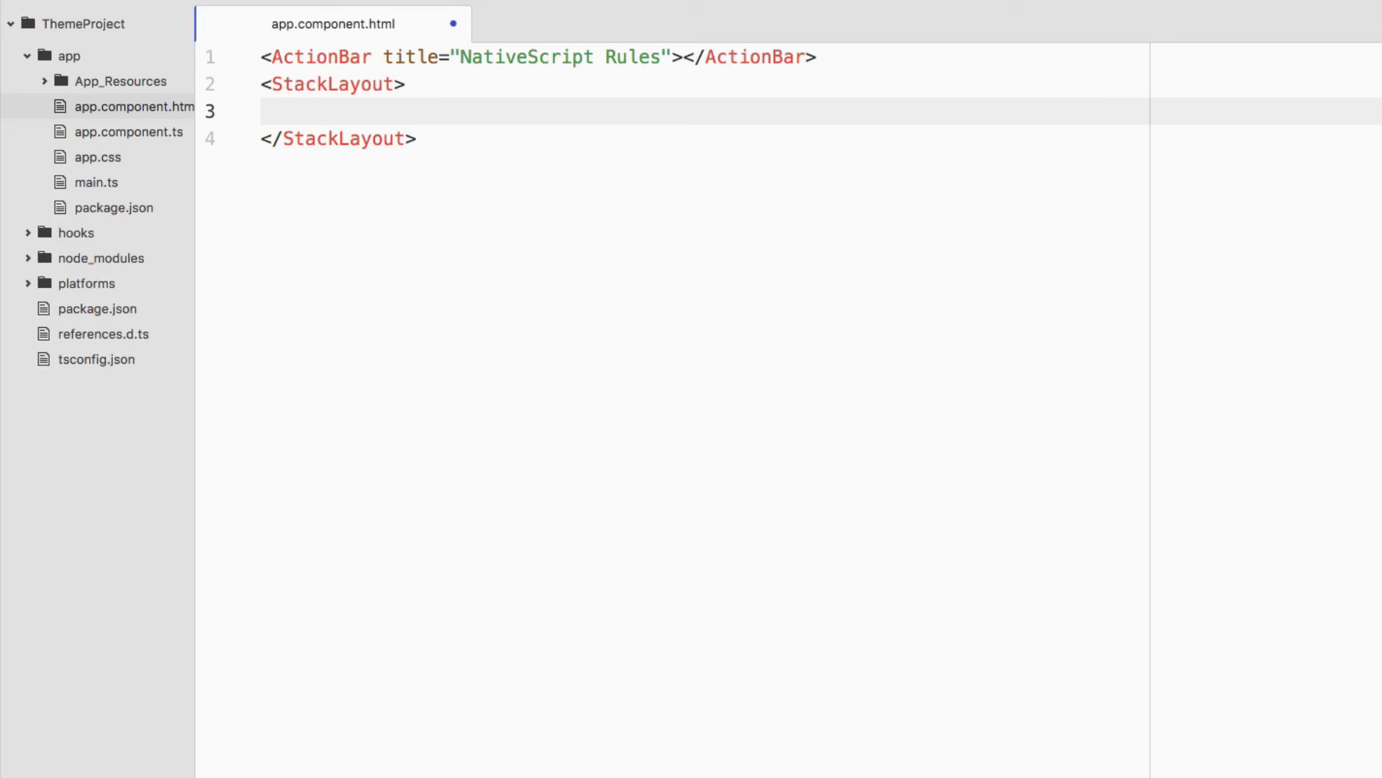
text(<)
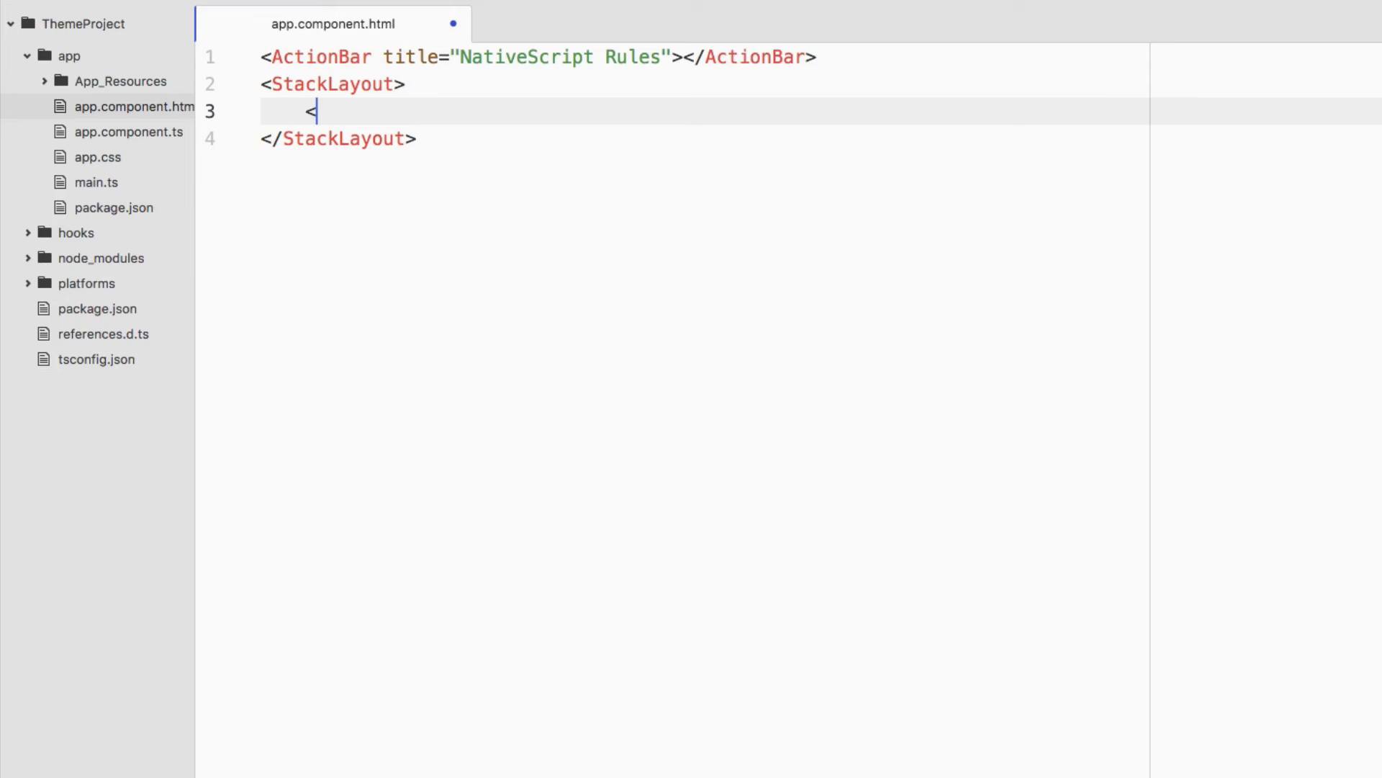
key(Backspace)
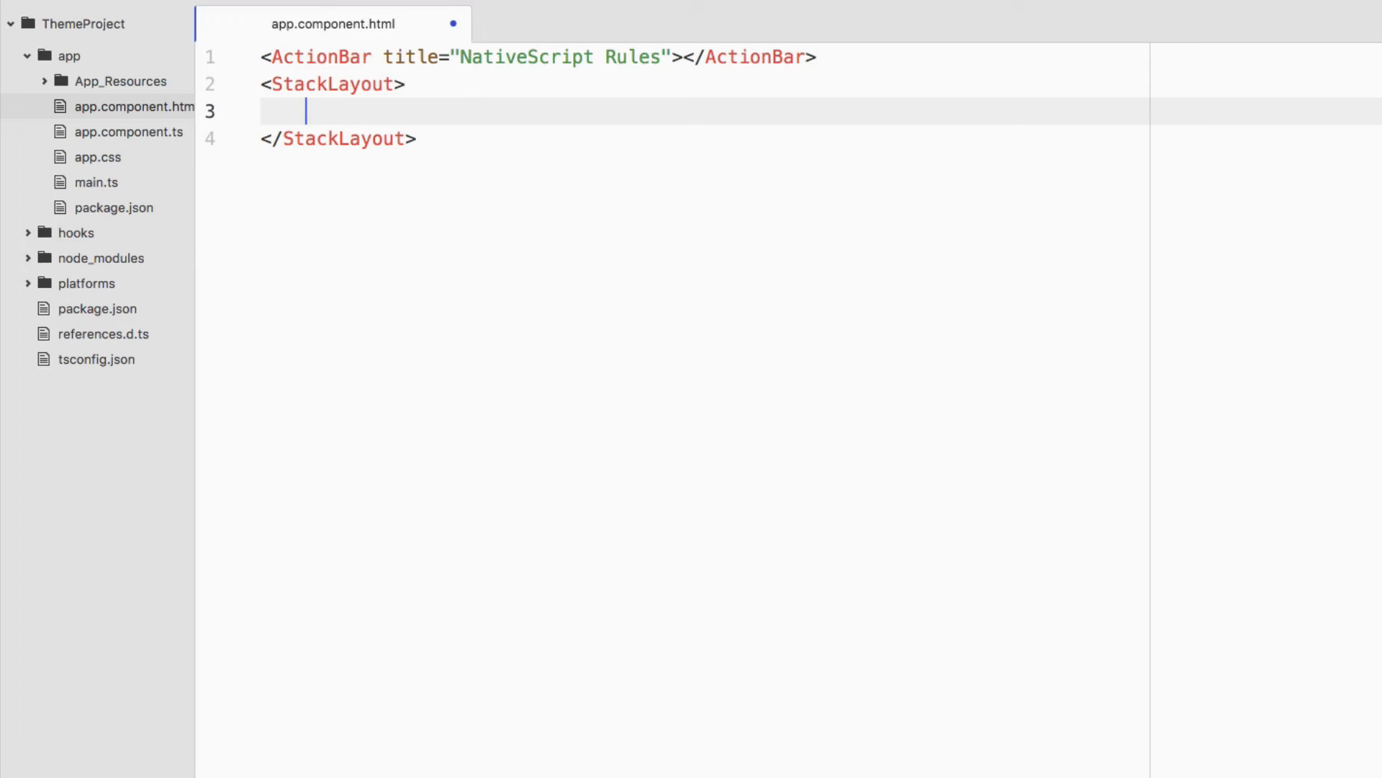
text(<)
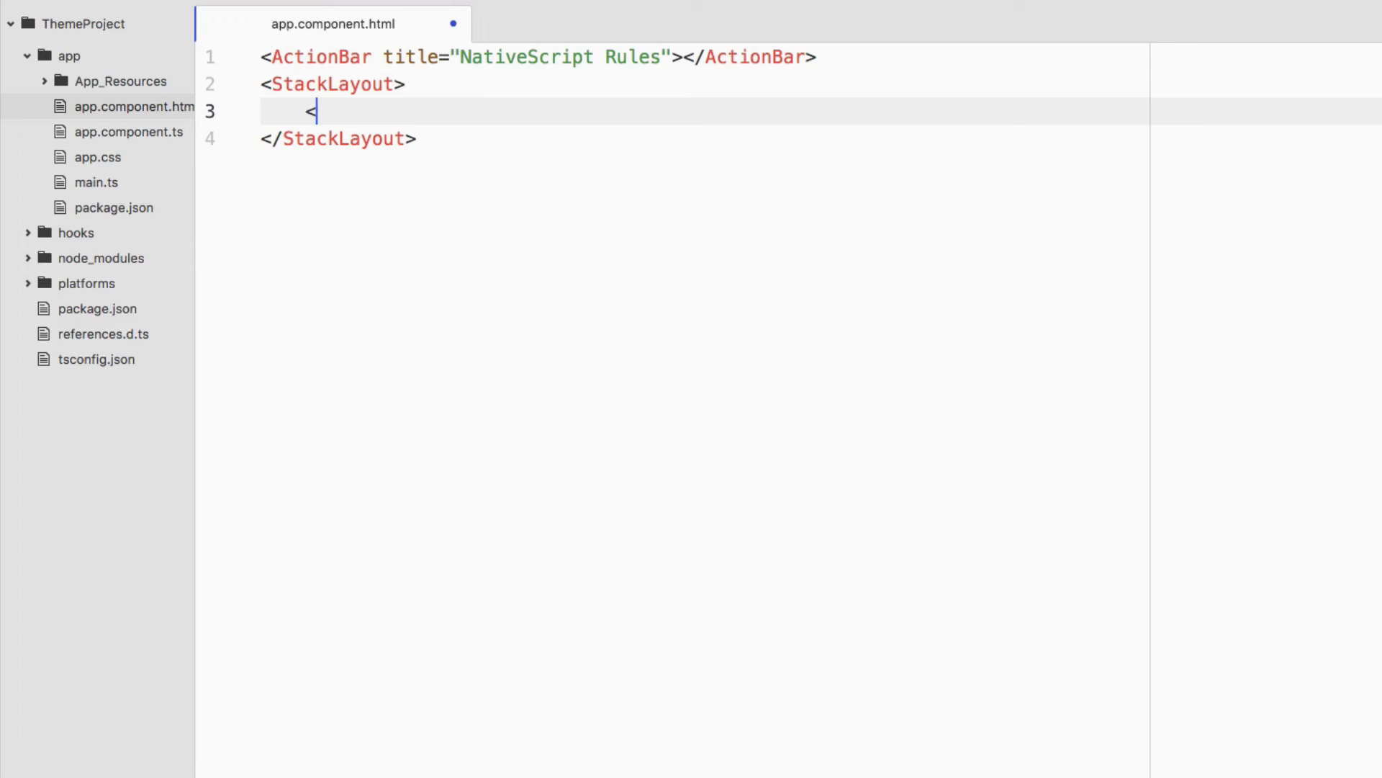
text(Label)
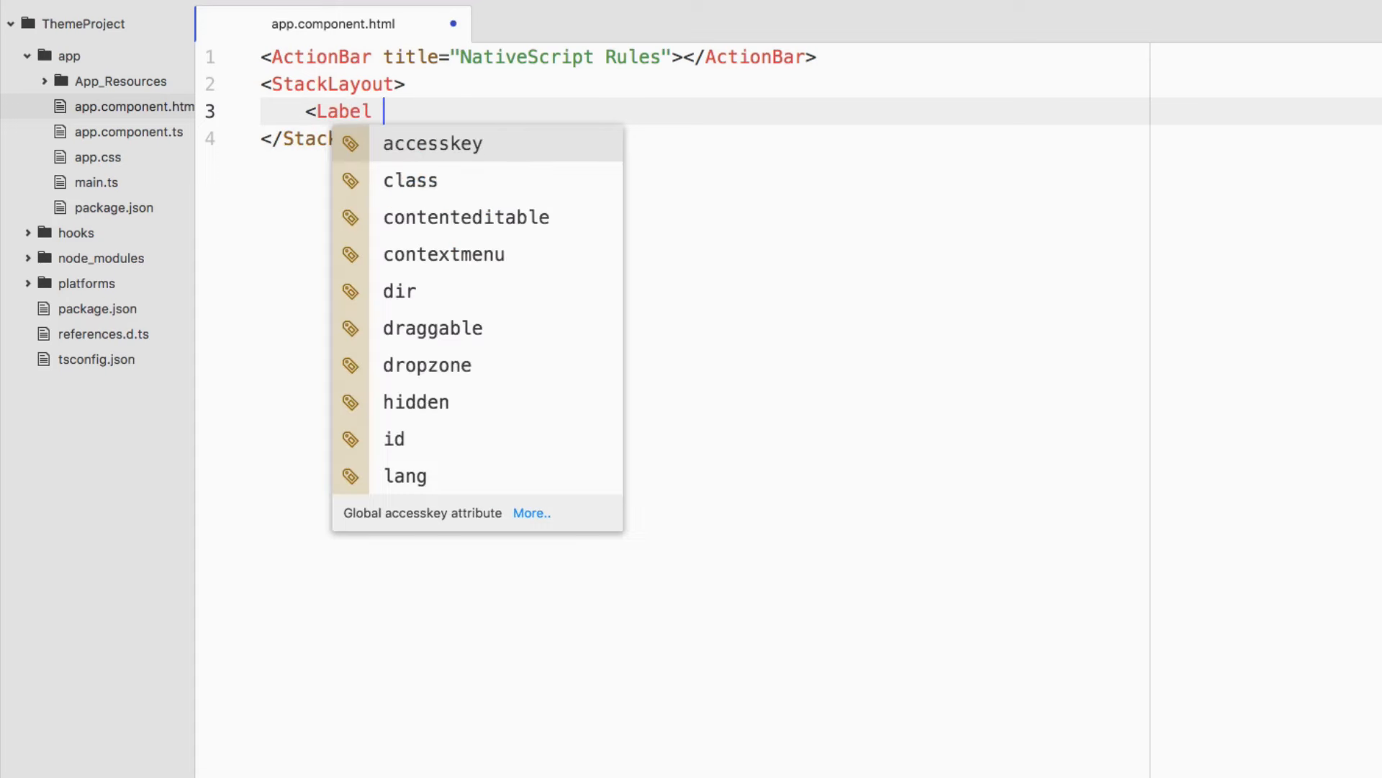
text(text=)
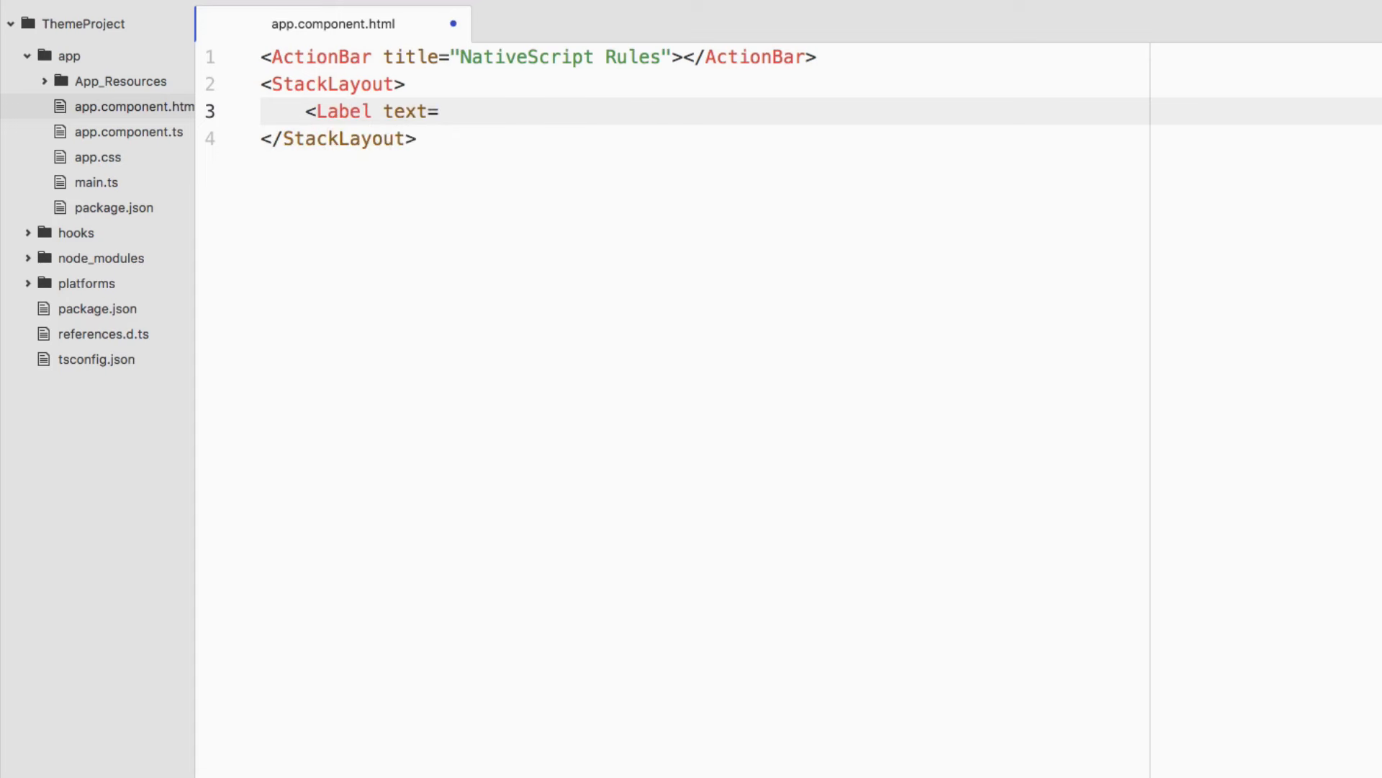
text("")
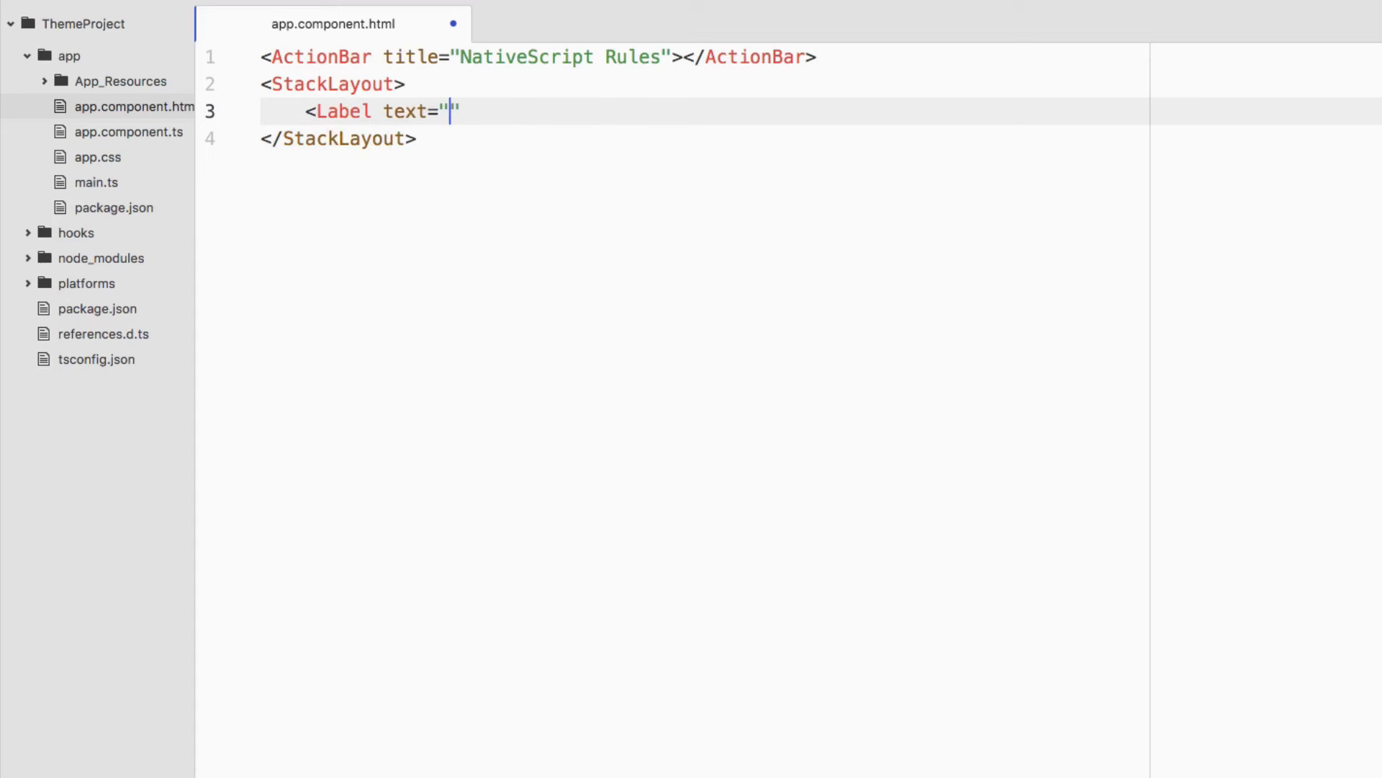
text(First Name)
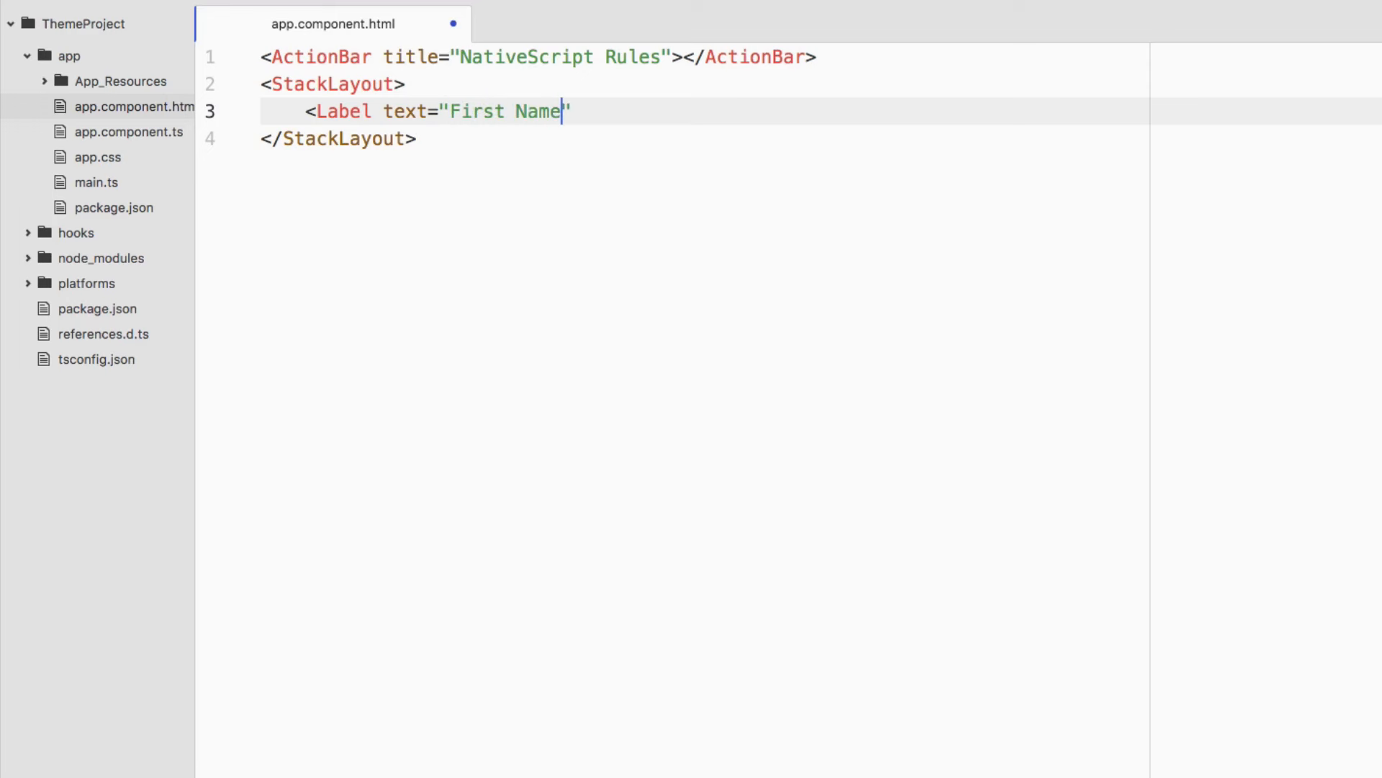
text(": ")
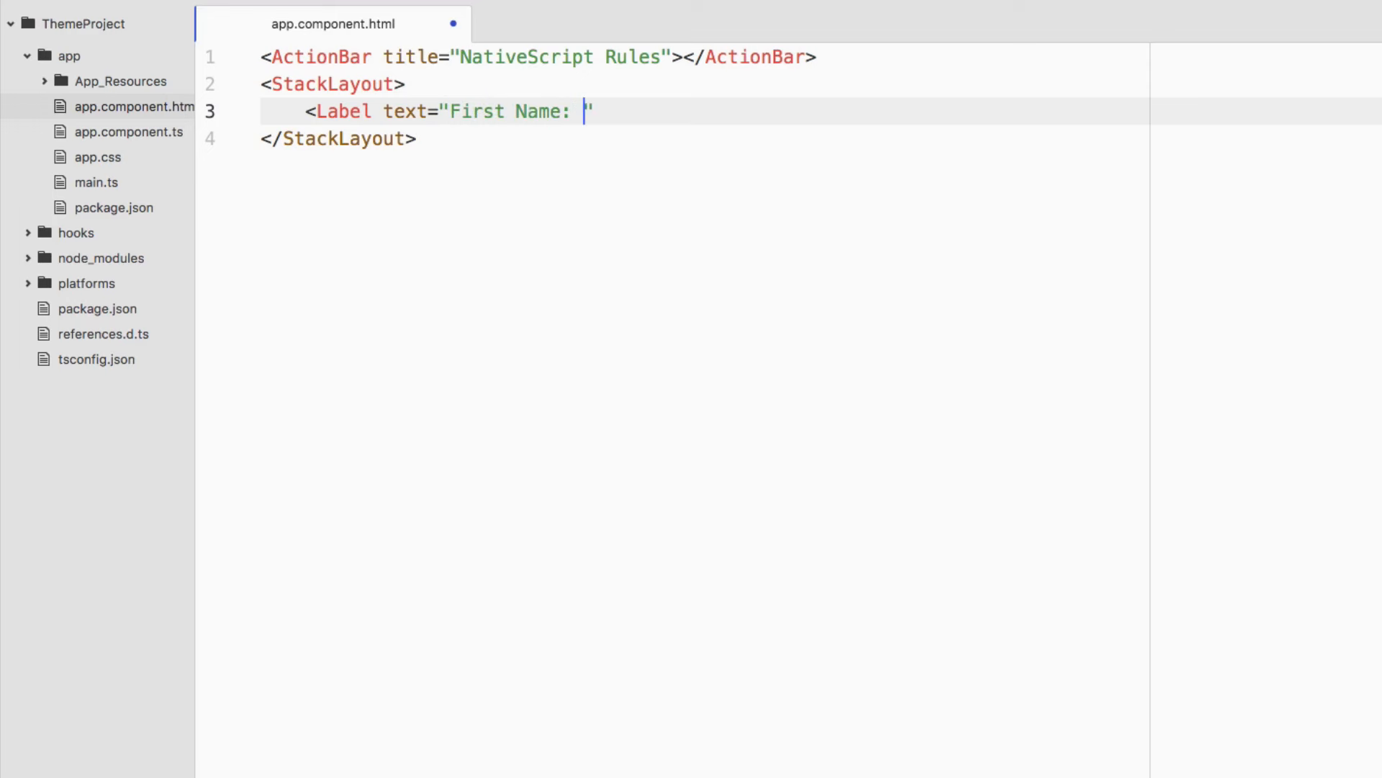
text("></A)
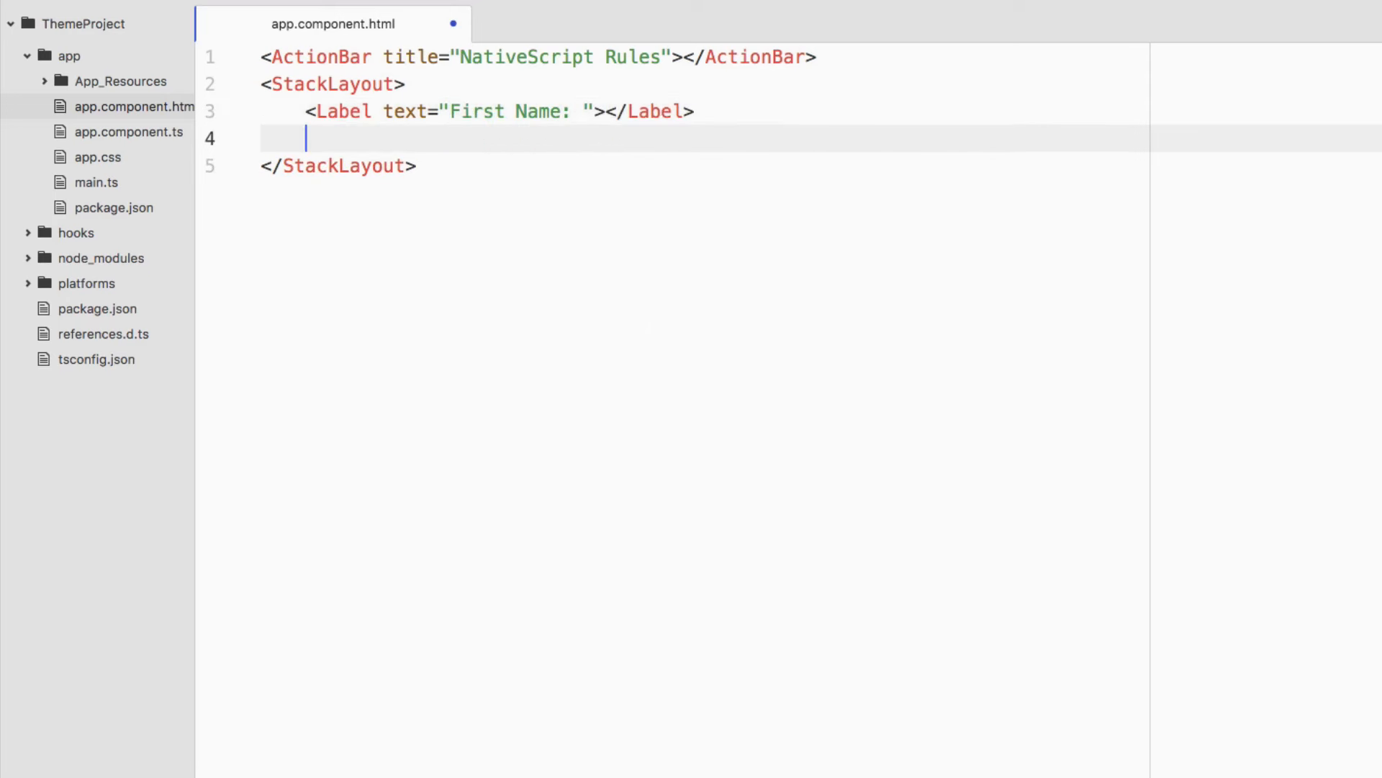
Add an empty <TextField></TextField> below the label and start a new line
text(<)
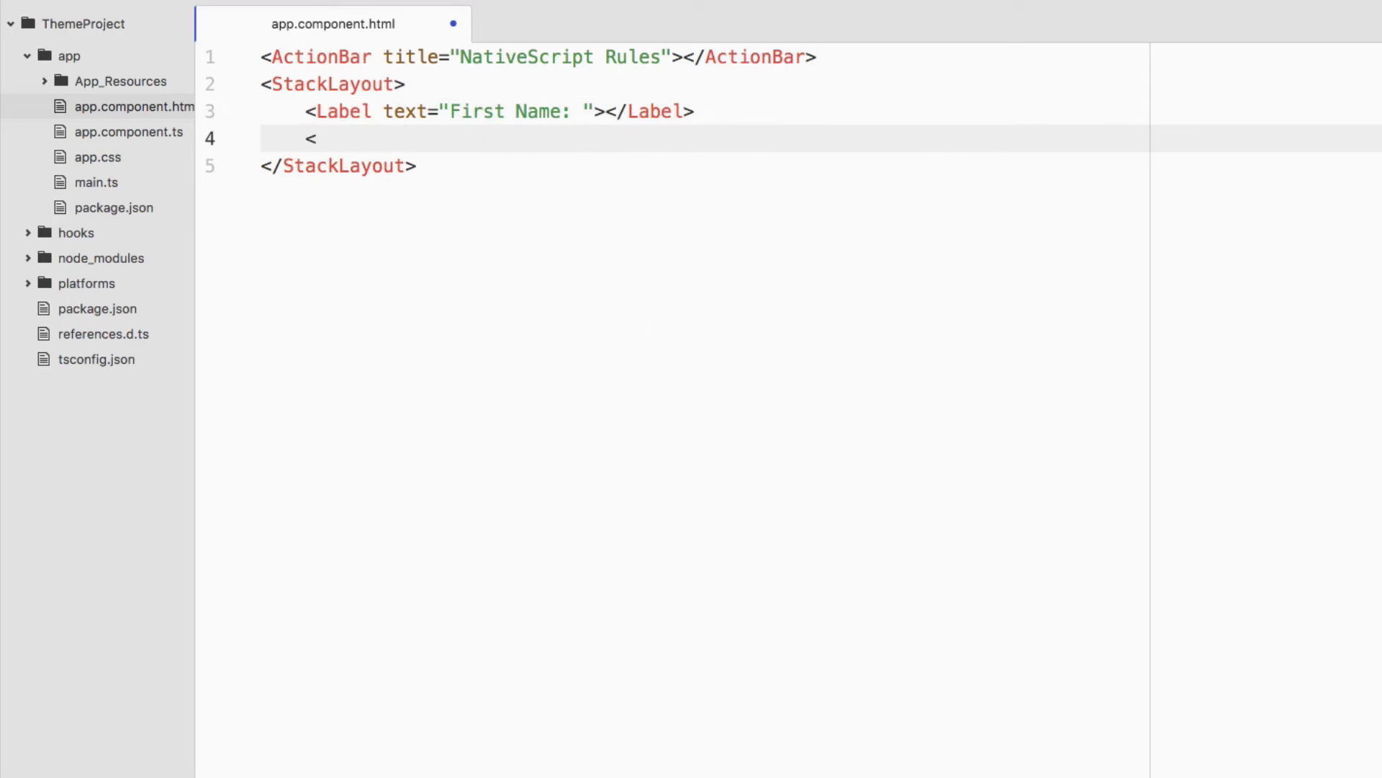
text(T)
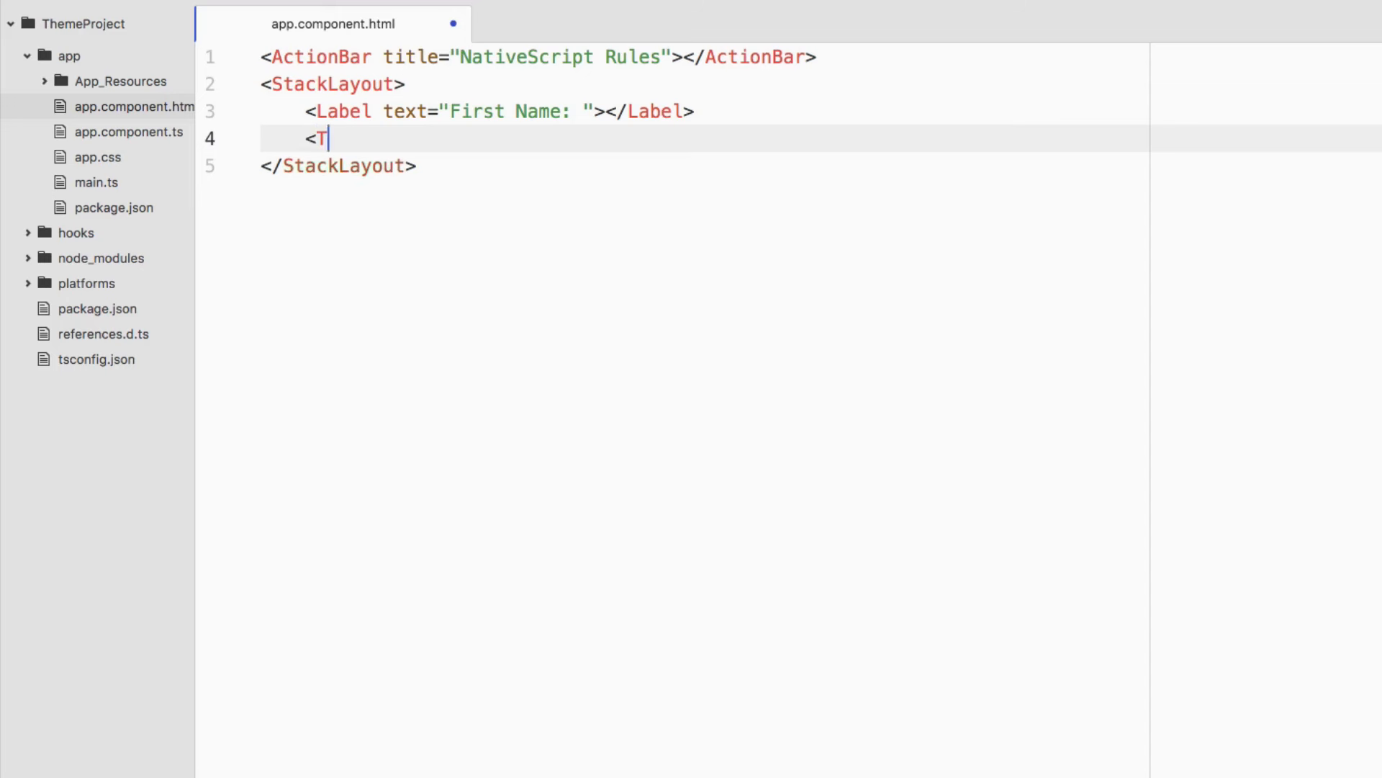
text(extField)
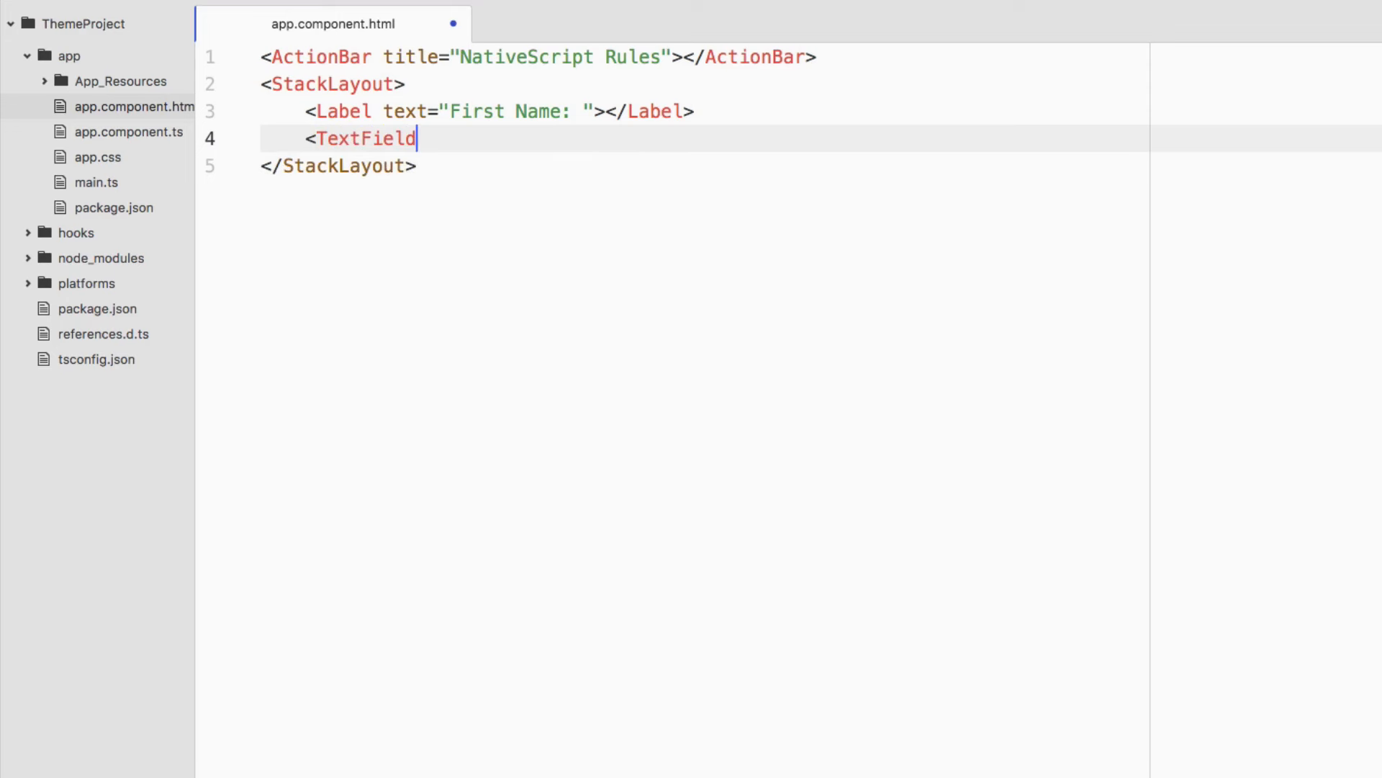
text(></)
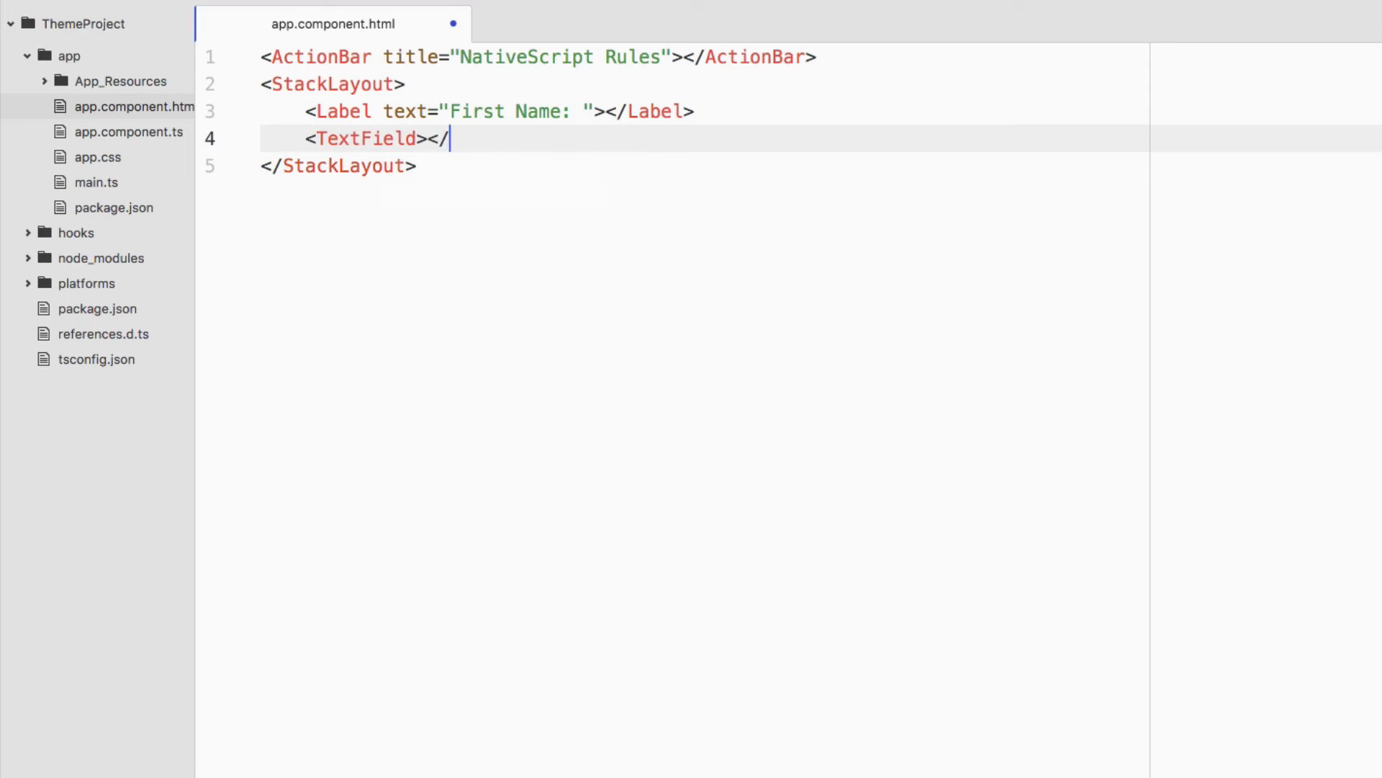
text(TextField>)
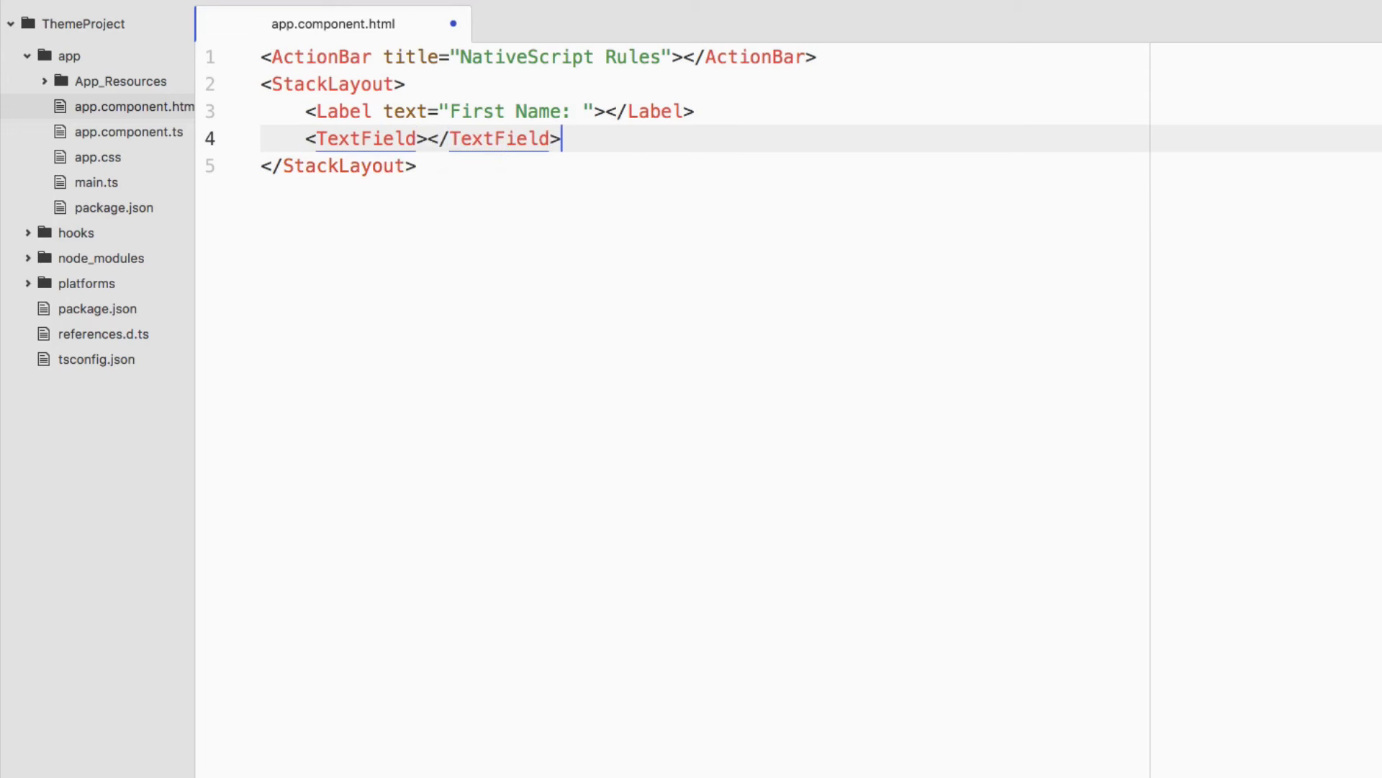
key(enter)
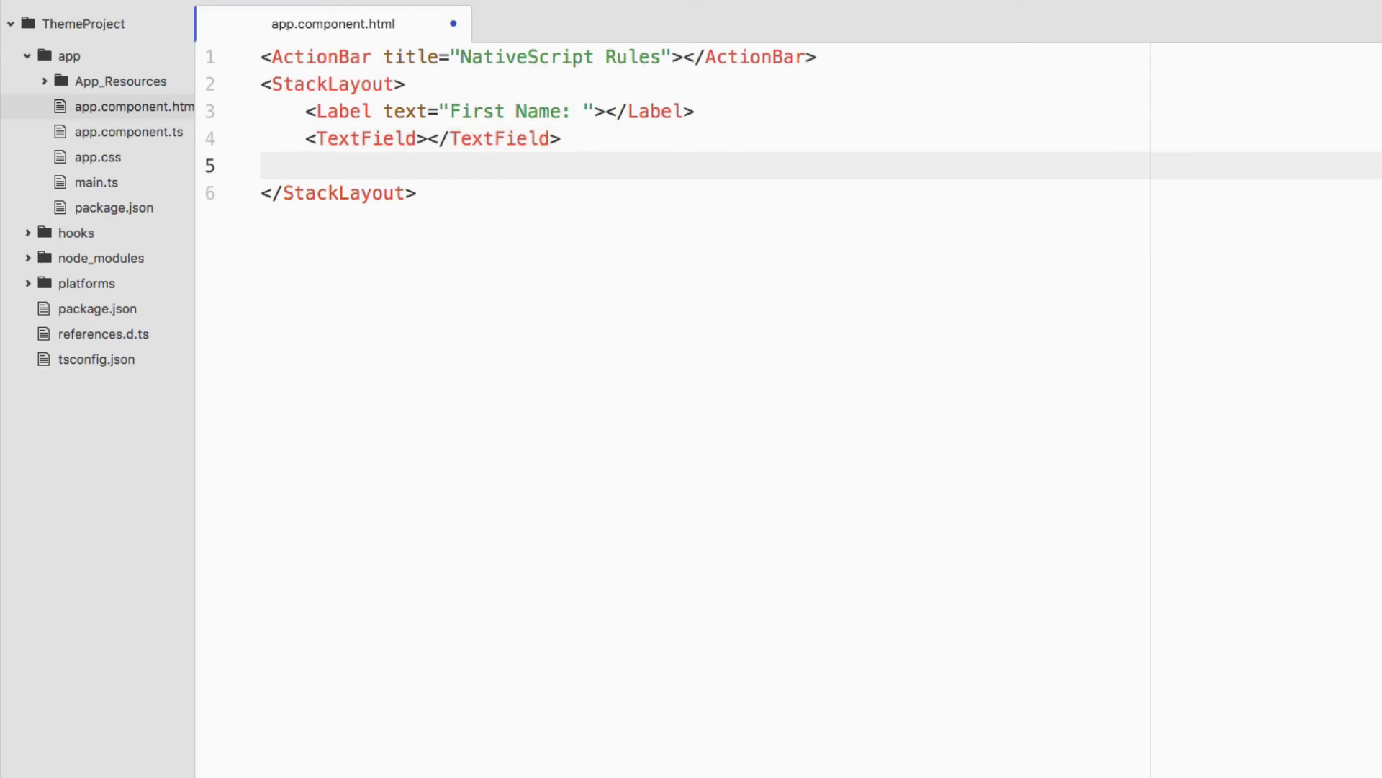
Duplicate the pair as a Last Name label and field, add <Button text="Submit"></Button>, and switch to Terminal
click(304, 166)
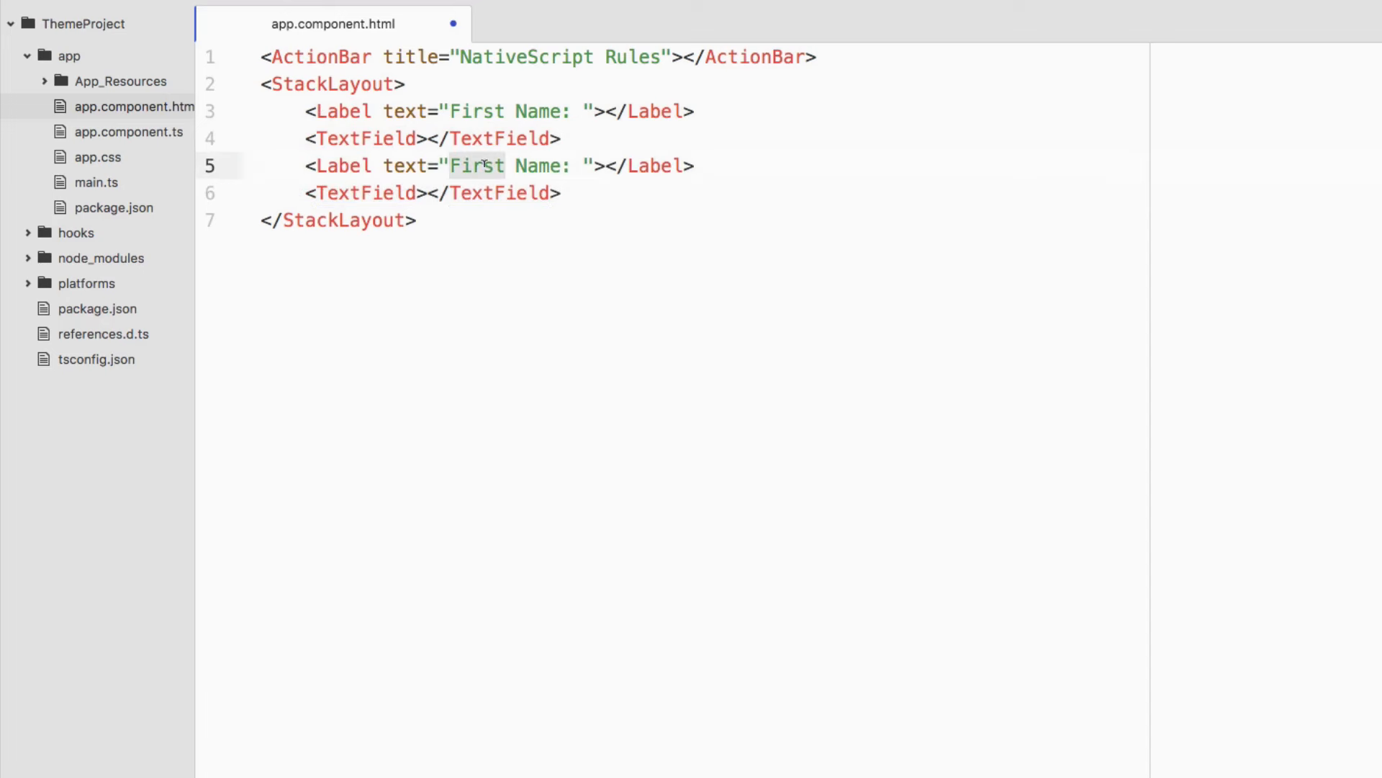
text(Last)
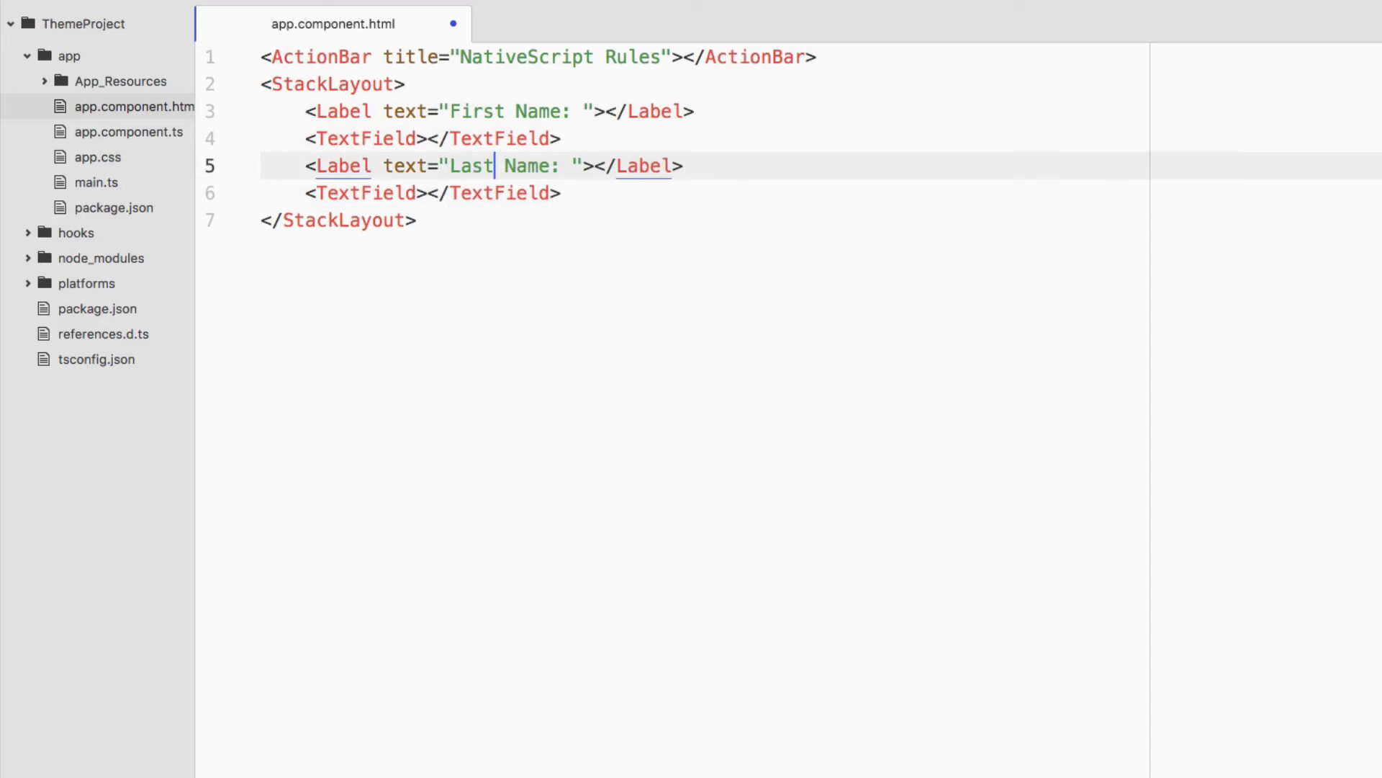
text(<)
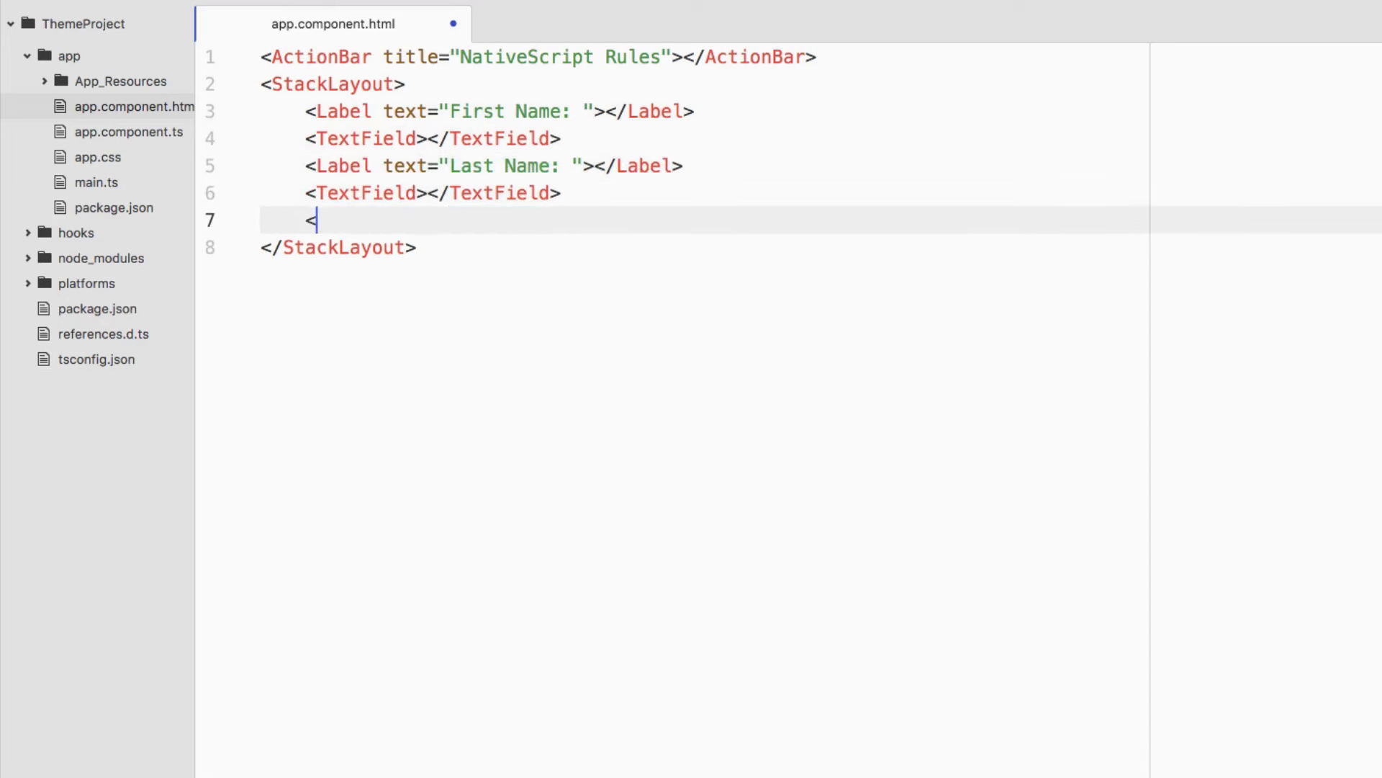
text(Button)
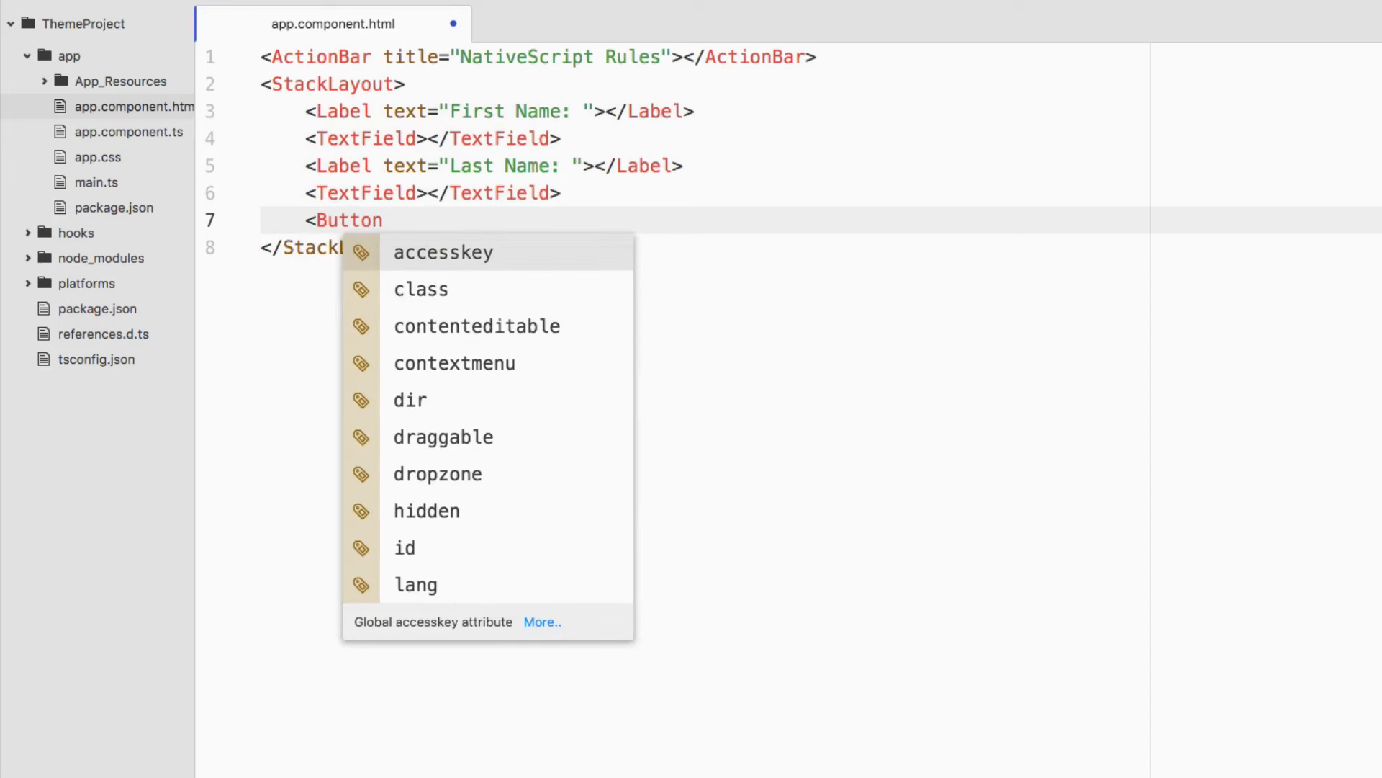
text(text="S)
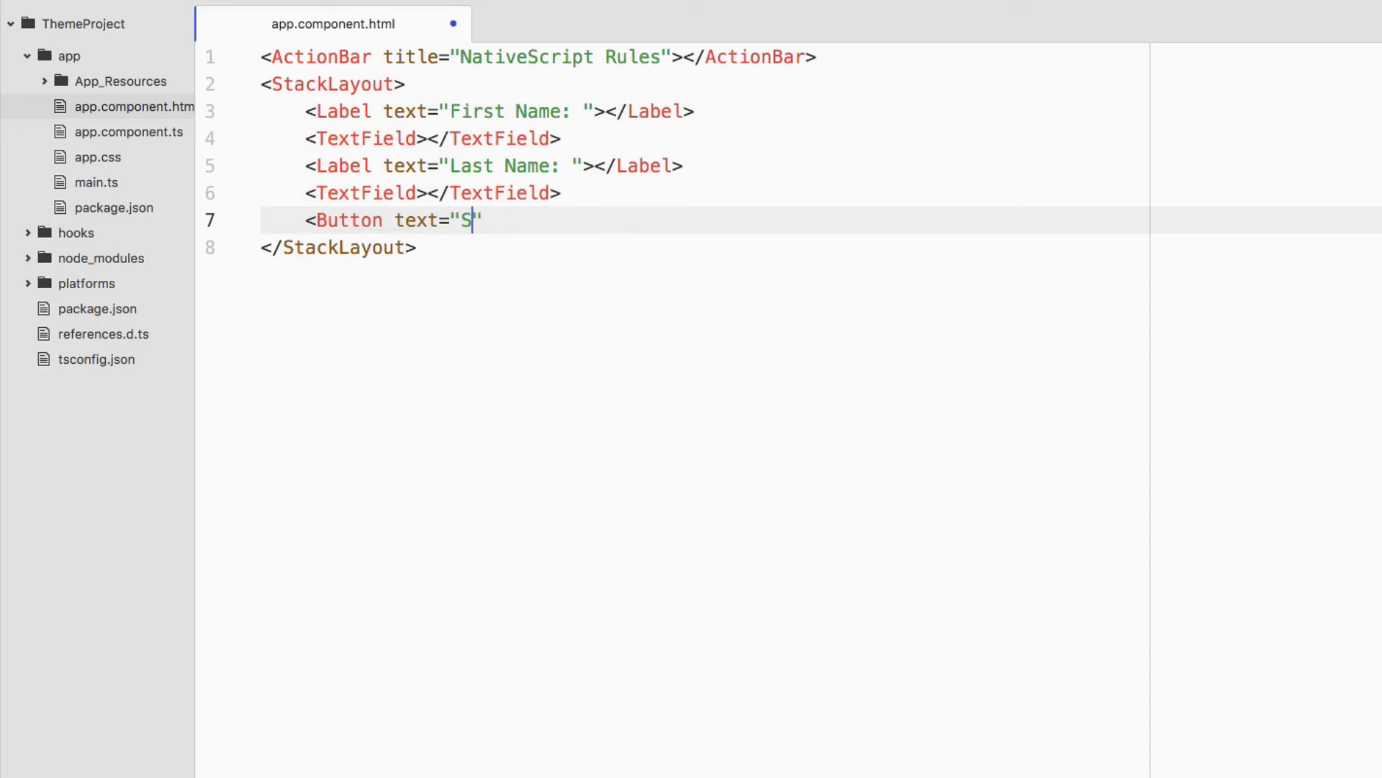
text(ubmit"></Button>)
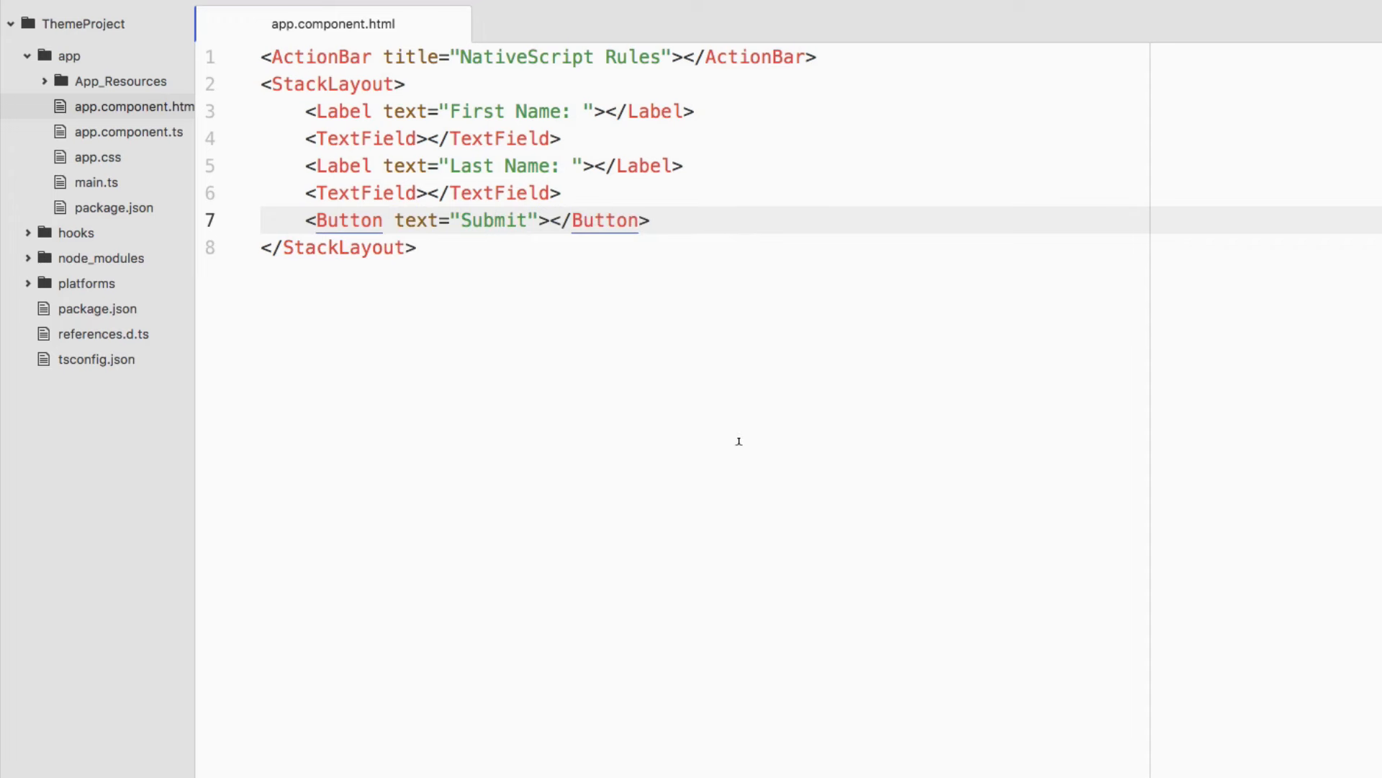
click(651, 221)
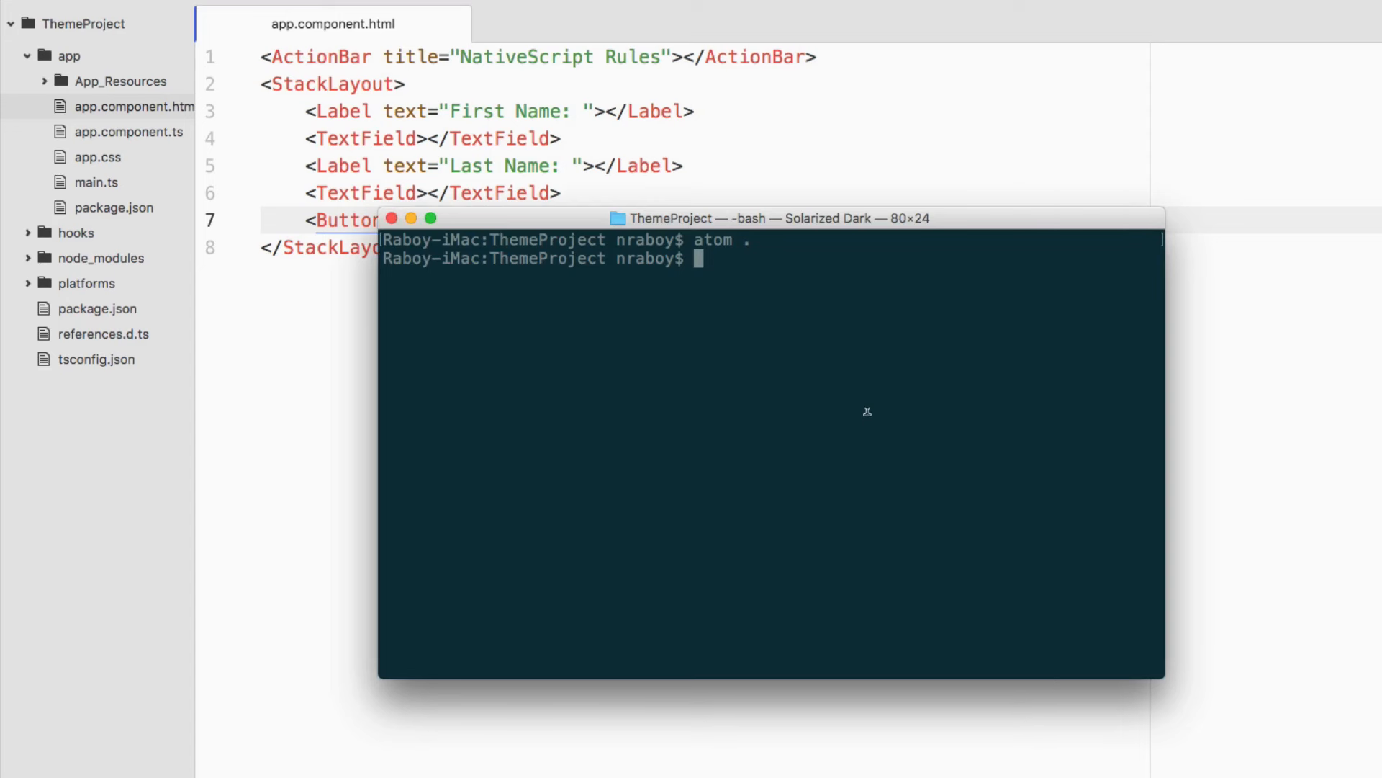
Run tns build ios and wait for BUILD SUCCEEDED
text(tns emula)
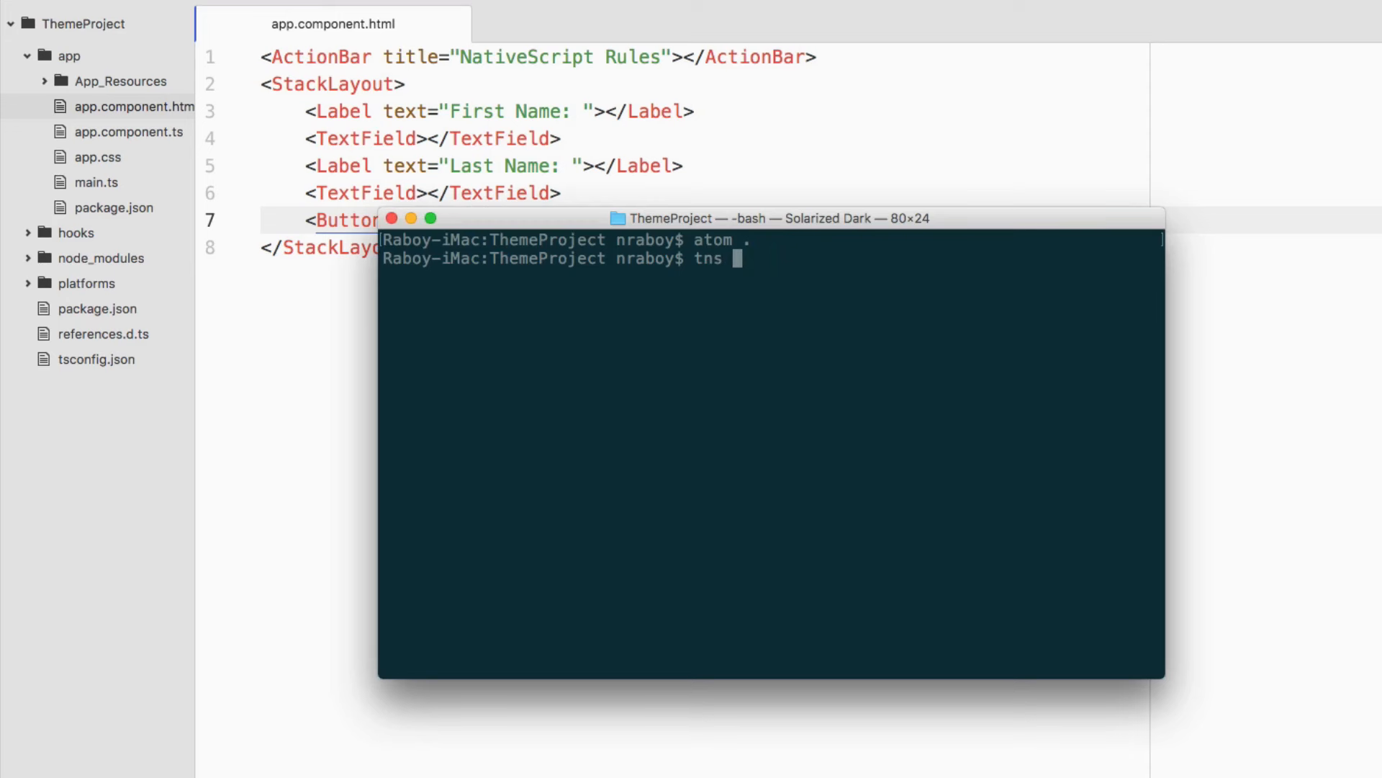
text(build ios)
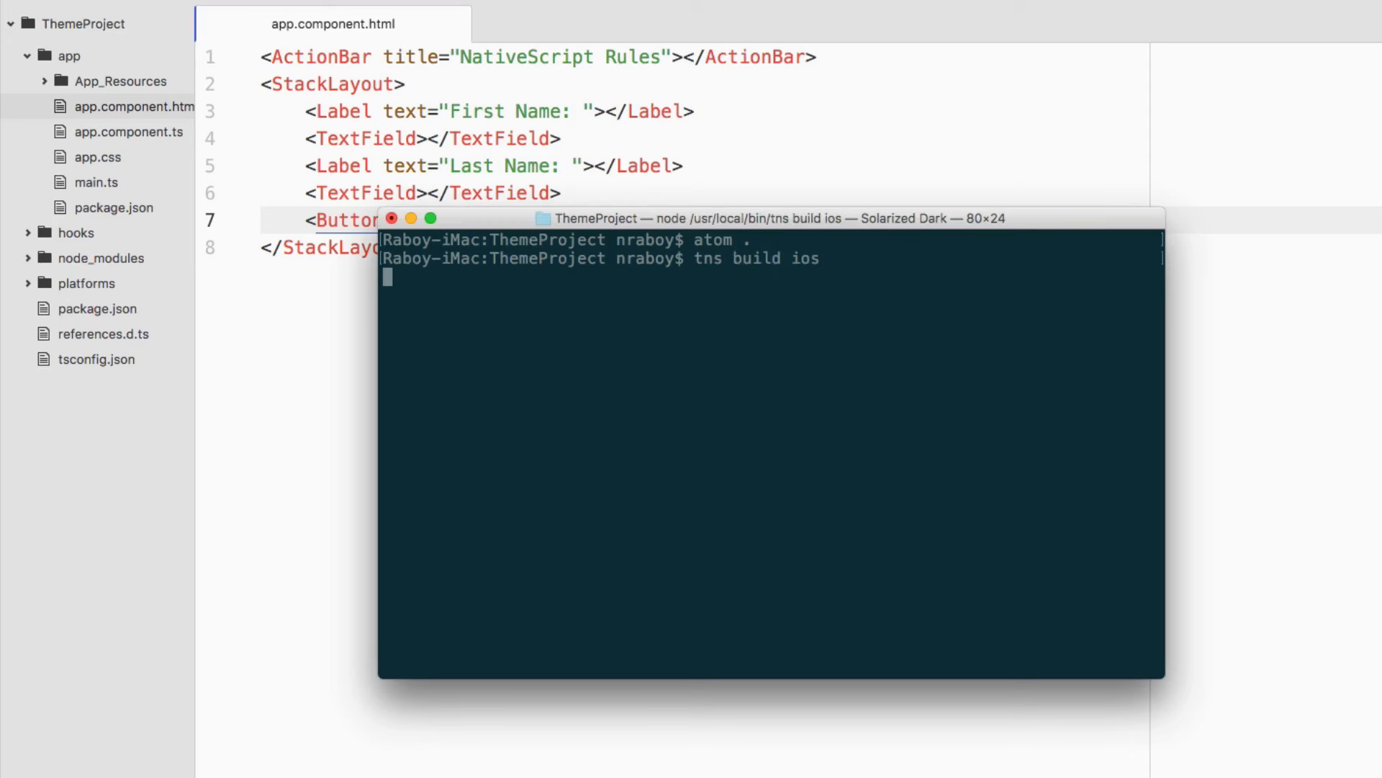
key(Return)
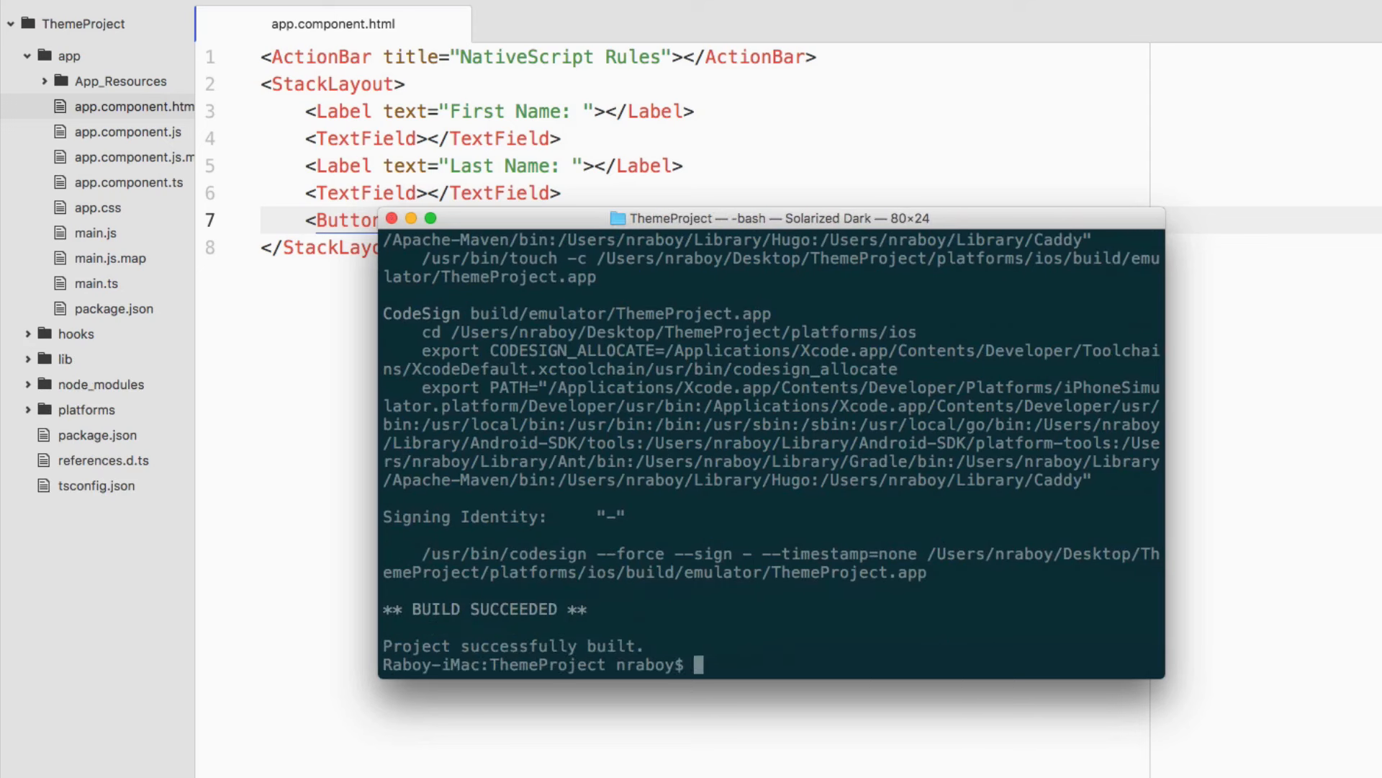
Run 'tns livesync ios --emulator --watch' to sync the app to the iPhone 6 emulator
text(tns live)
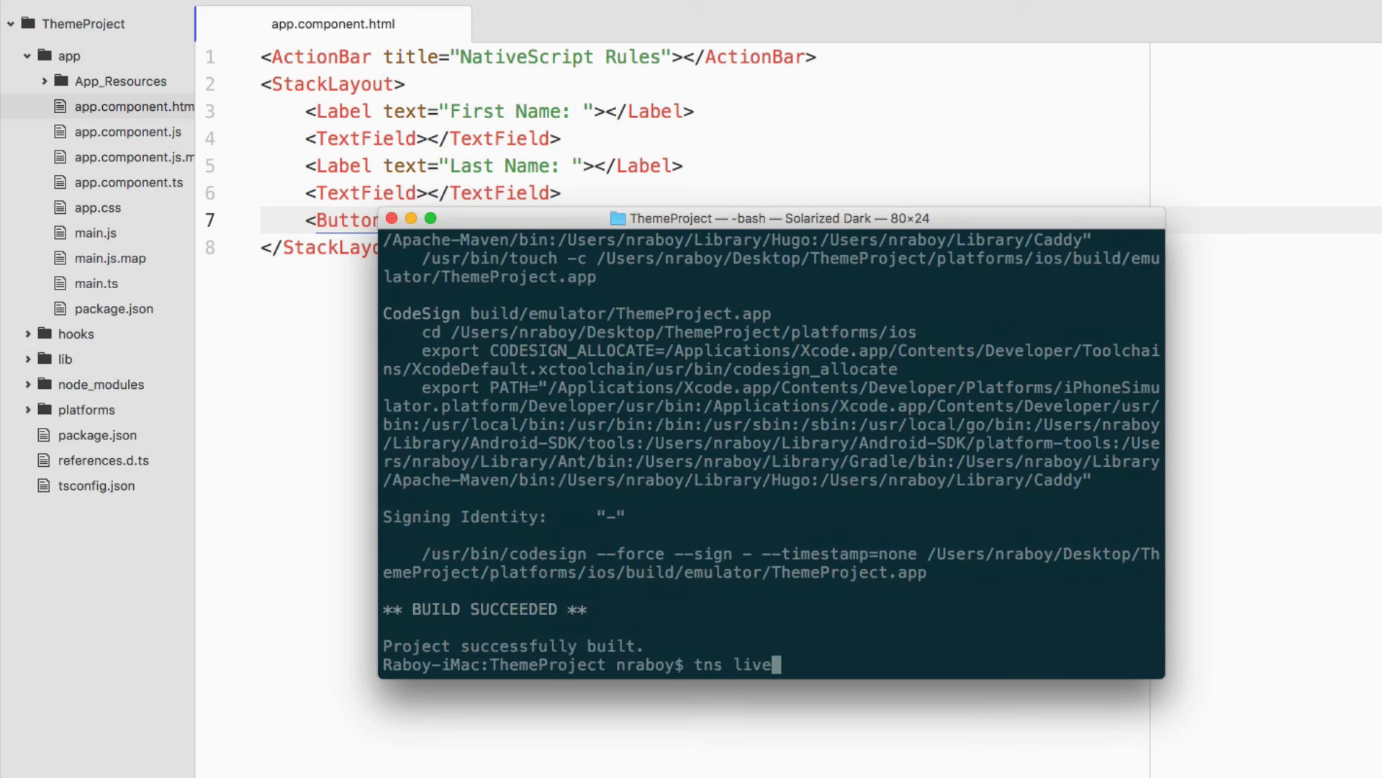
text(sync io)
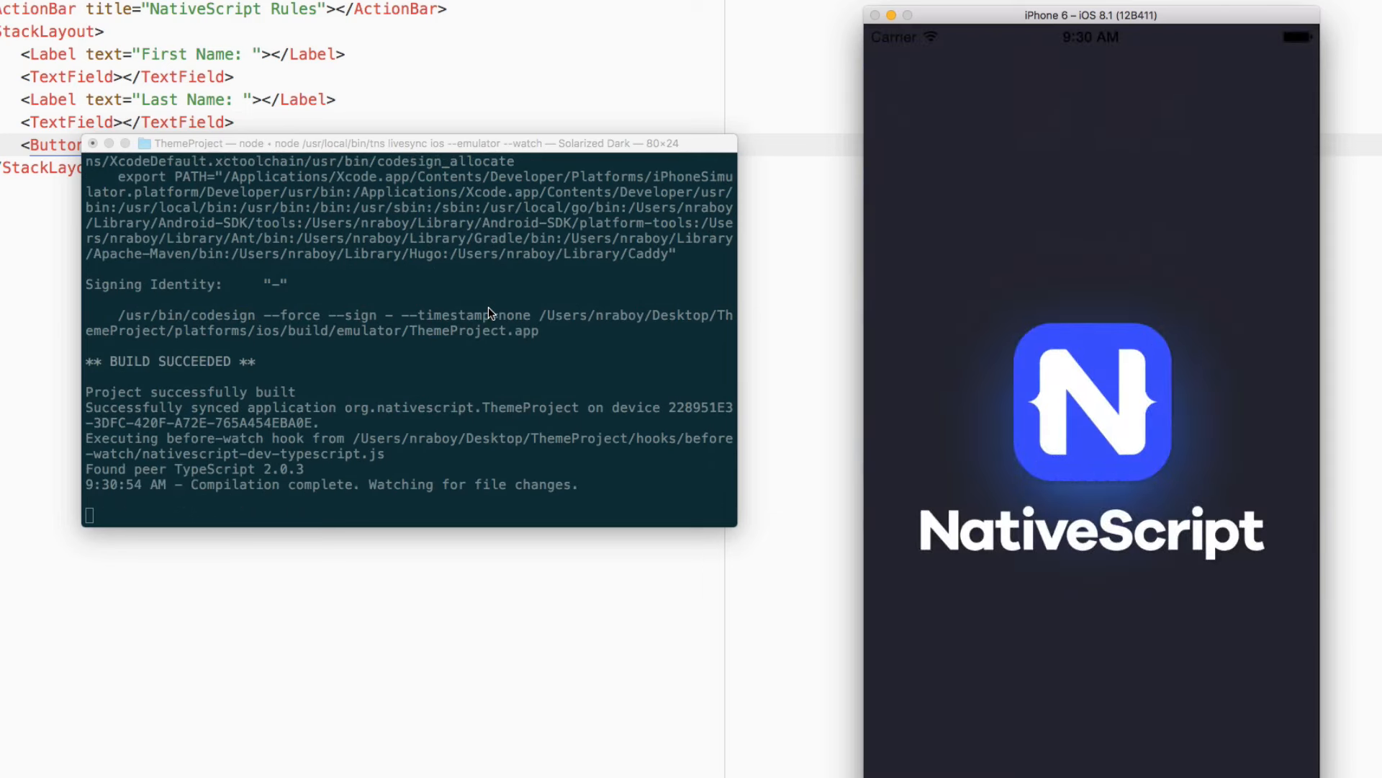
Inspect the launched app's NativeScript Rules screen with name labels and Submit button
scroll(down, 3)
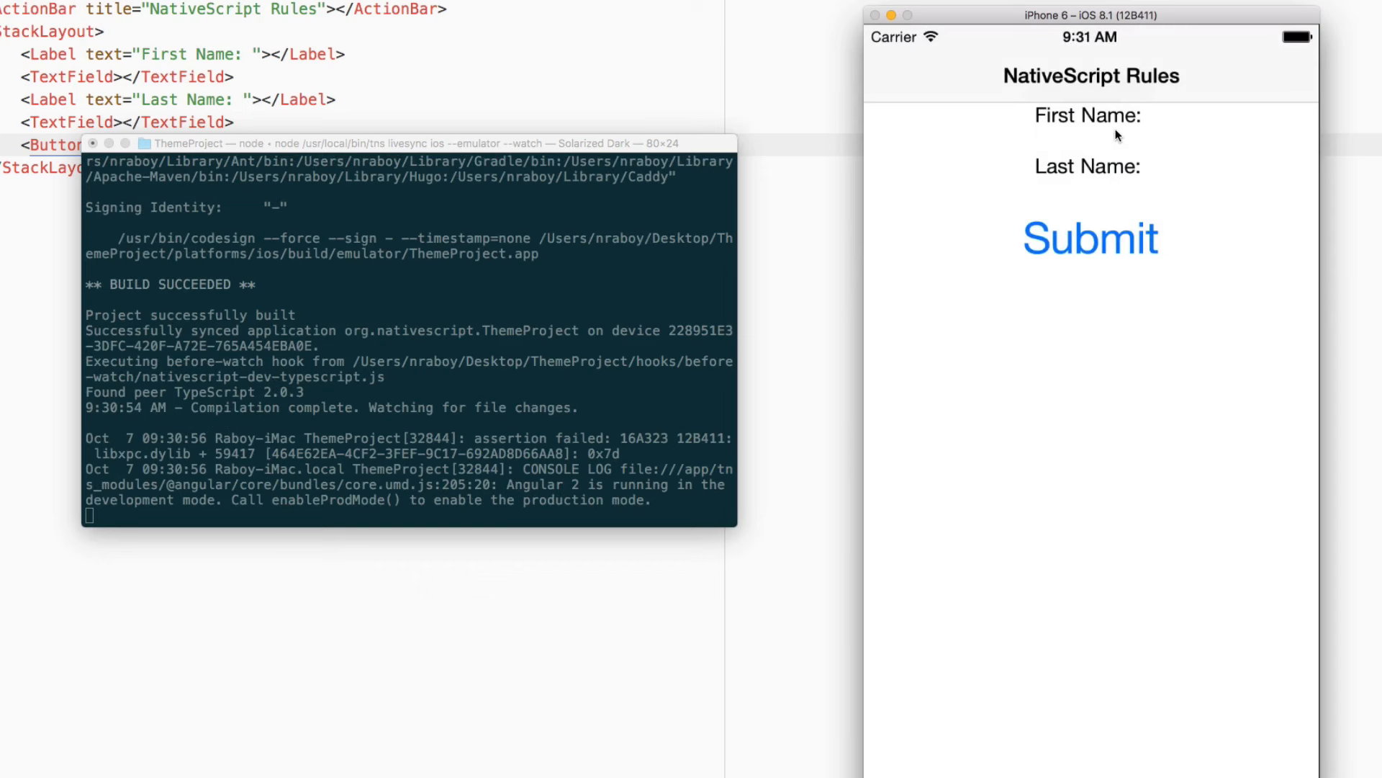
mouse_move(1061, 129)
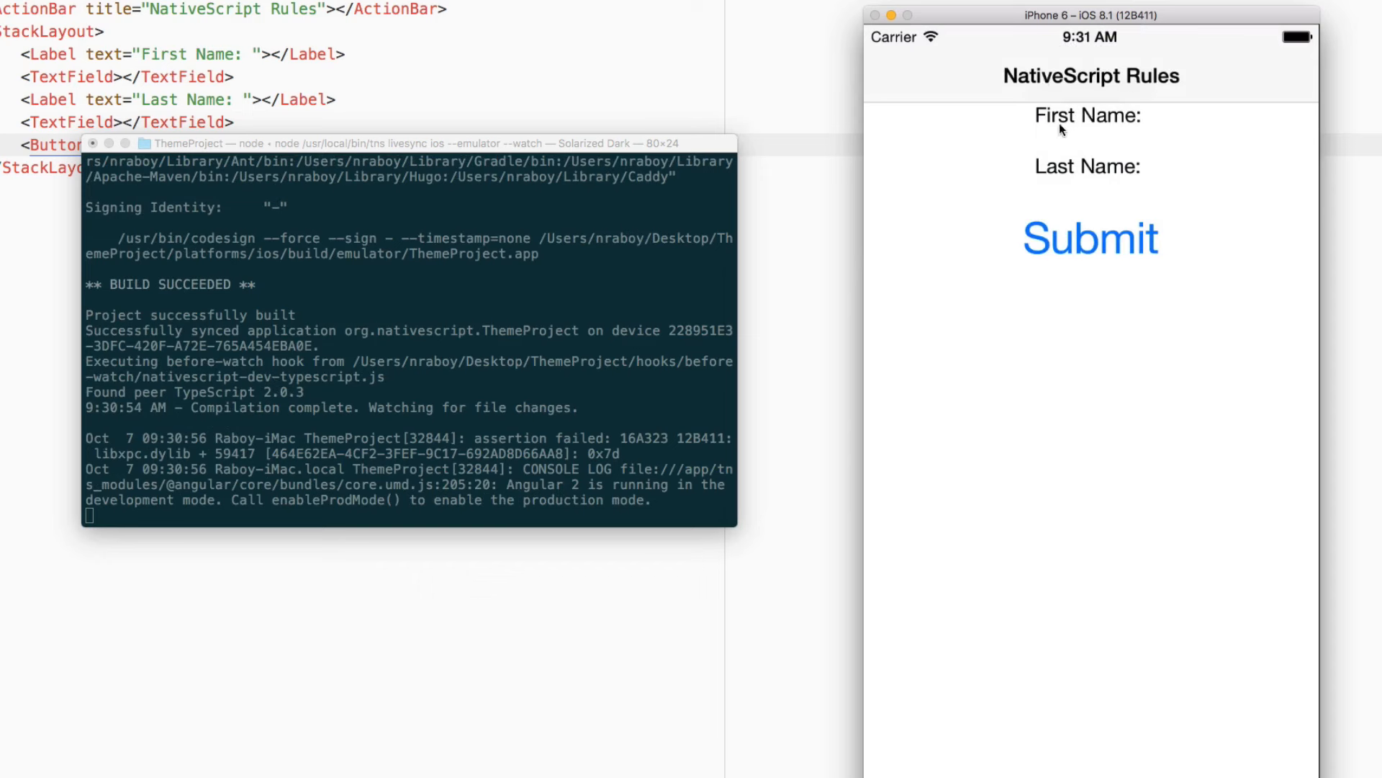
click(1090, 140)
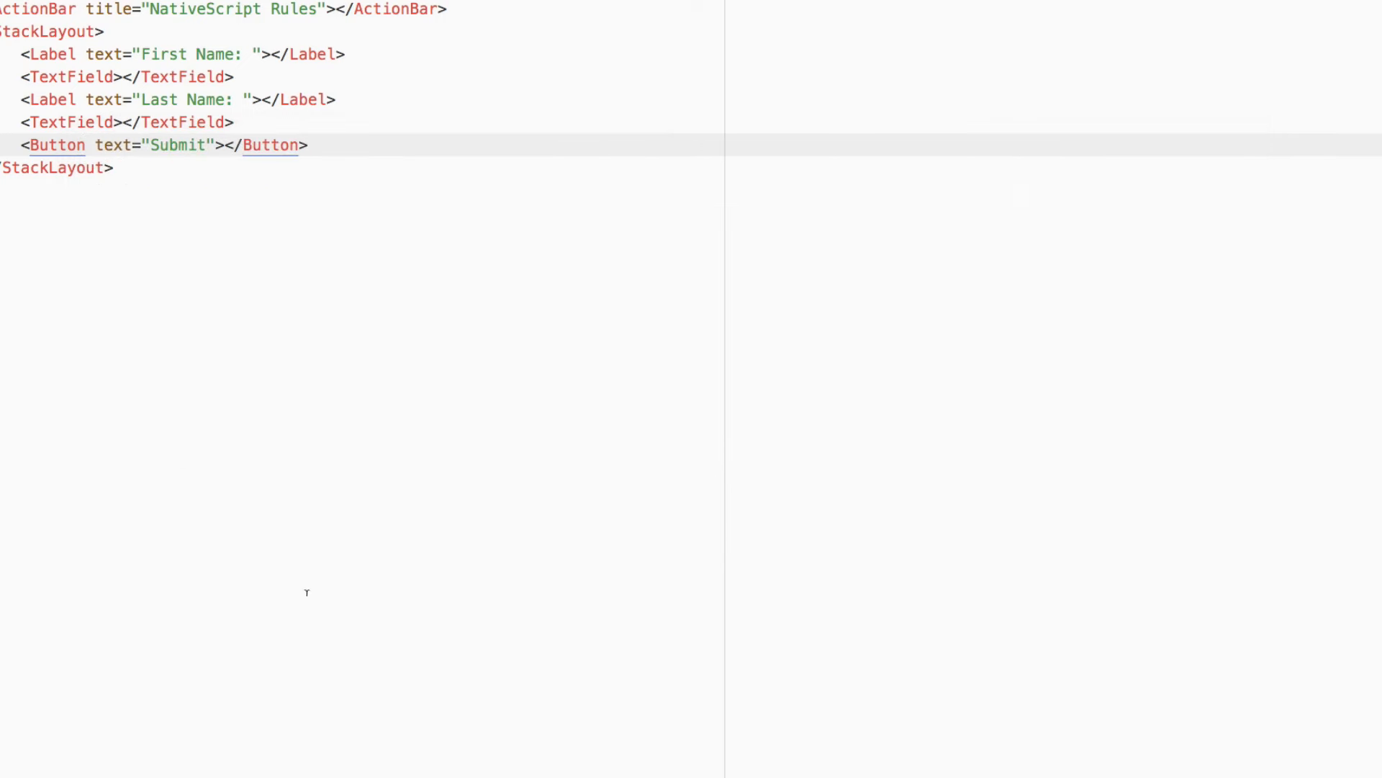
Save app.component.html in Atom so livesync reloads the unstyled form in the simulator
click(92, 206)
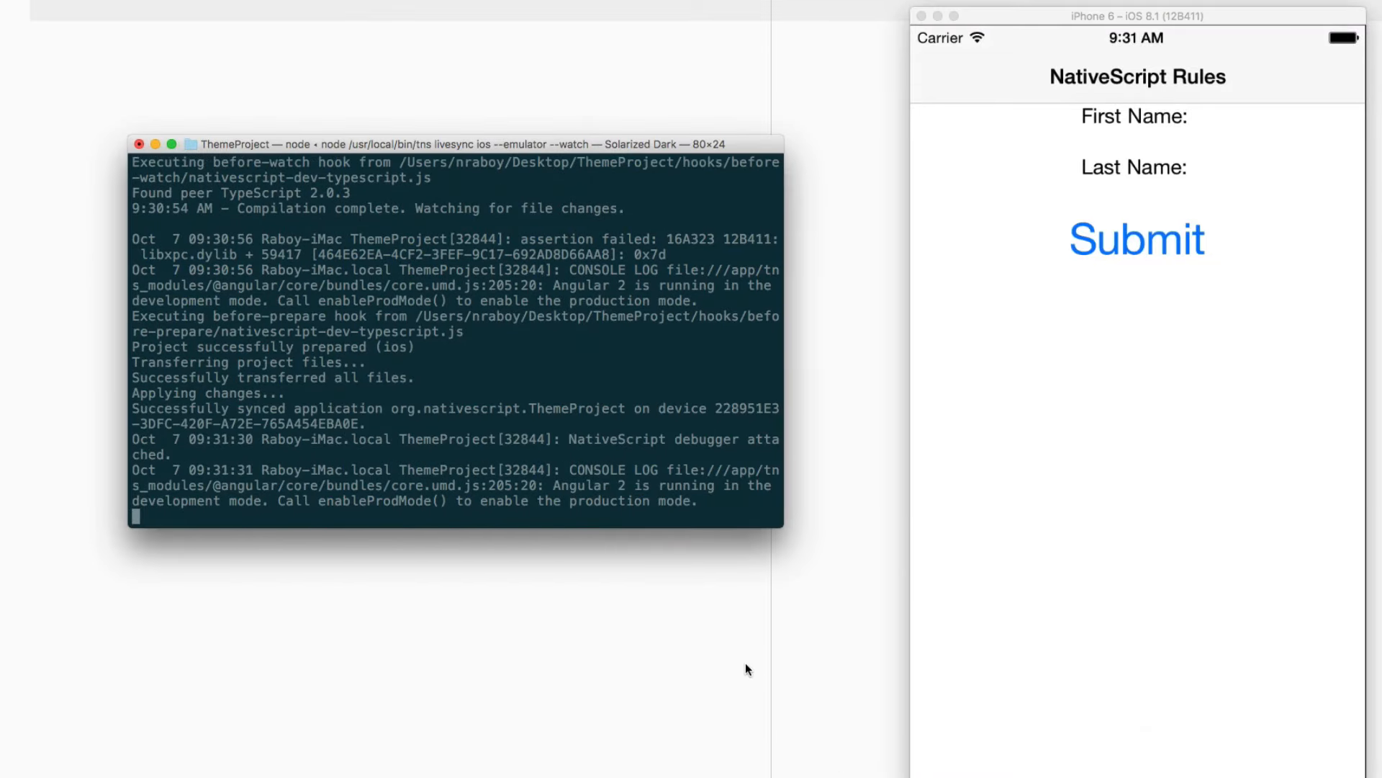
mouse_move(736, 656)
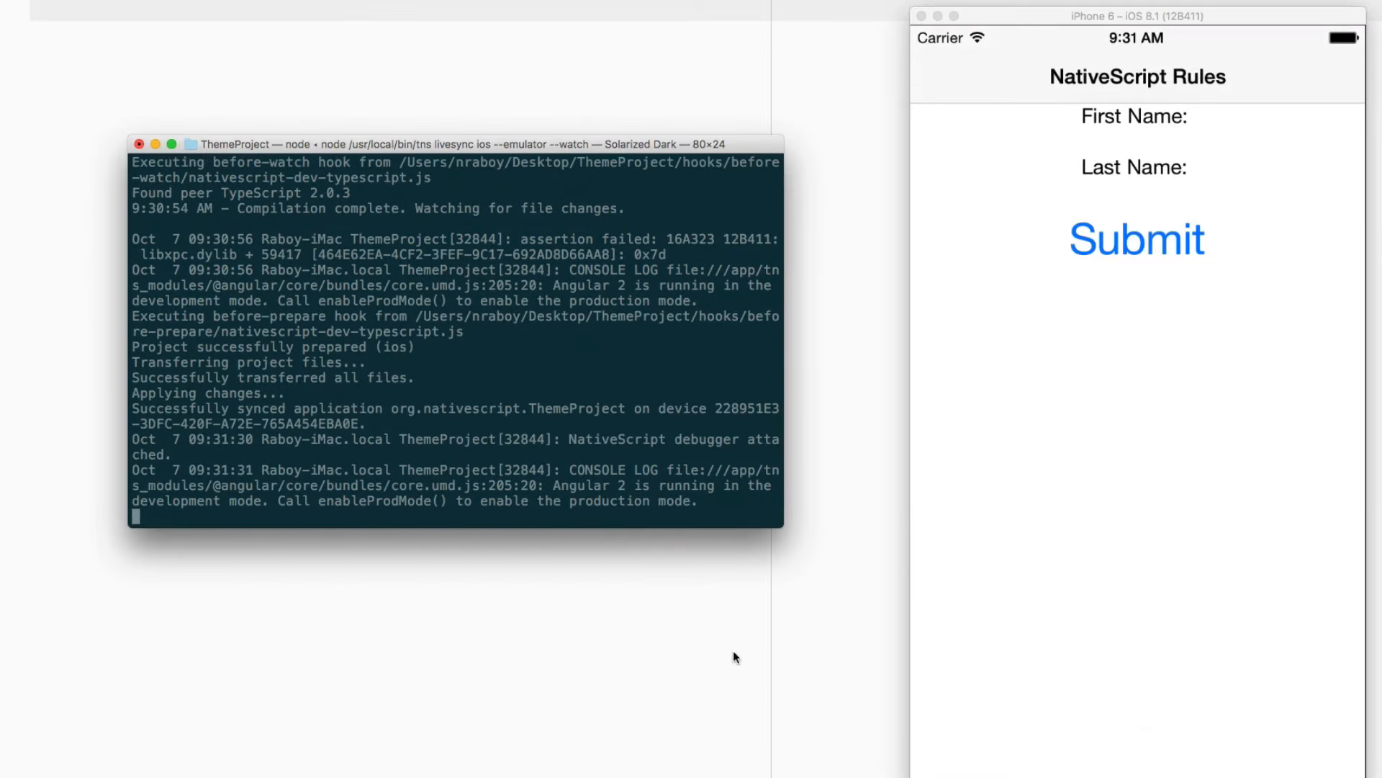
mouse_move(651, 380)
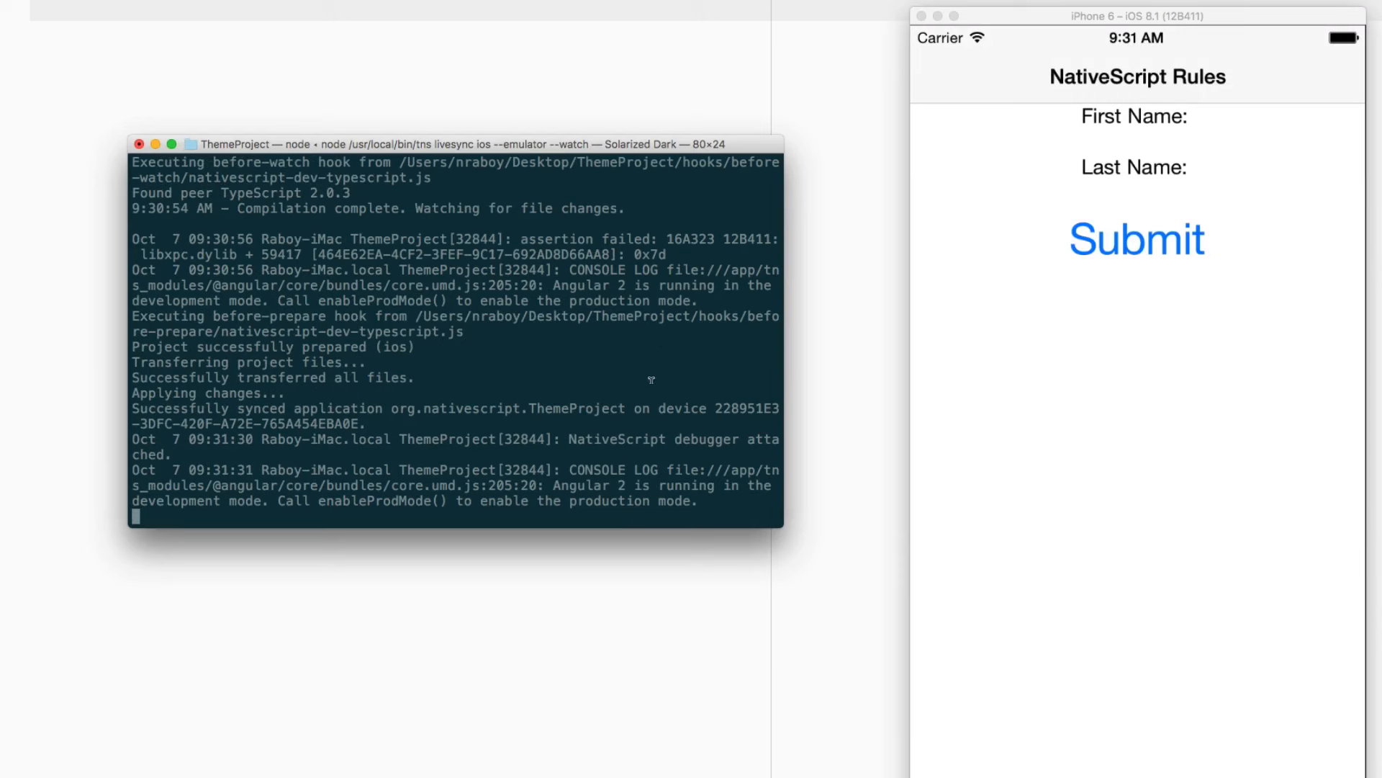
Stop the running livesync with Ctrl+C and start the 'tns emulate ios' relaunch
key(ctrl+c)
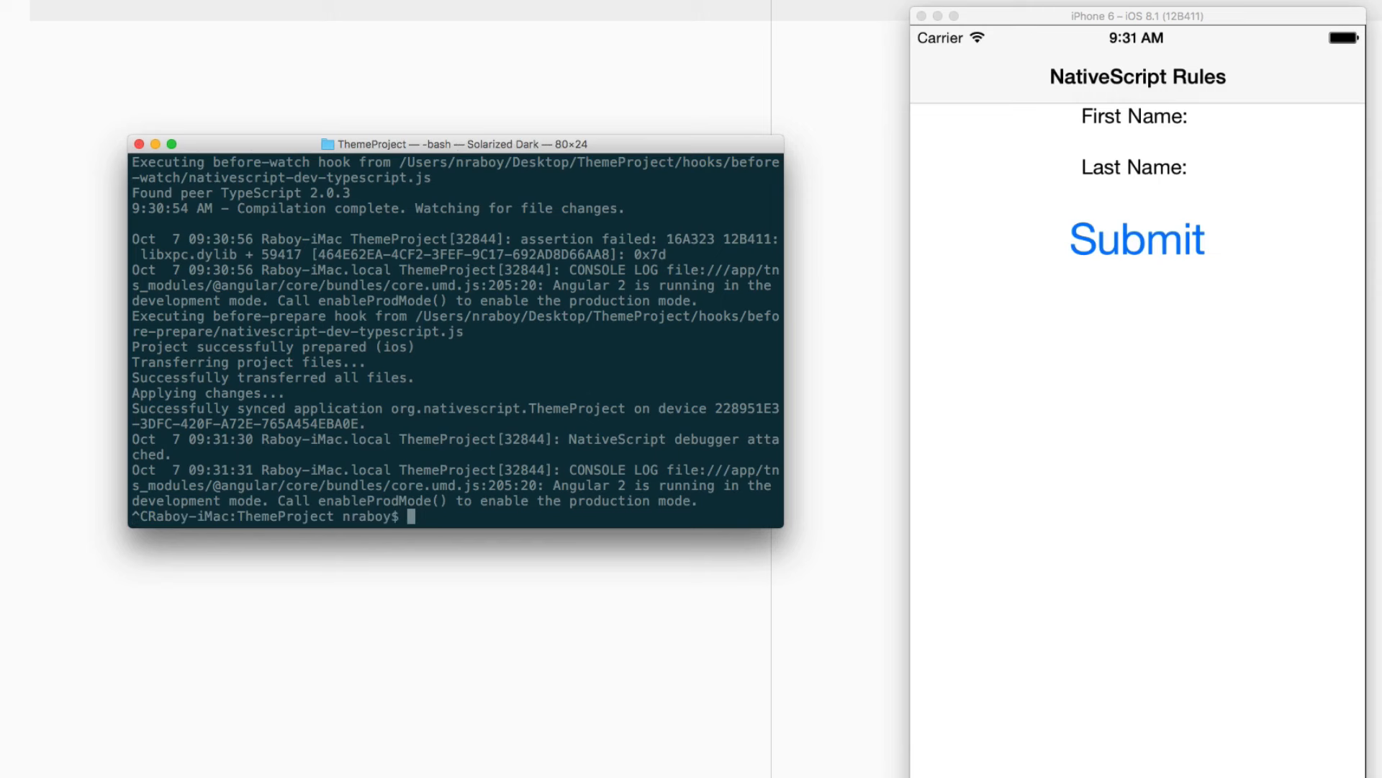
text(tn)
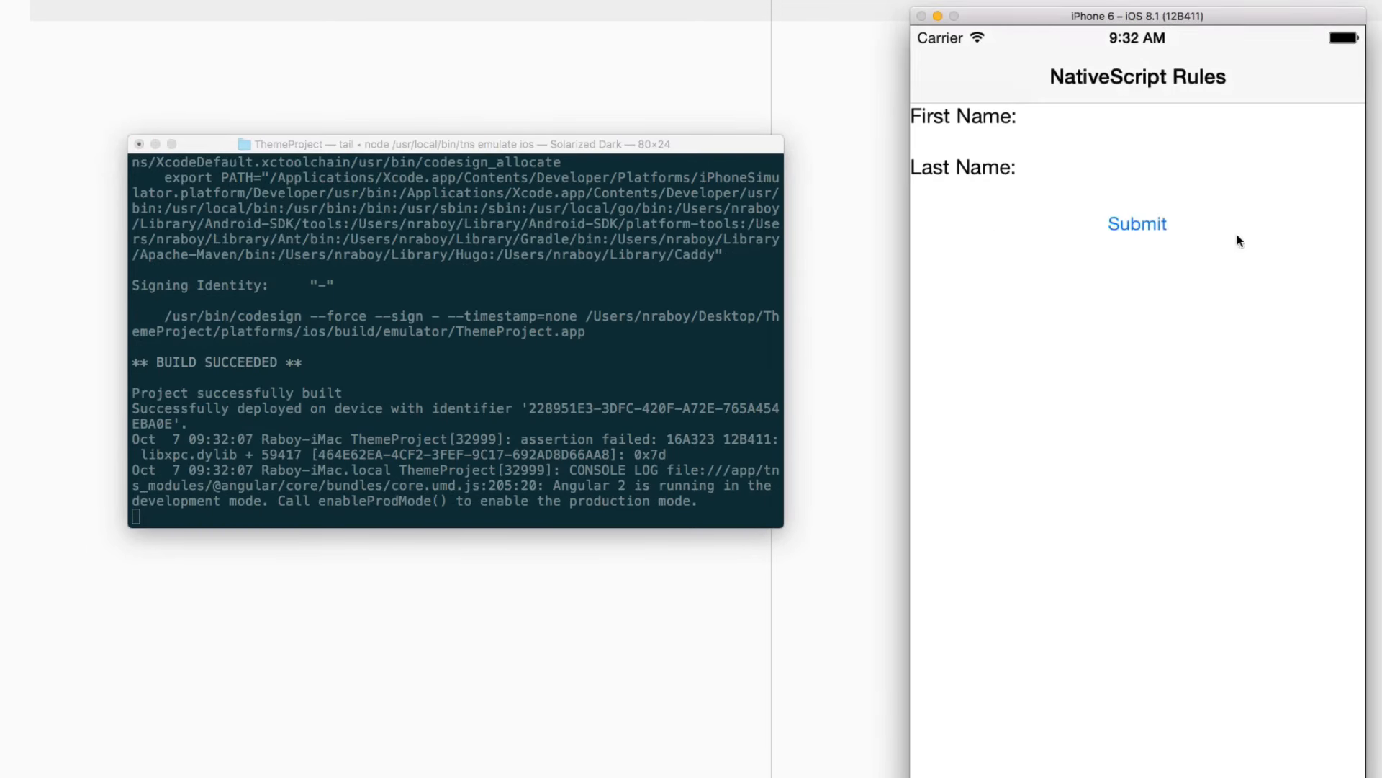
mouse_move(1142, 223)
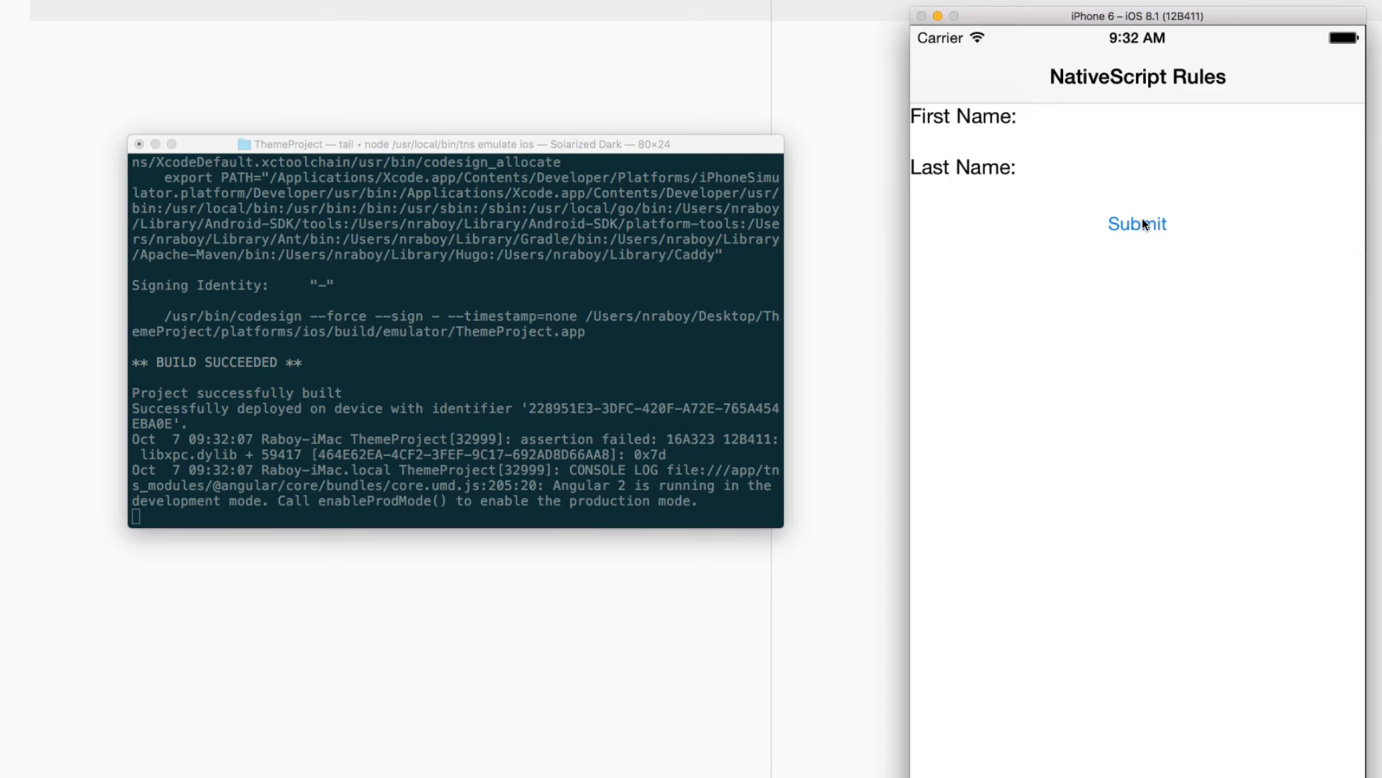
mouse_move(937, 80)
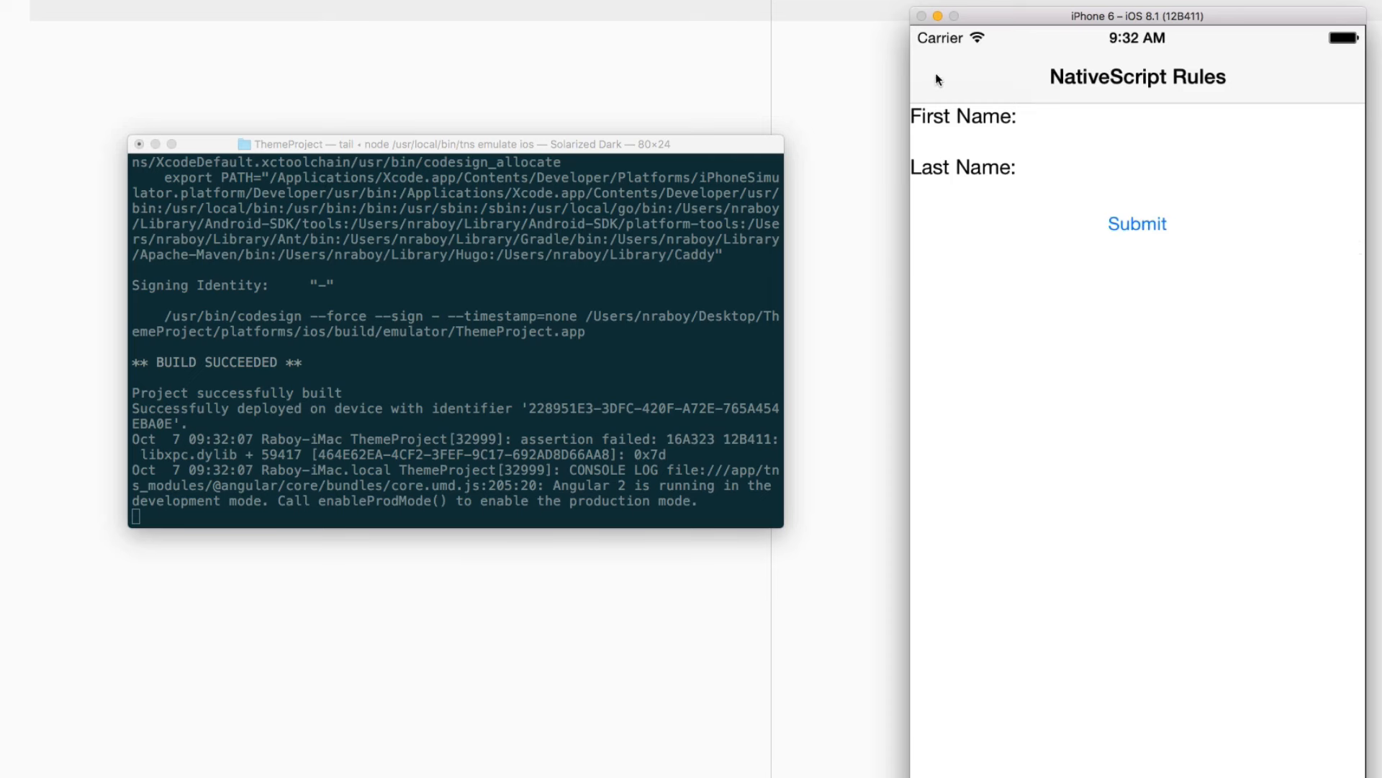
mouse_move(627, 355)
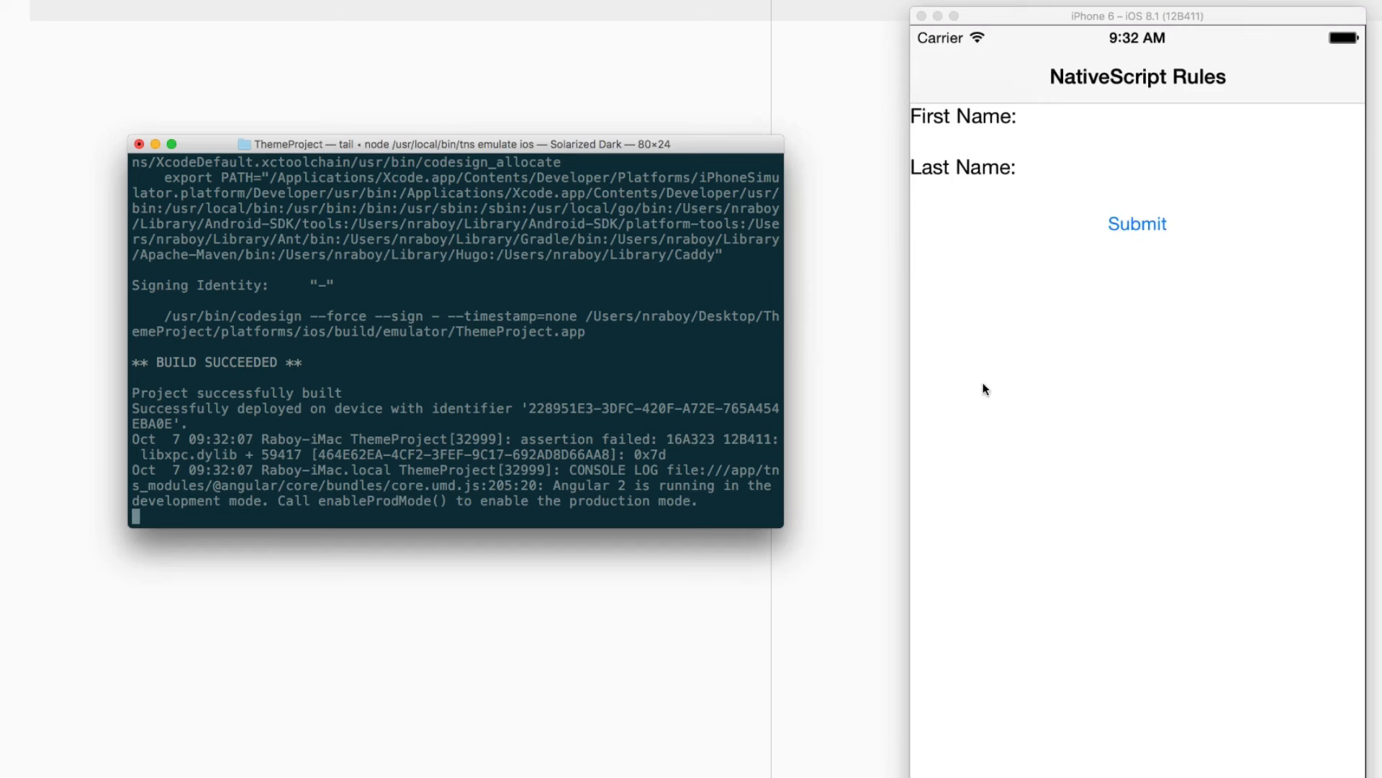
mouse_move(1014, 386)
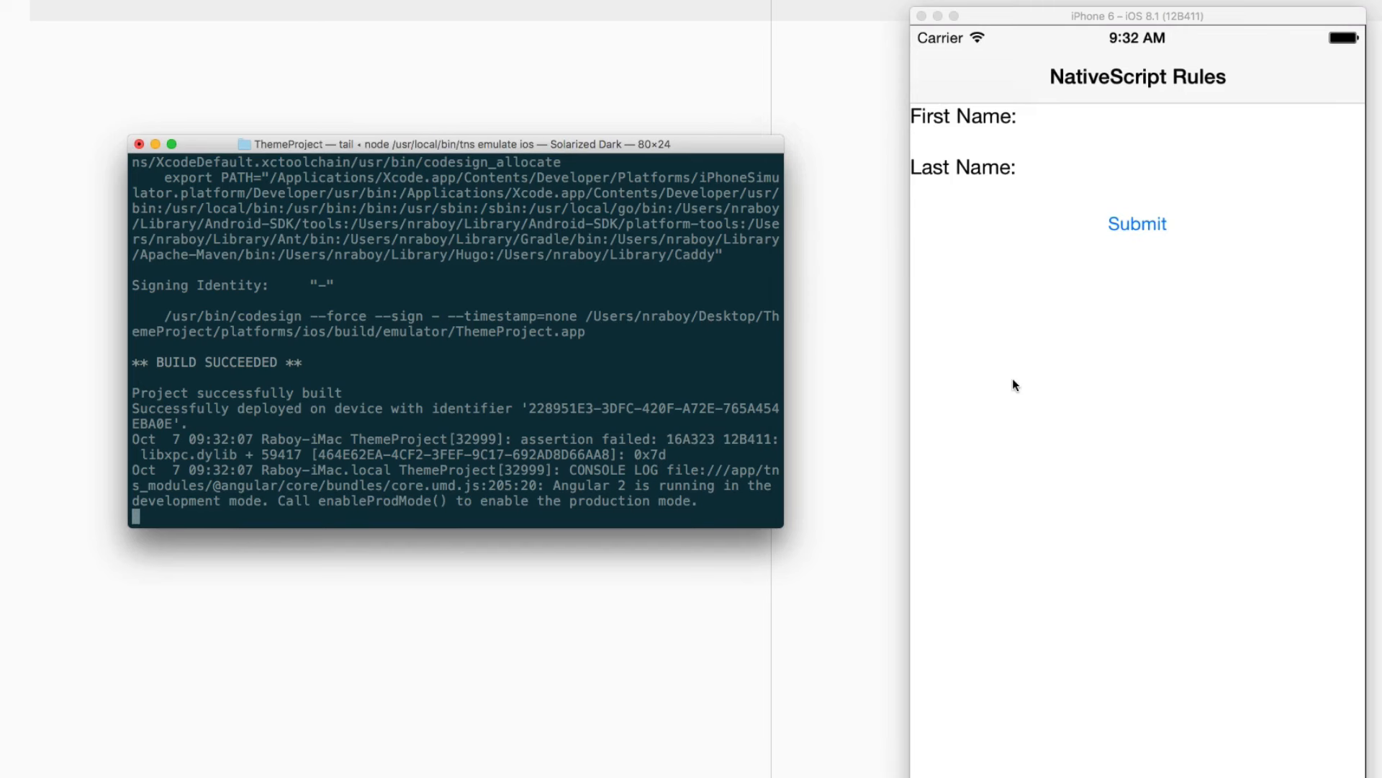
mouse_move(686, 376)
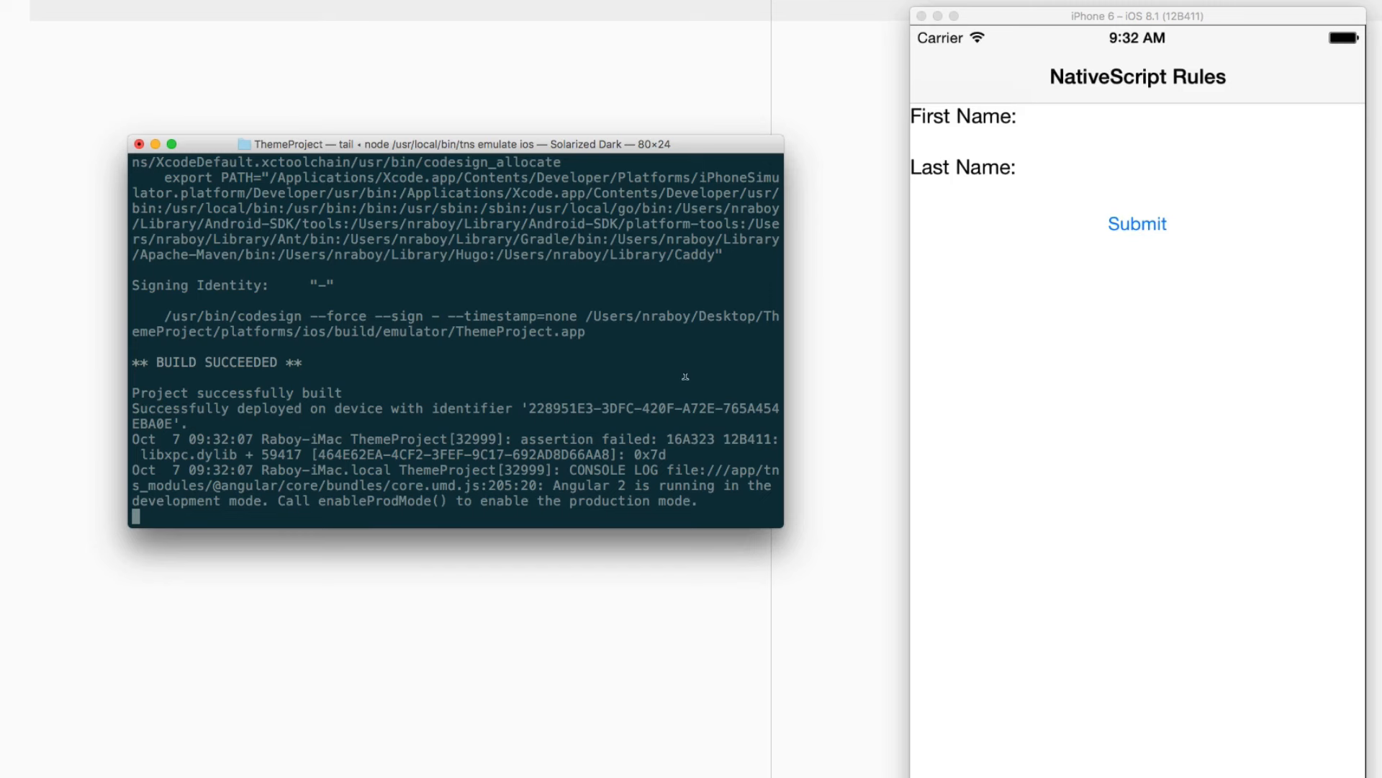
mouse_move(485, 424)
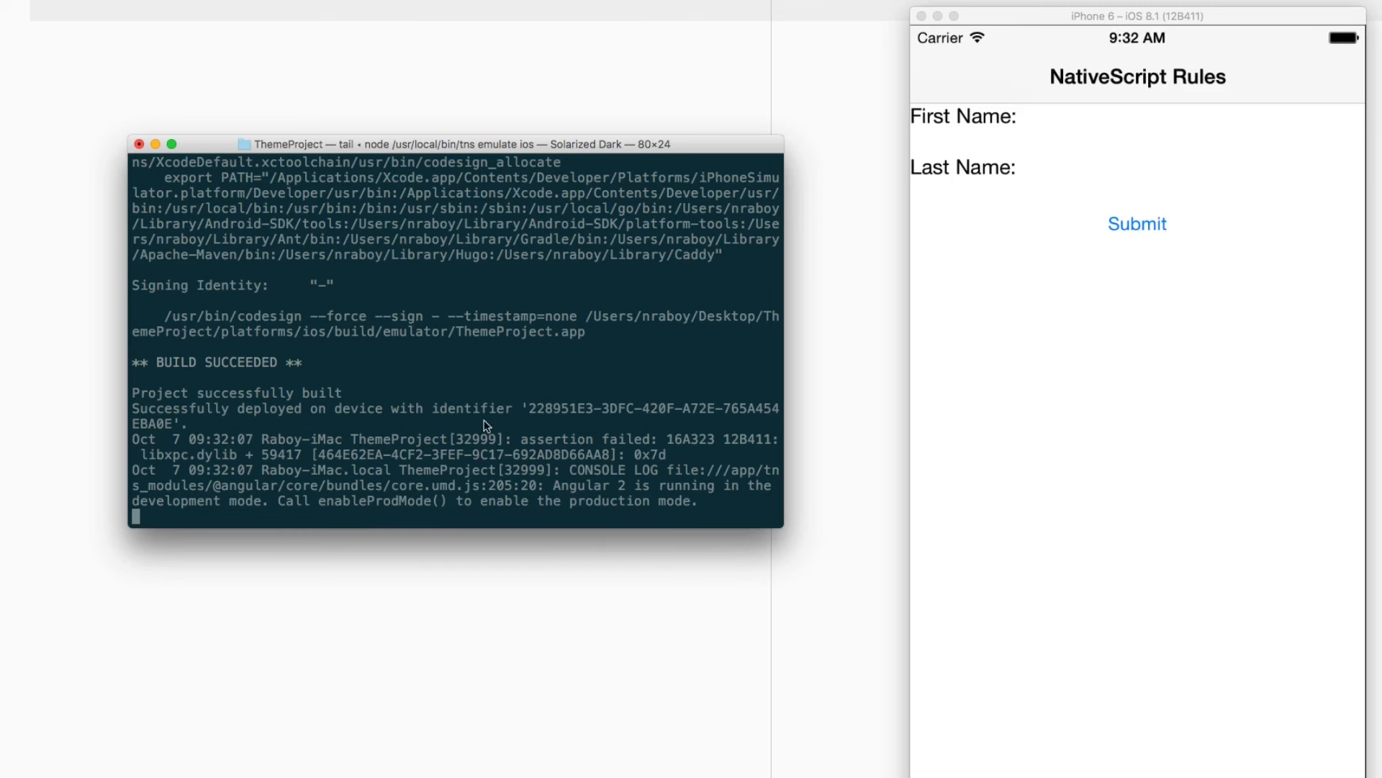
Stop the running 'tns emulate' process with Ctrl+C, returning to the bash prompt
key(ctrl+c)
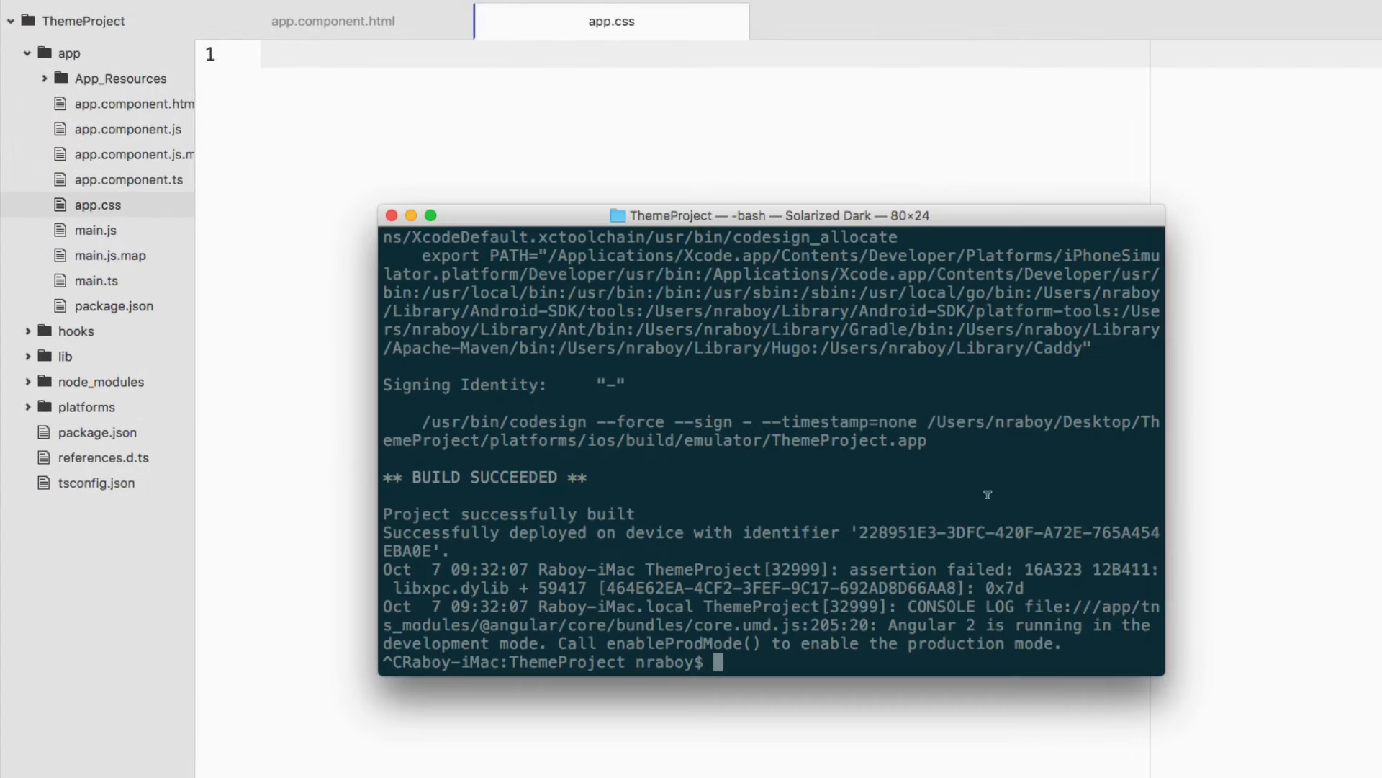
Clear the terminal and run 'npm install nativescript-theme-core --save'
text(clear)
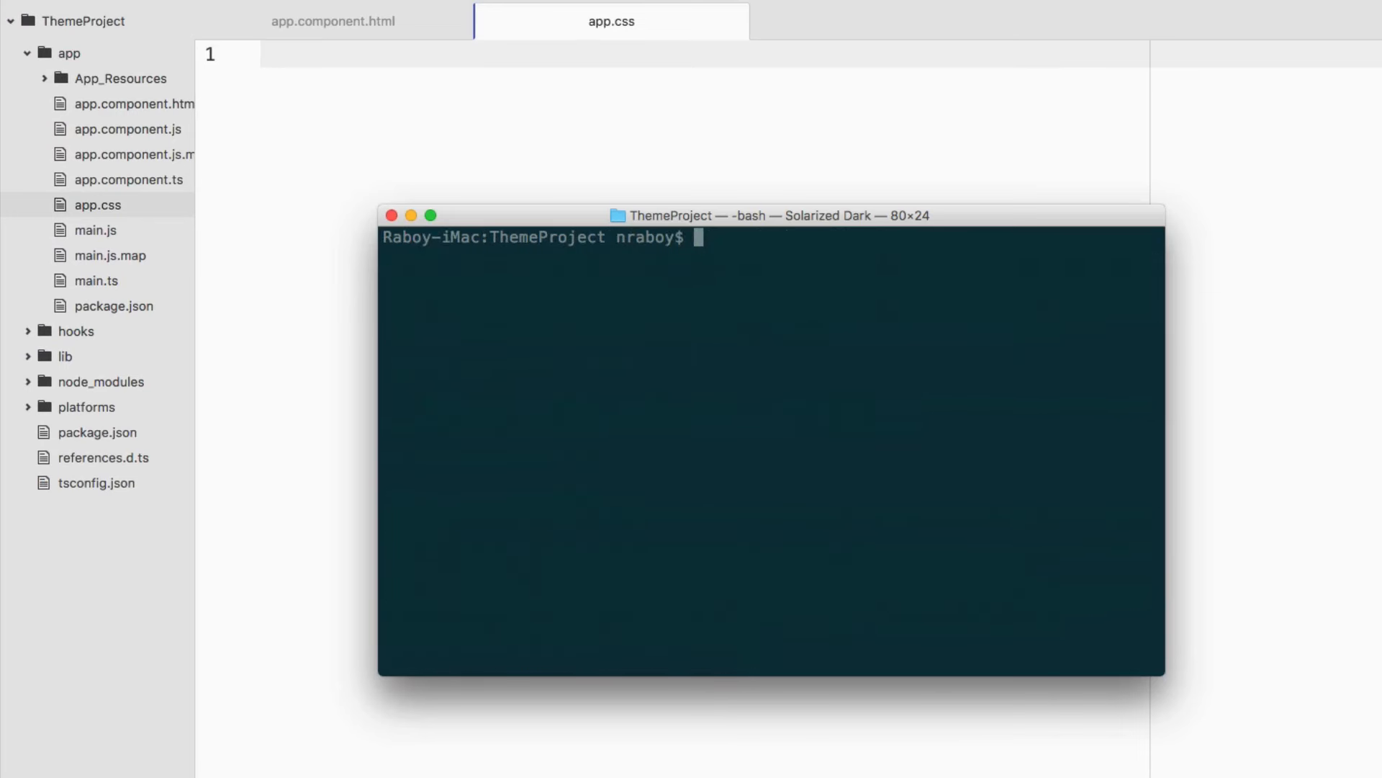
text(npm)
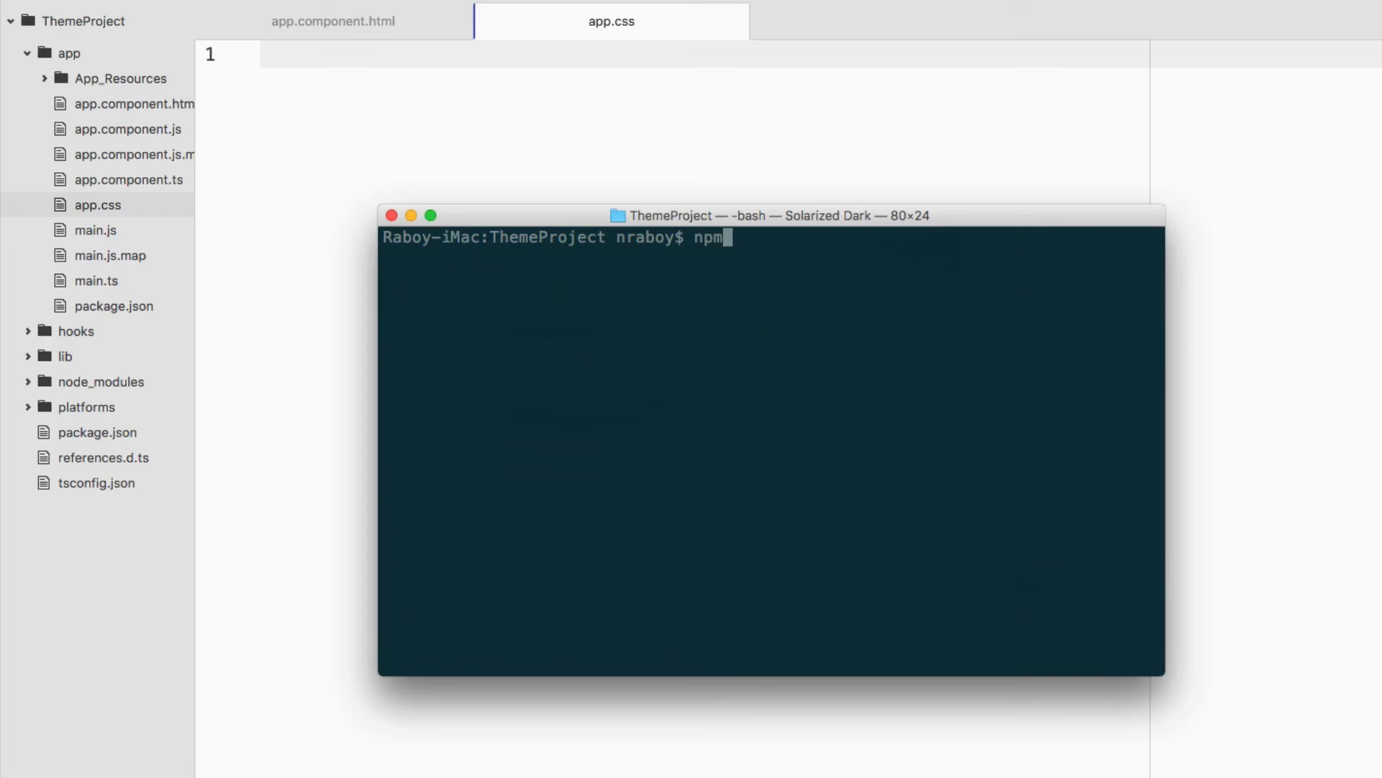
text(install)
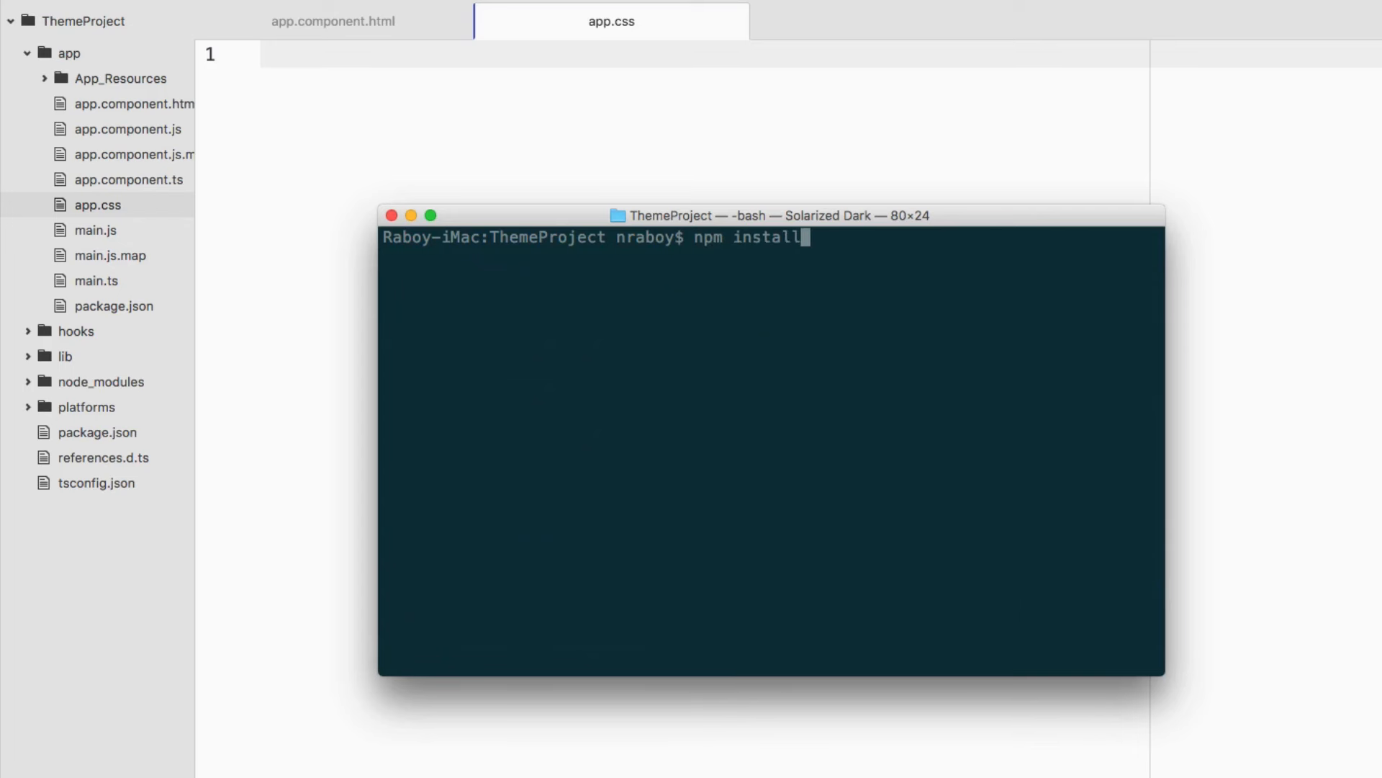
text(nativescript)
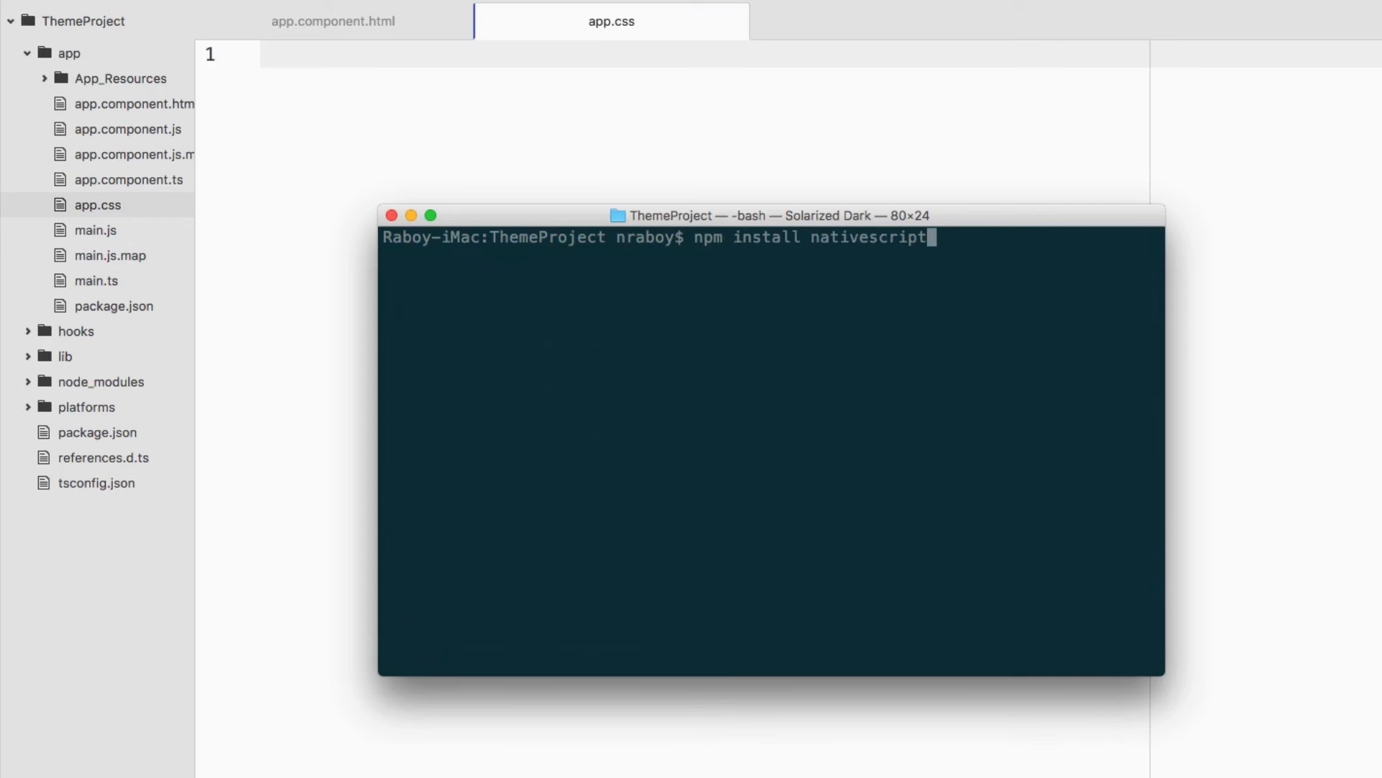
text(-theme-core)
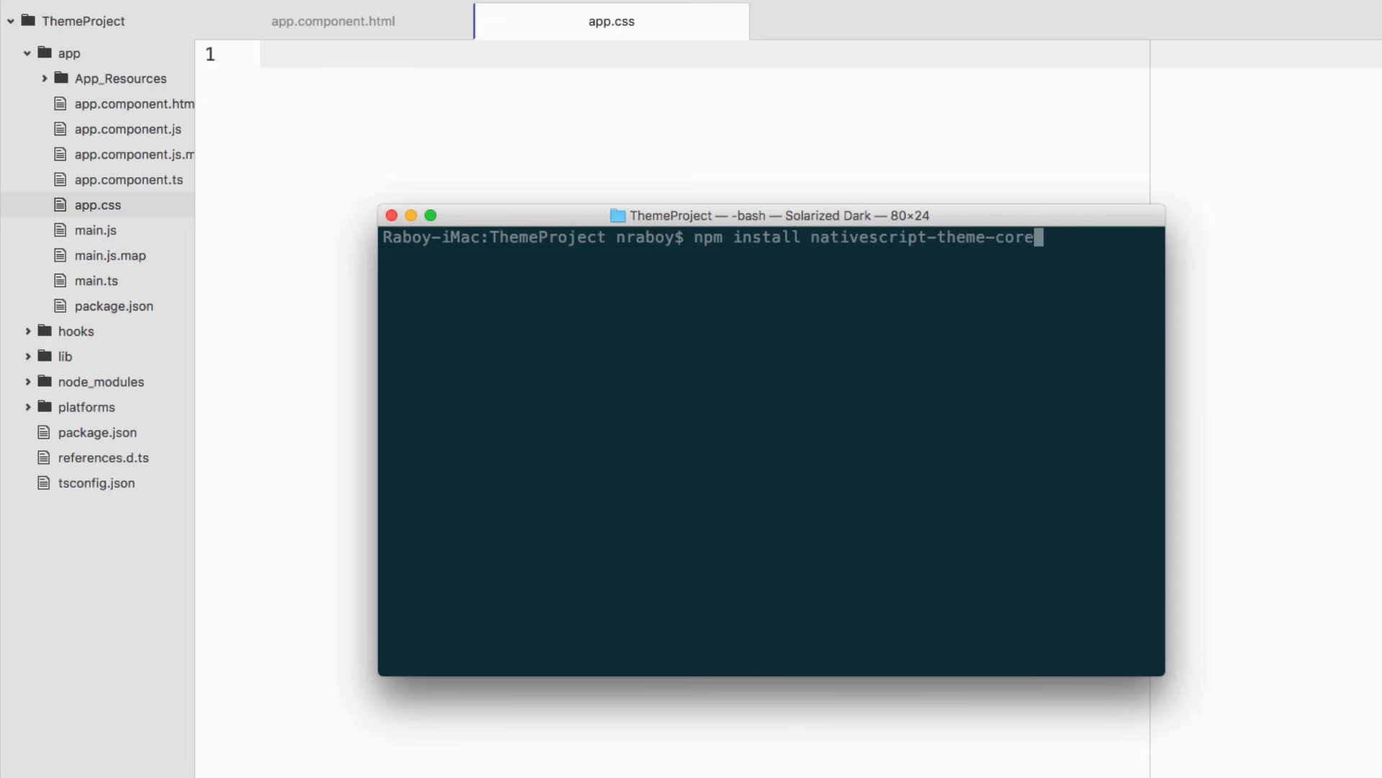
text(--save)
click(704, 53)
text(@import '~/css/core.light.css';)
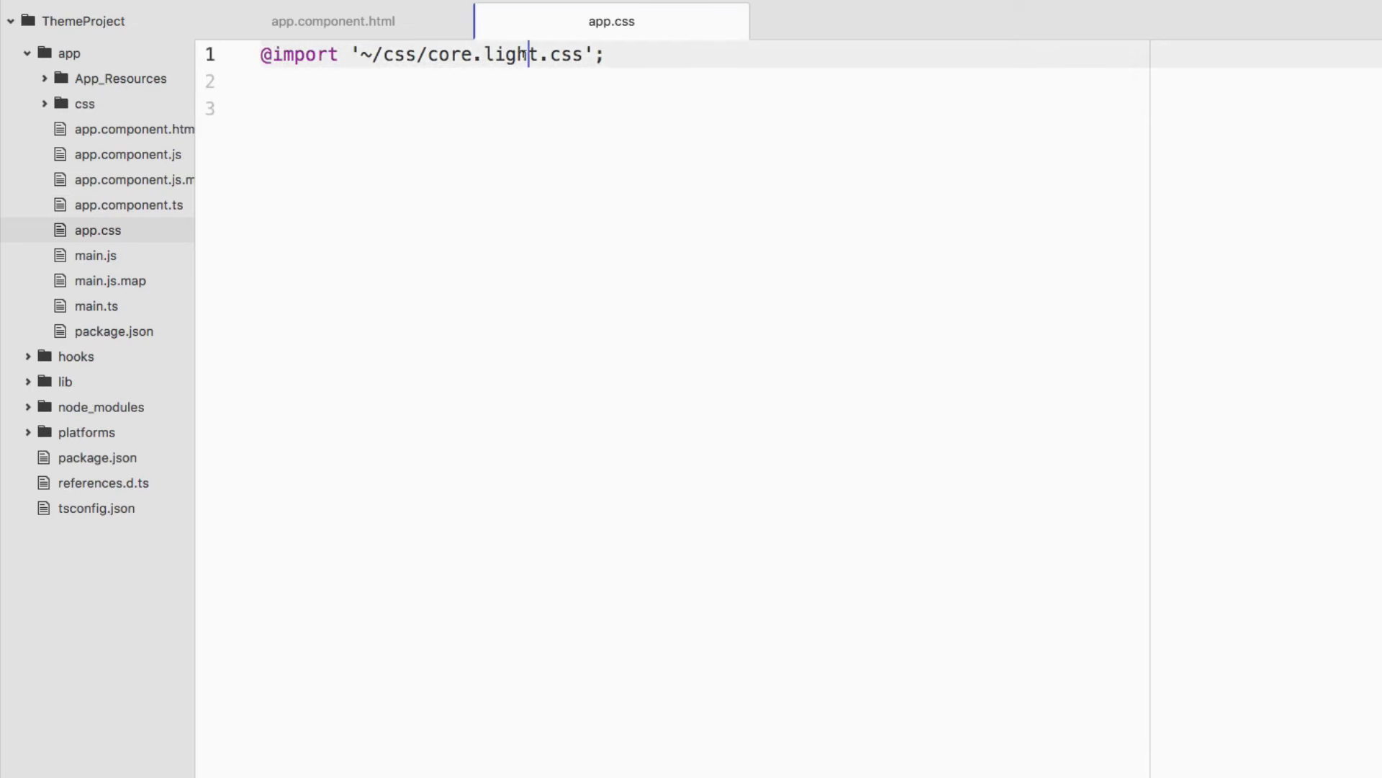
Switch Atom back to the app.component.html form markup
click(333, 22)
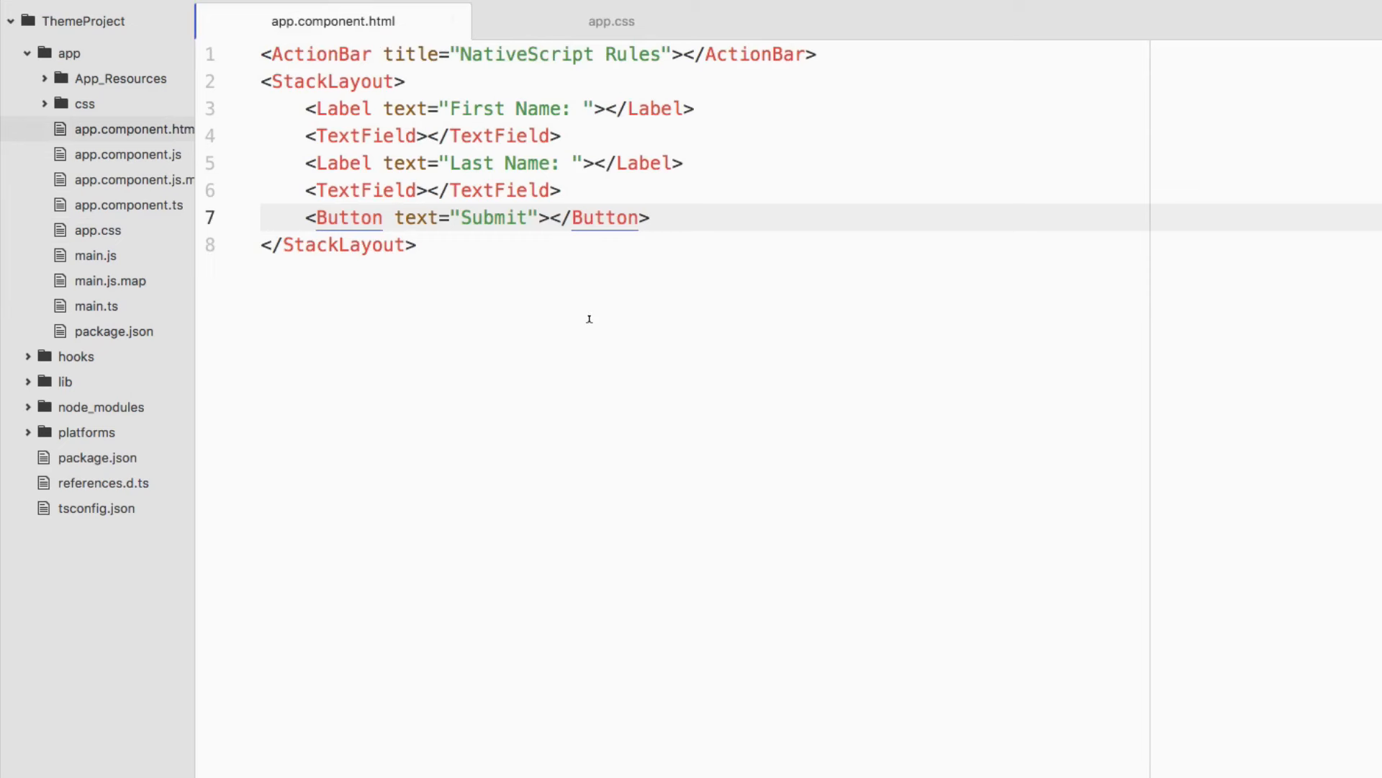
Give the outer StackLayout class="form" and wrap First Name label and field in a nested StackLayout
click(650, 217)
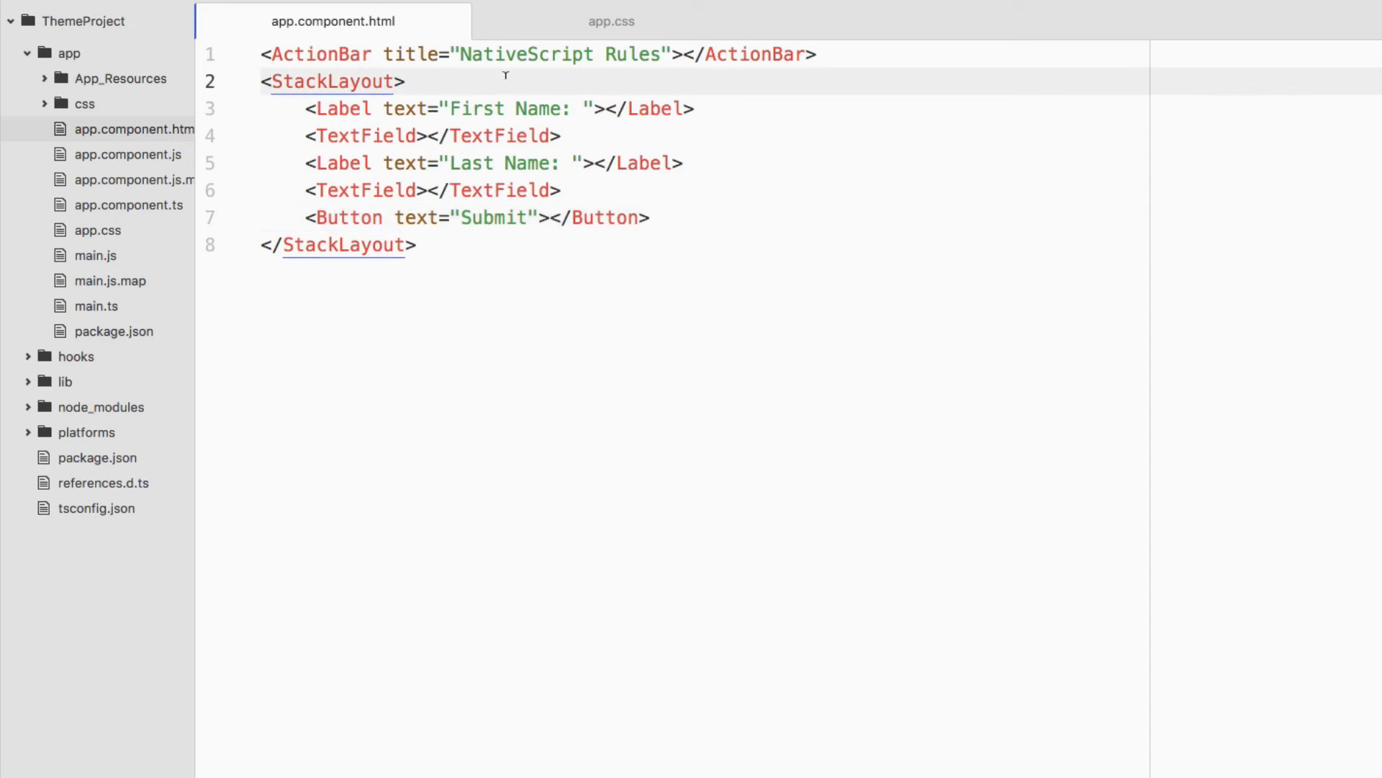
text(class=")
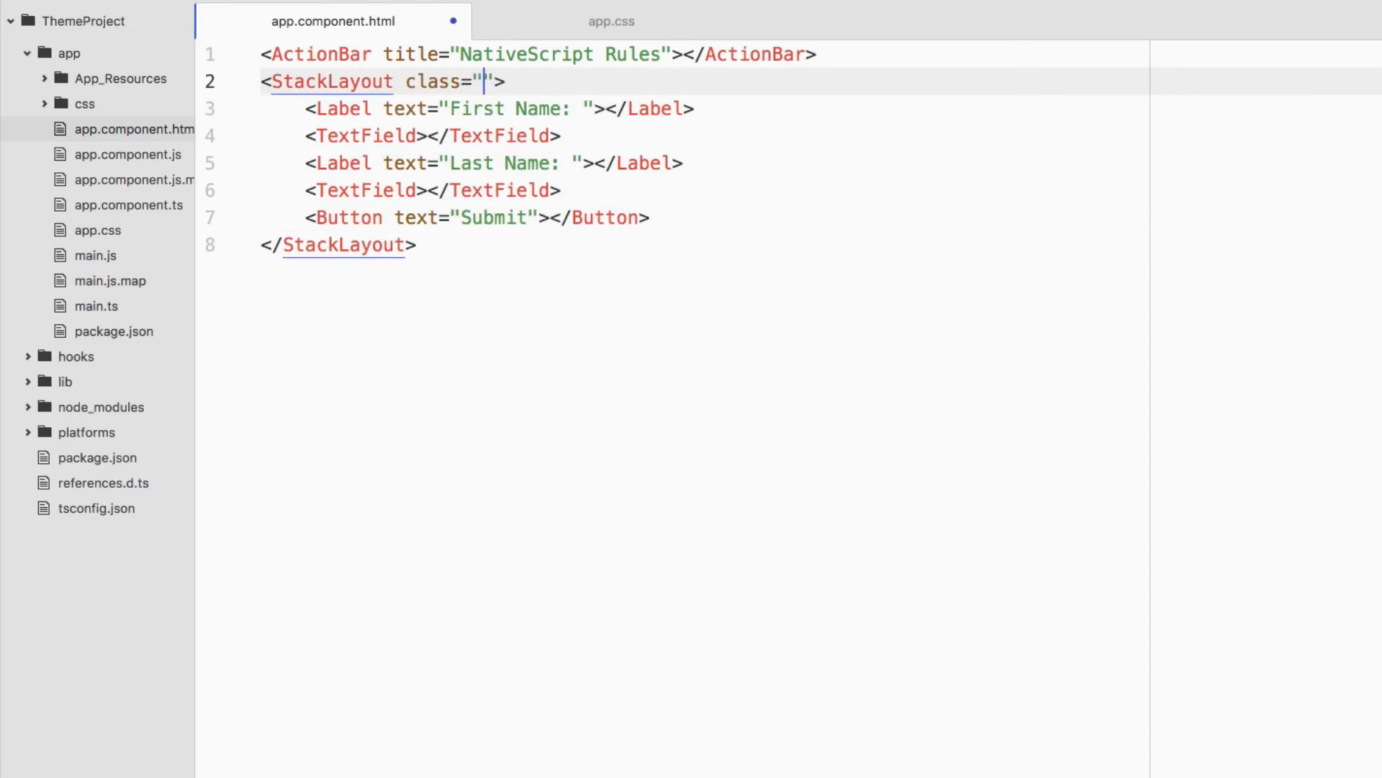
text(form)
text(<)
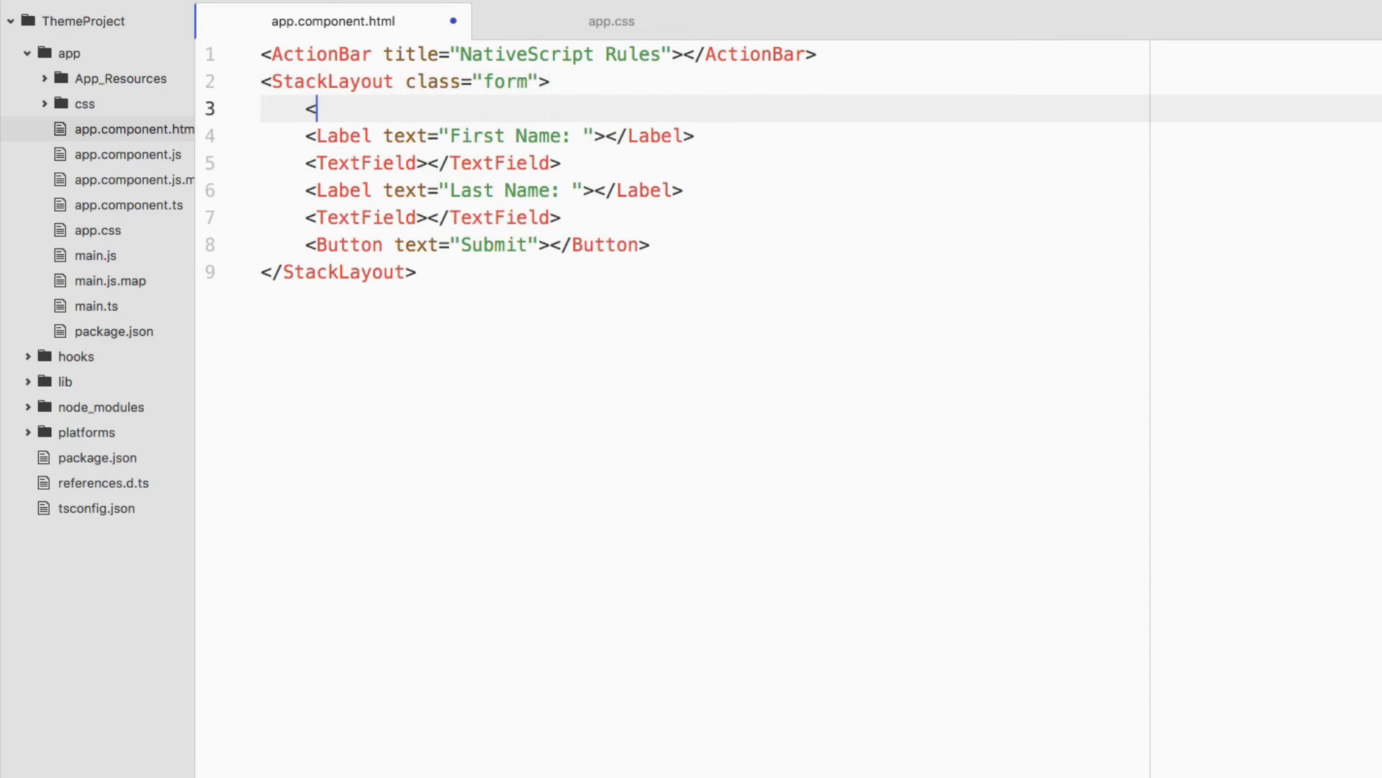
text(StackL)
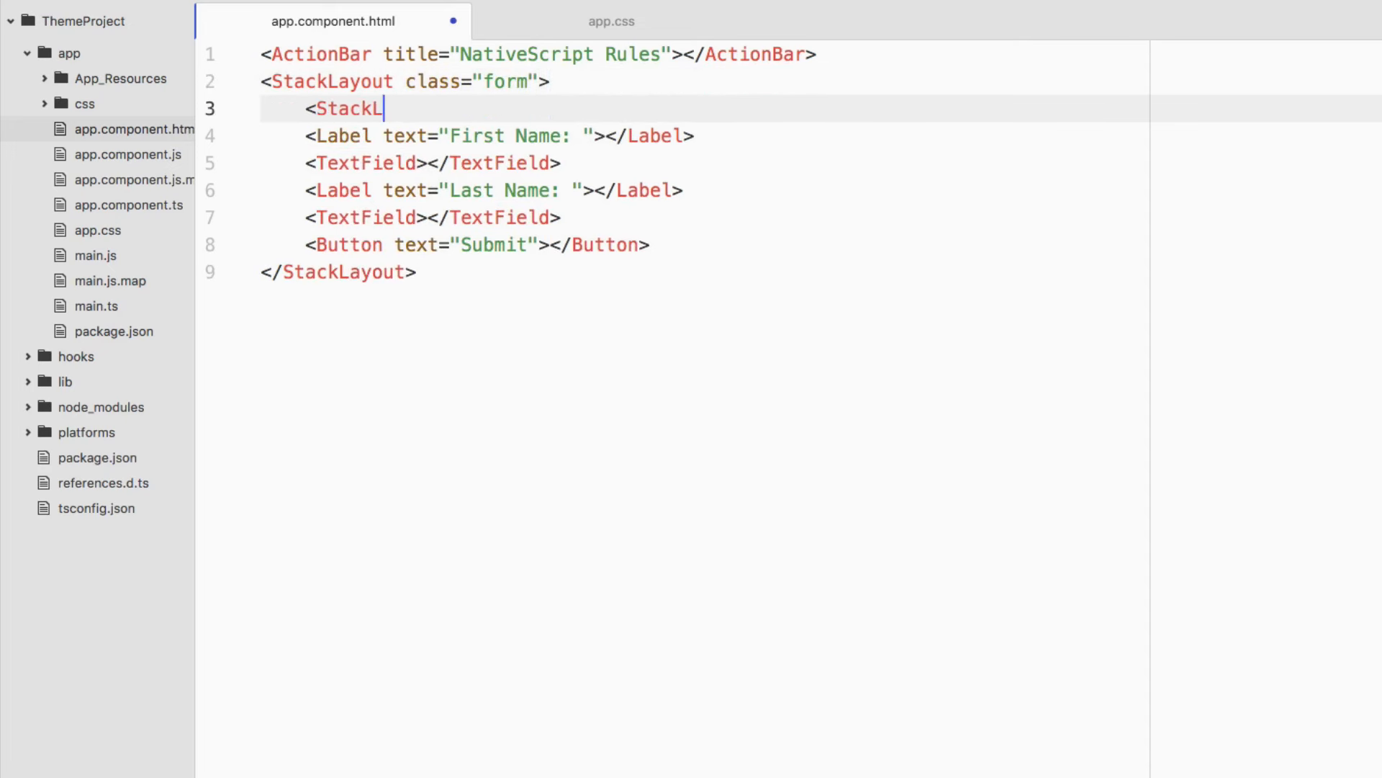
text(ayout>)
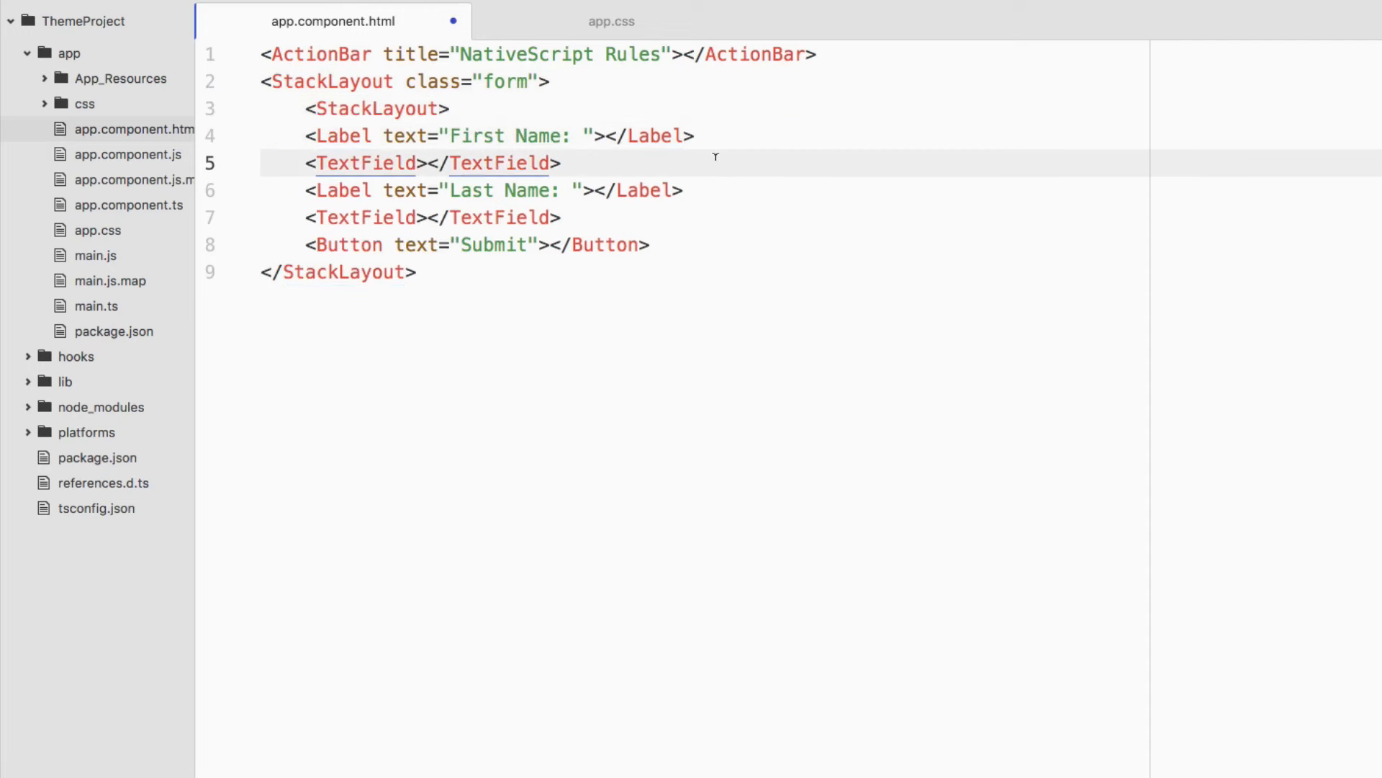
text(</StackLayout>)
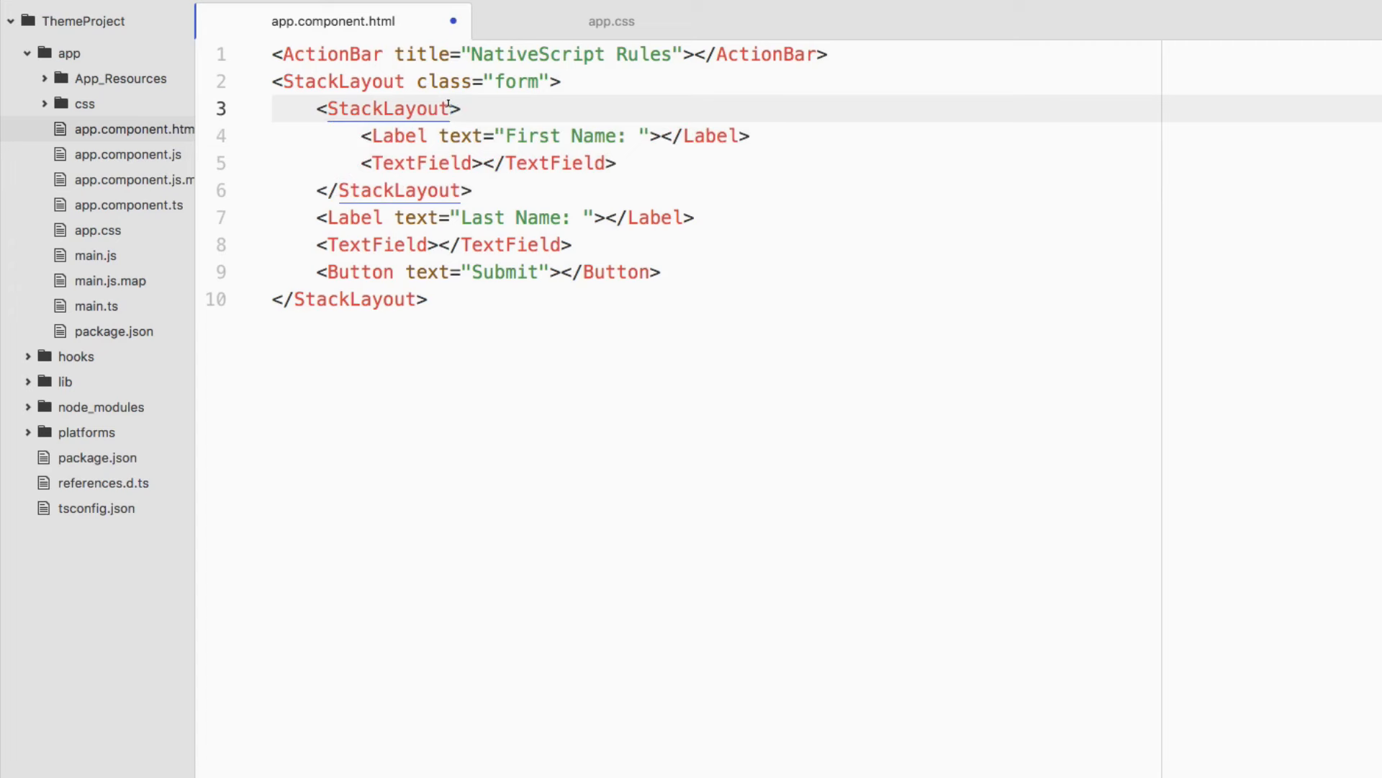
Add class input-field to the group, label to the Label and a class on the TextField
text(class="")
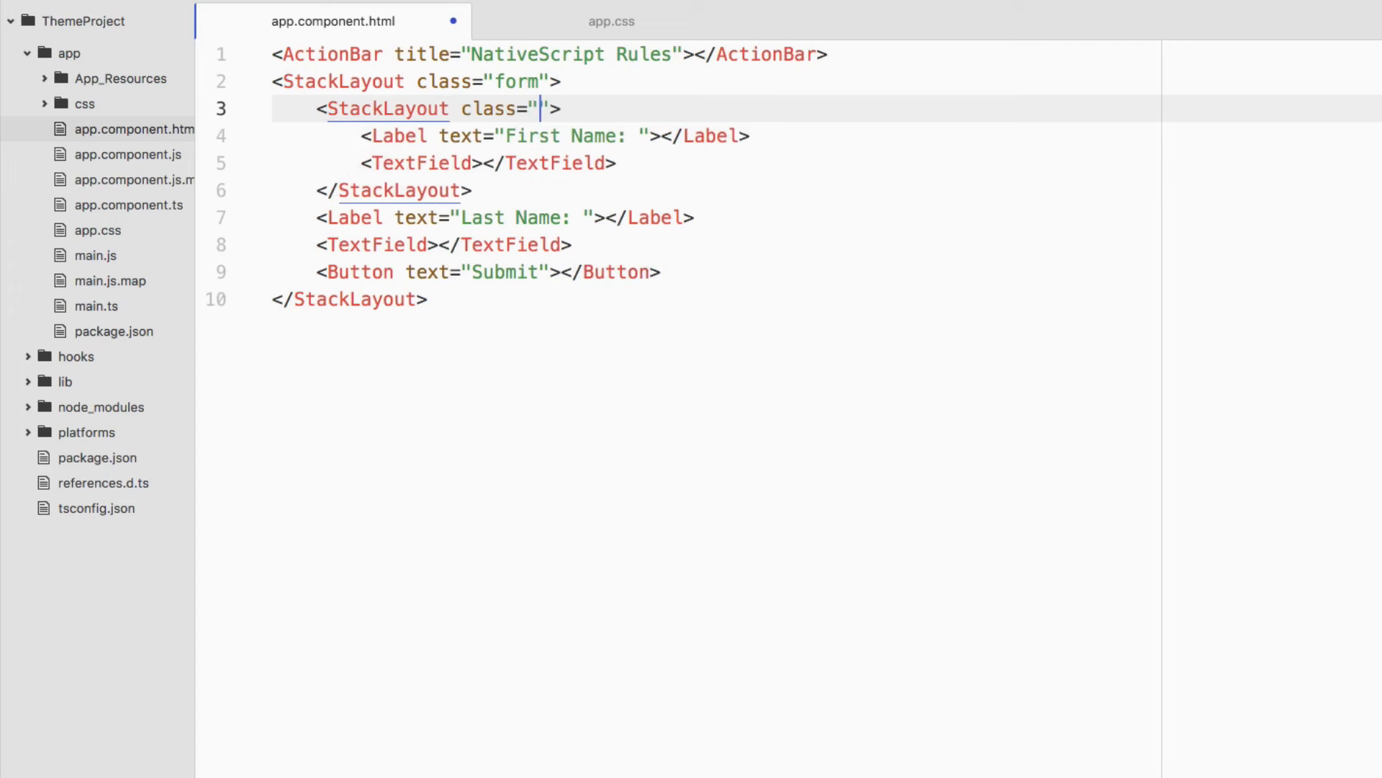
text(input-field)
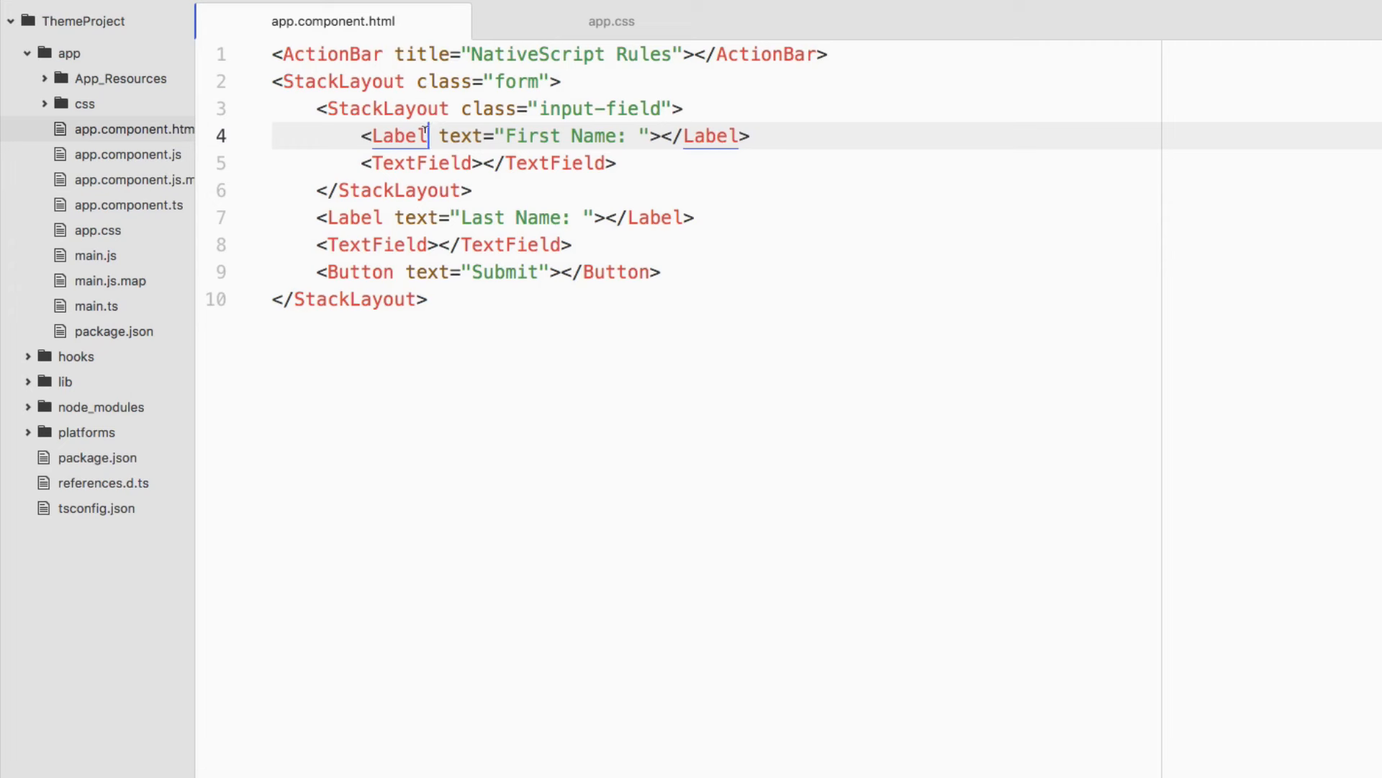
text(class="")
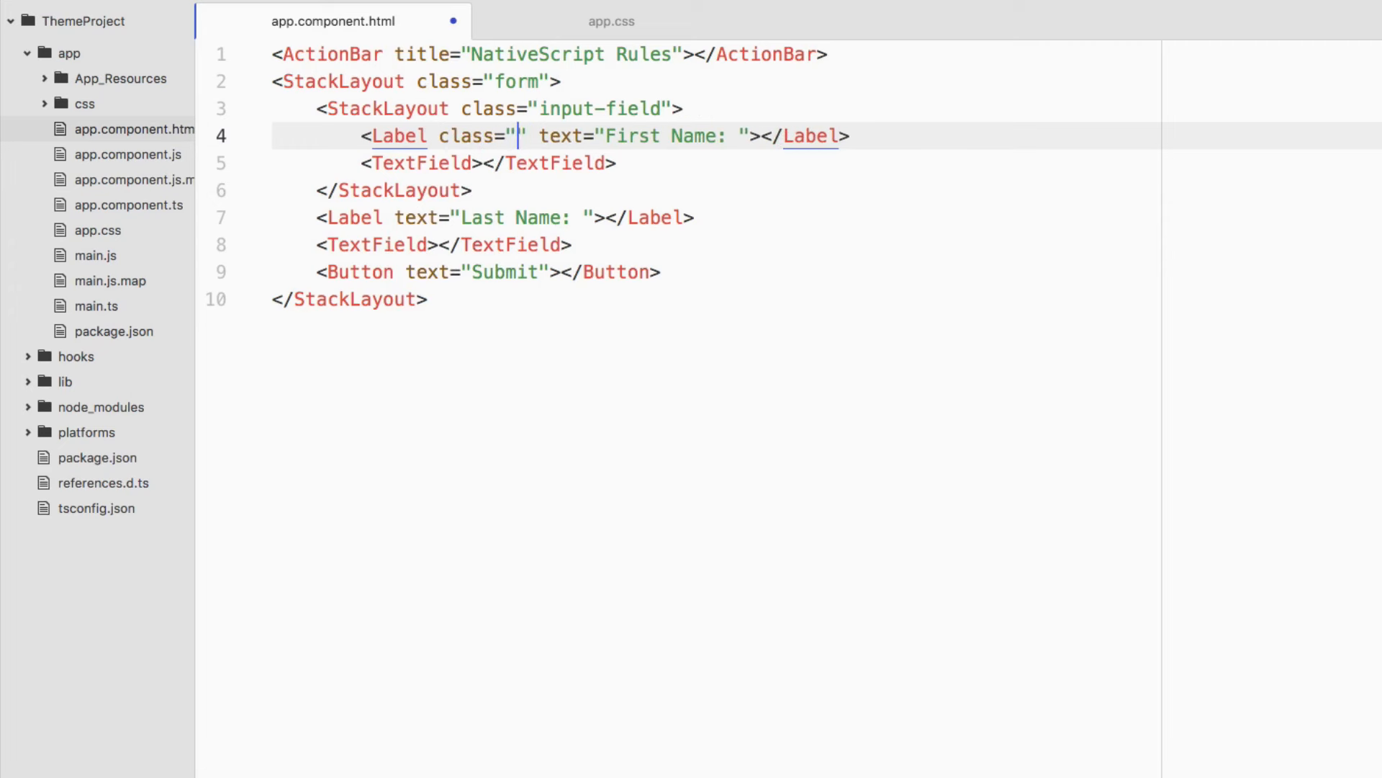
text(label)
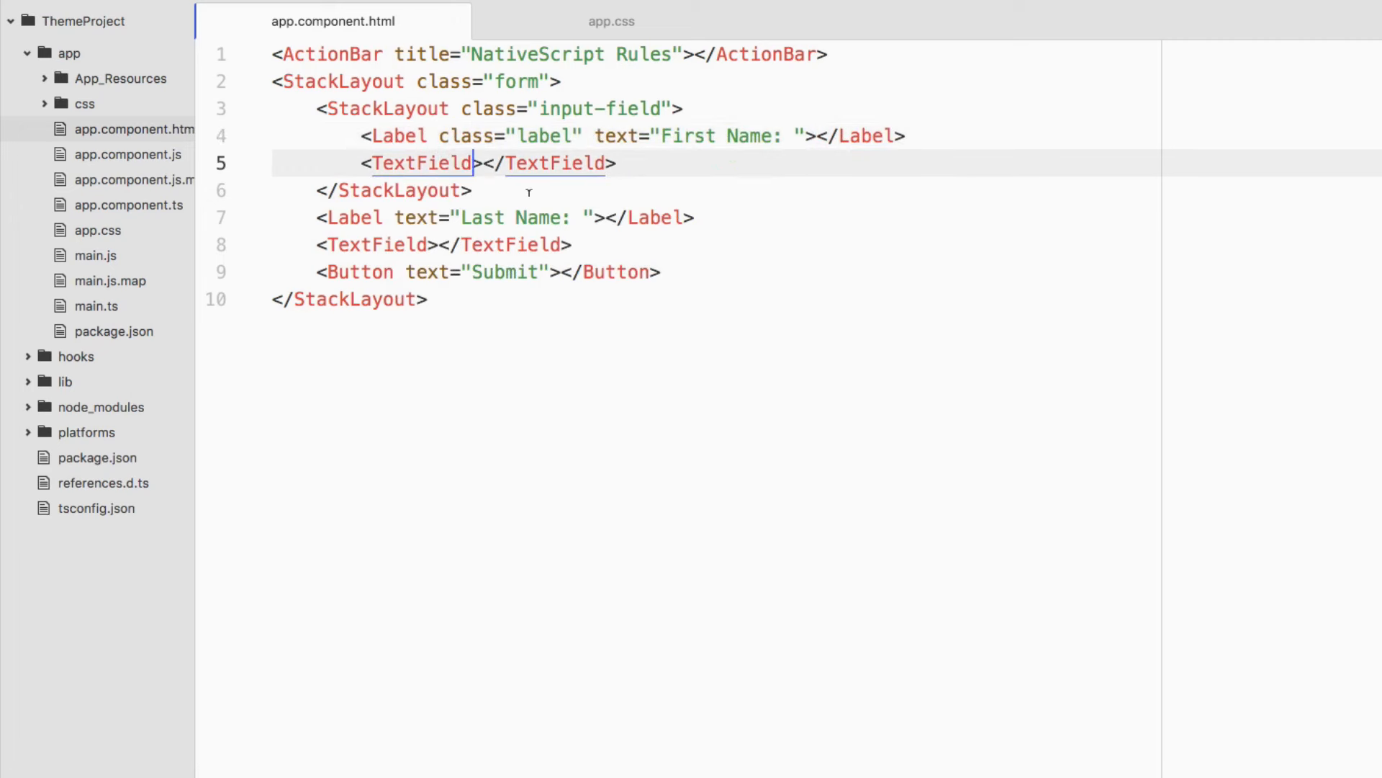
text(class="input)
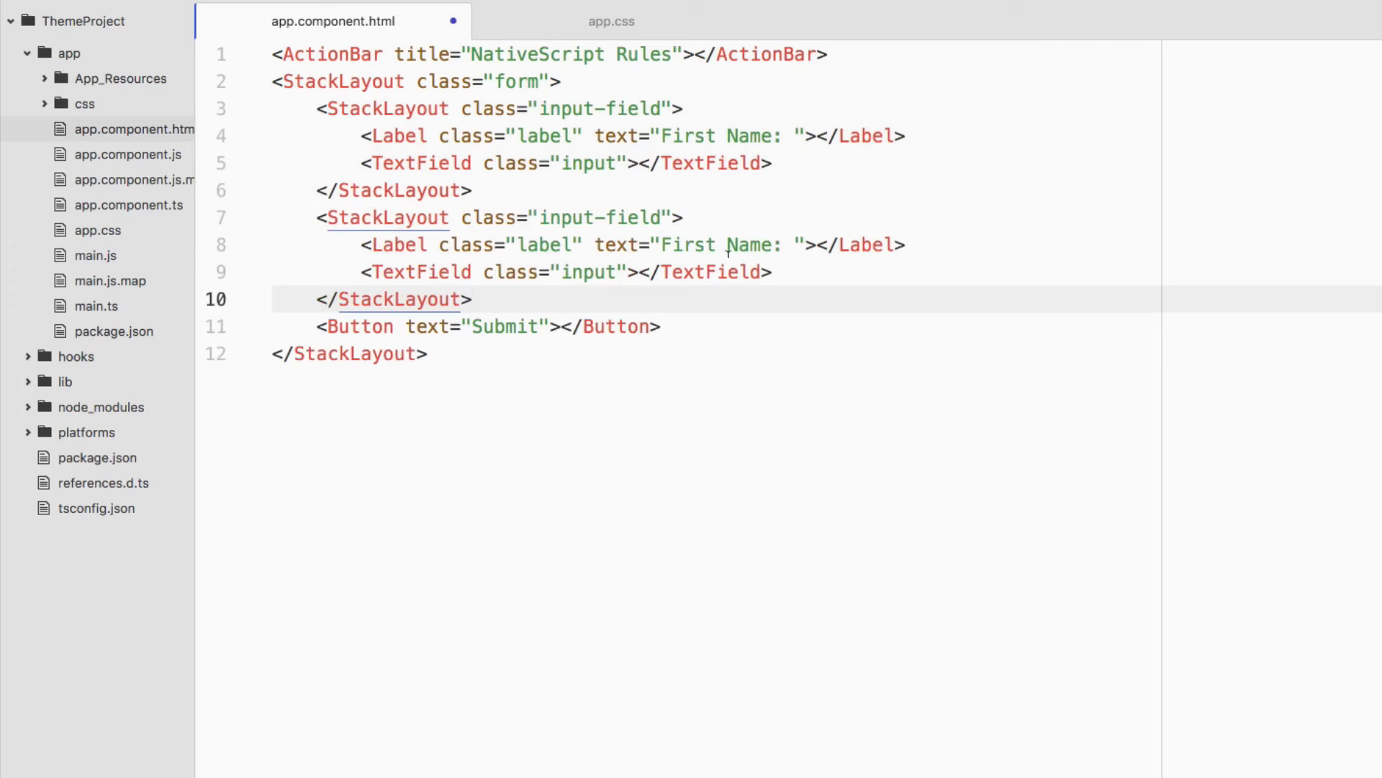
Add the Last Name group and give the Submit button class btn btn-primary
text(La)
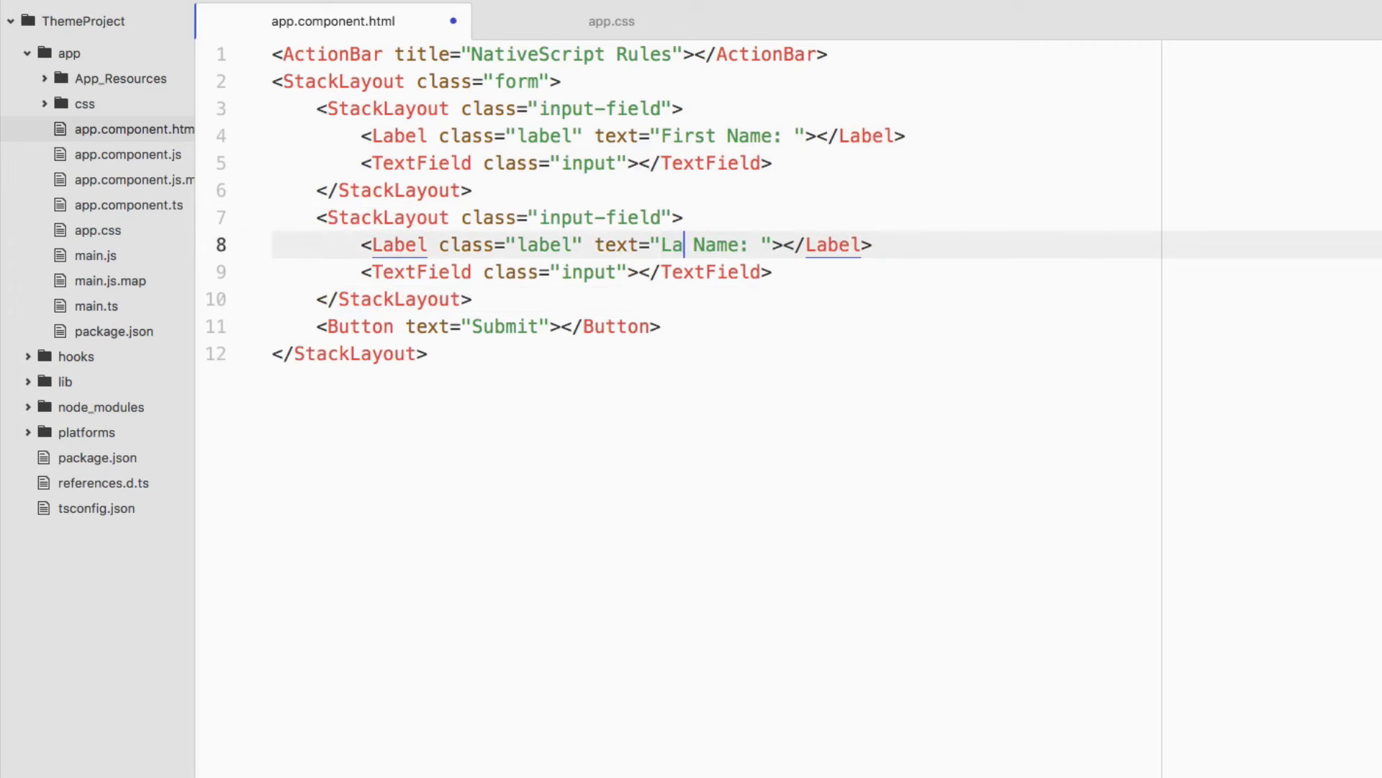
text(st)
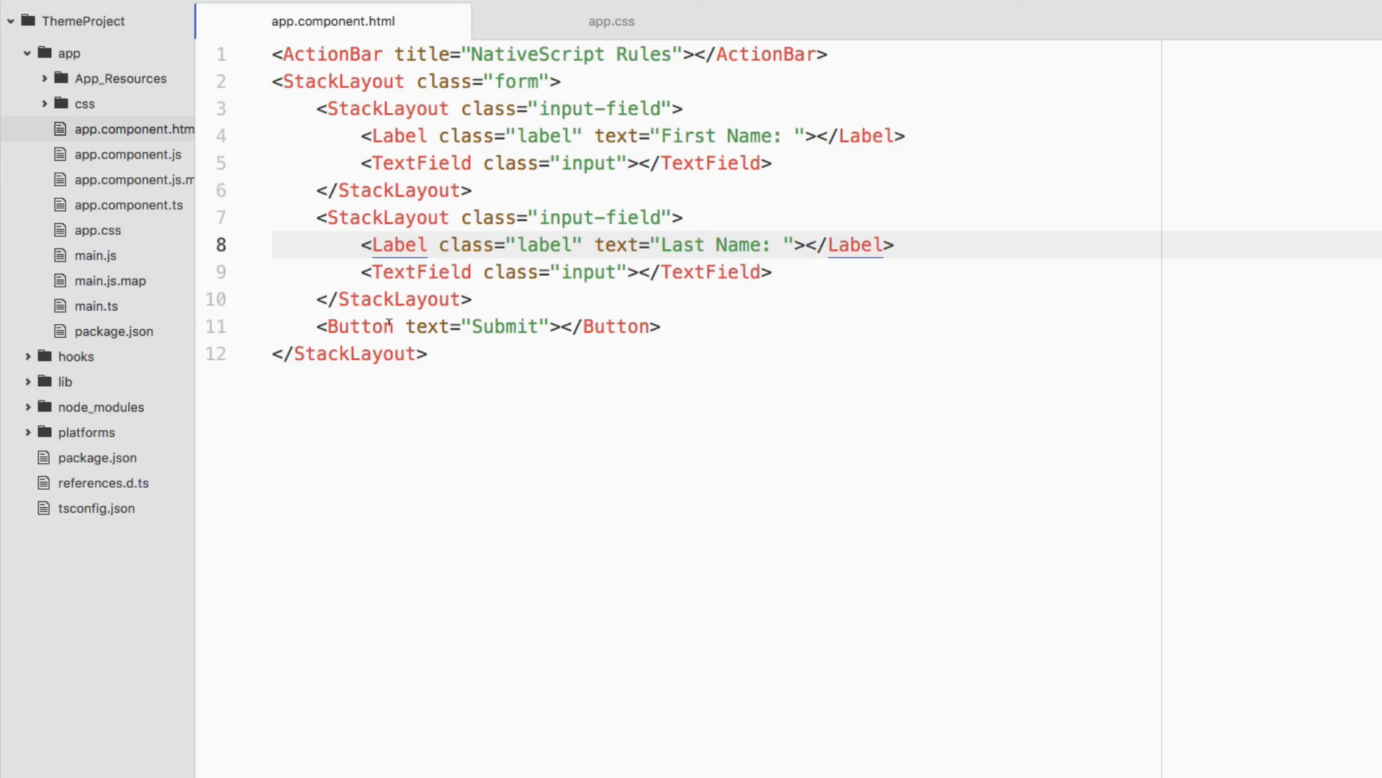
text(clal)
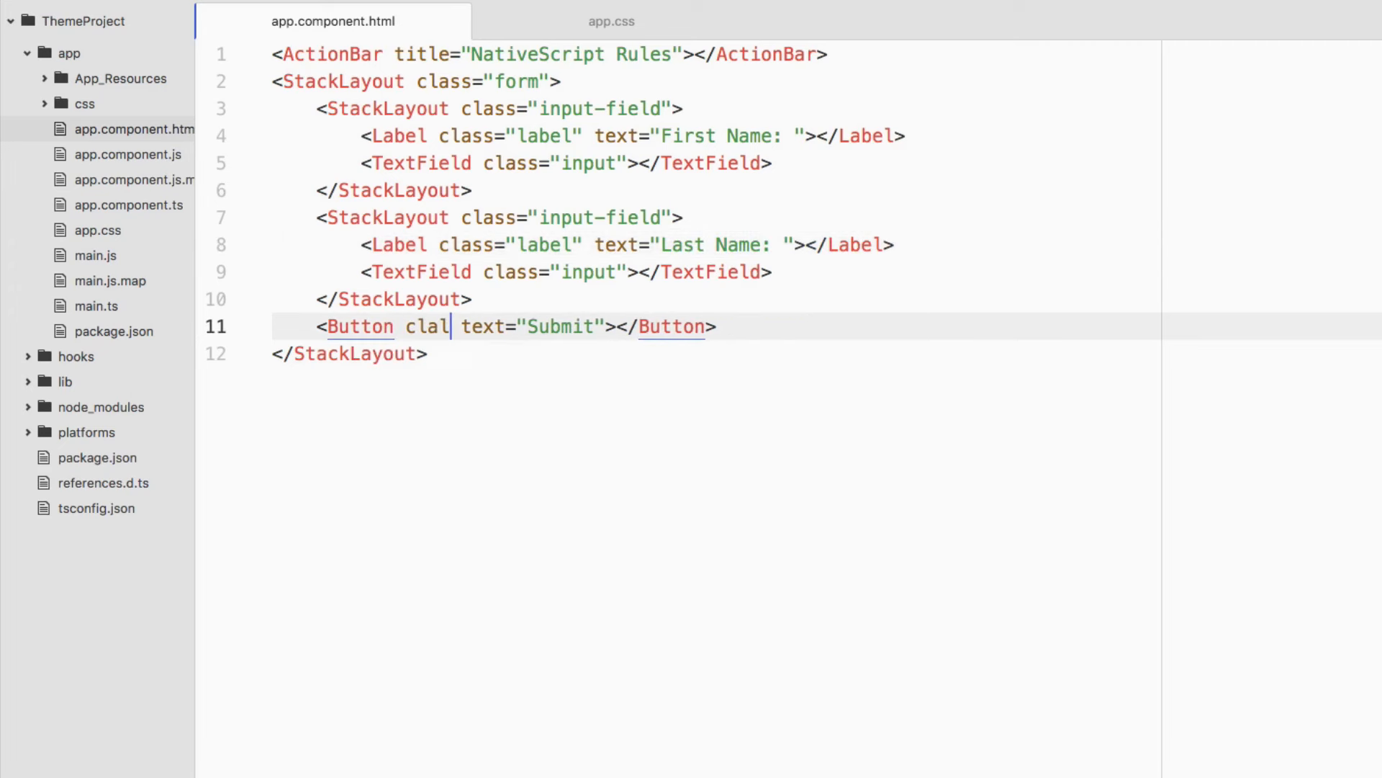
text(ss="btn ")
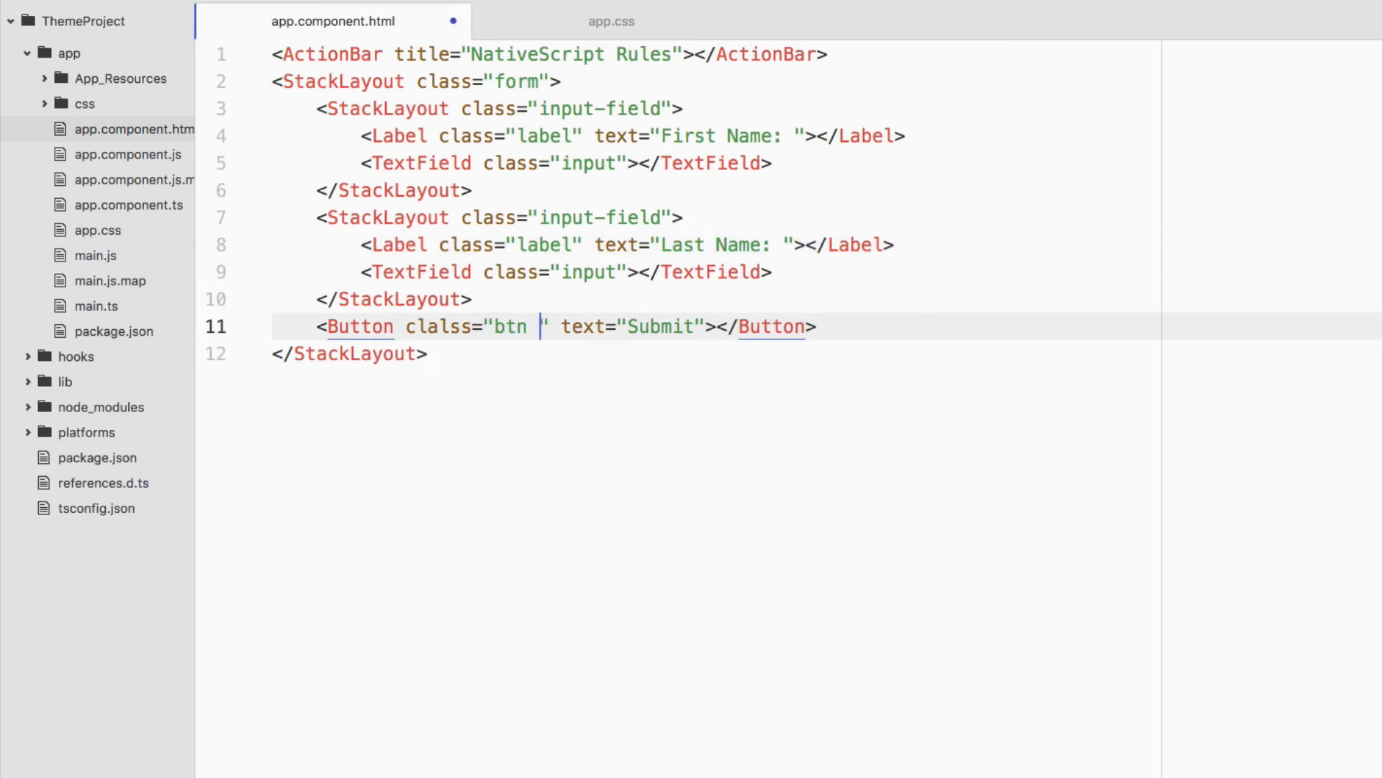
text(btn-primary)
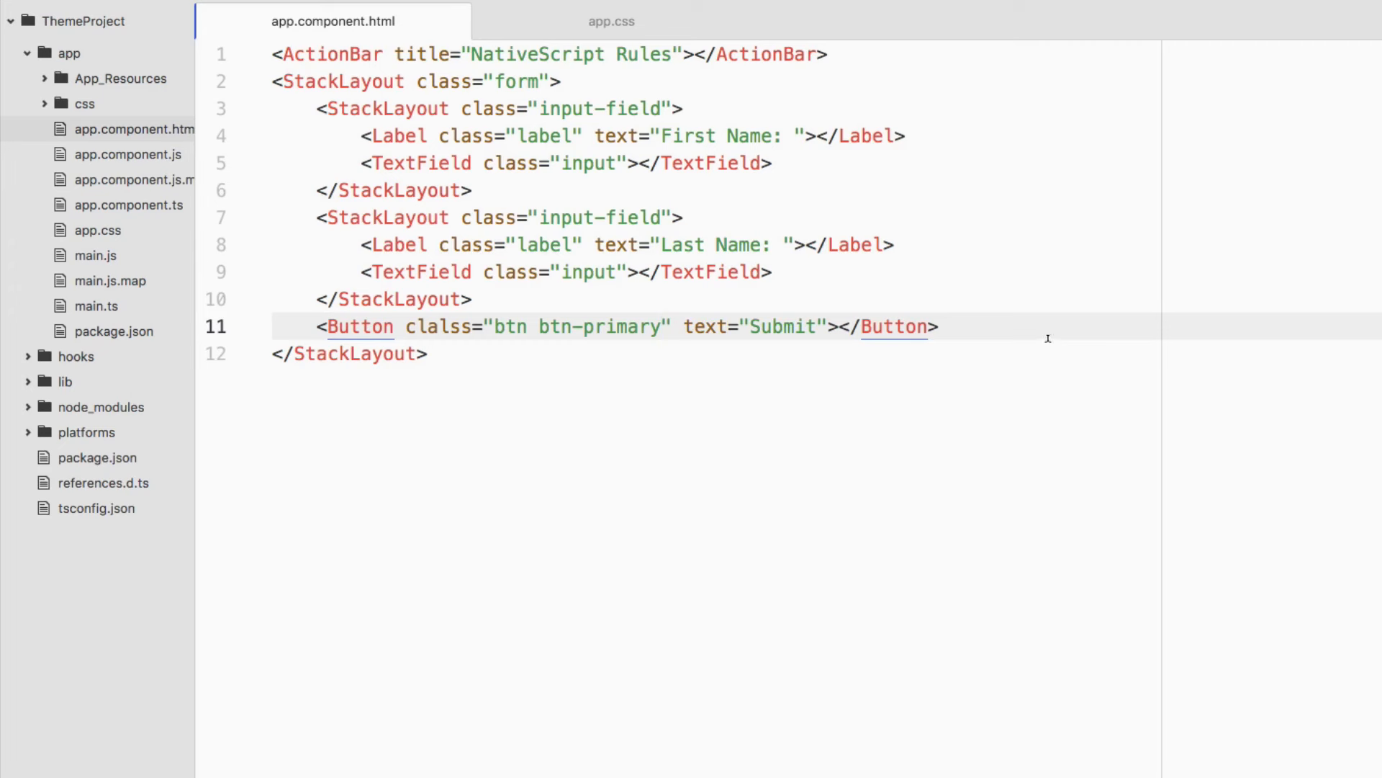
click(661, 327)
text(tns livesy)
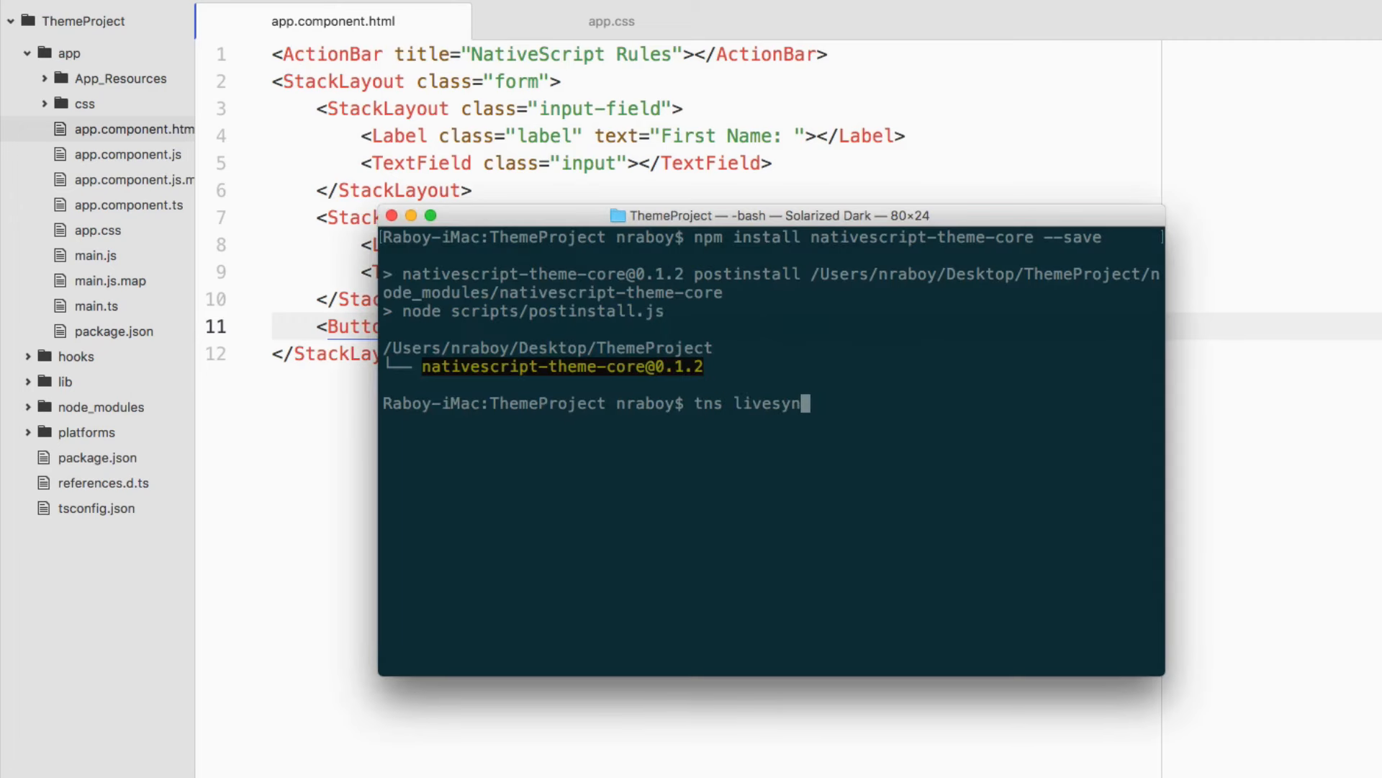
Stop livesync with Ctrl+C and rebuild with 'tns emulate ios'
text(npm install nativescript-theme-core --save)
text(c ios --emulator --watch)
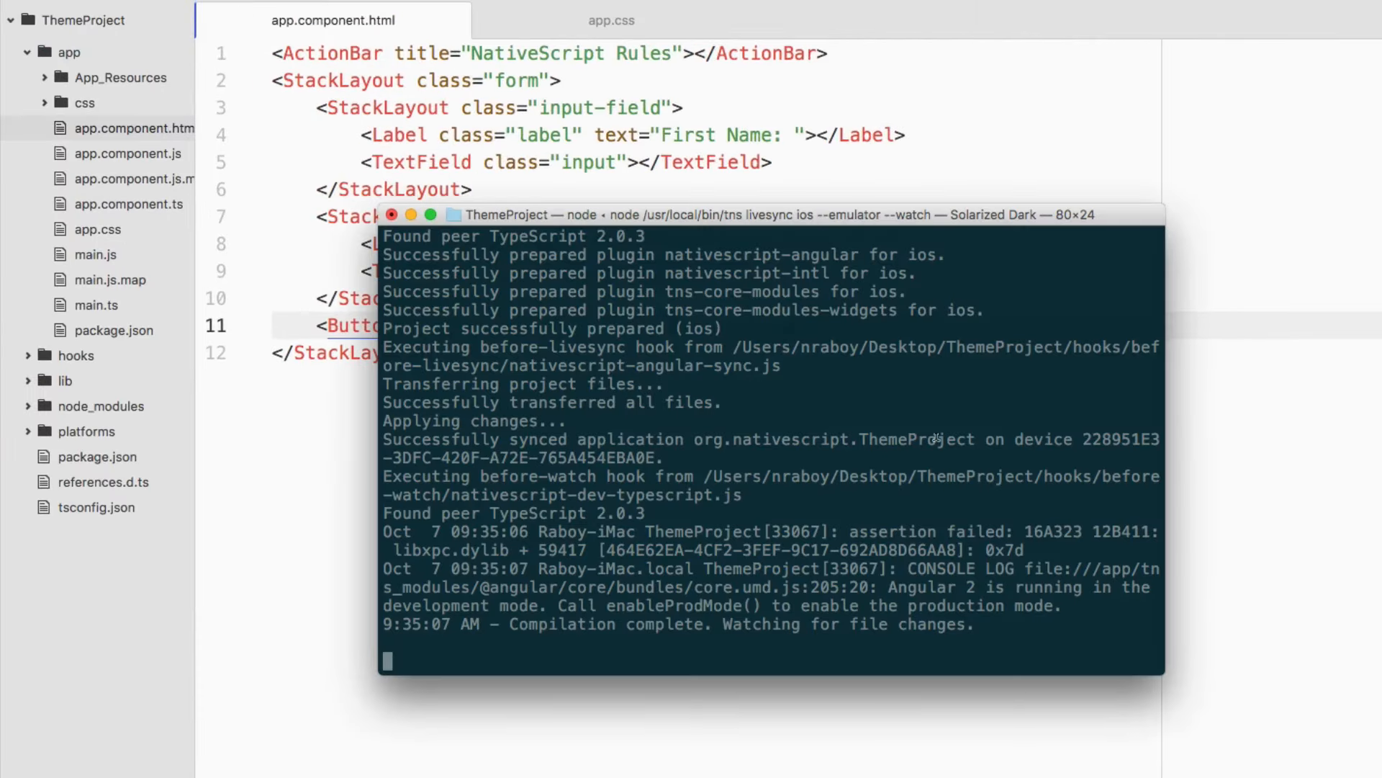
mouse_move(985, 414)
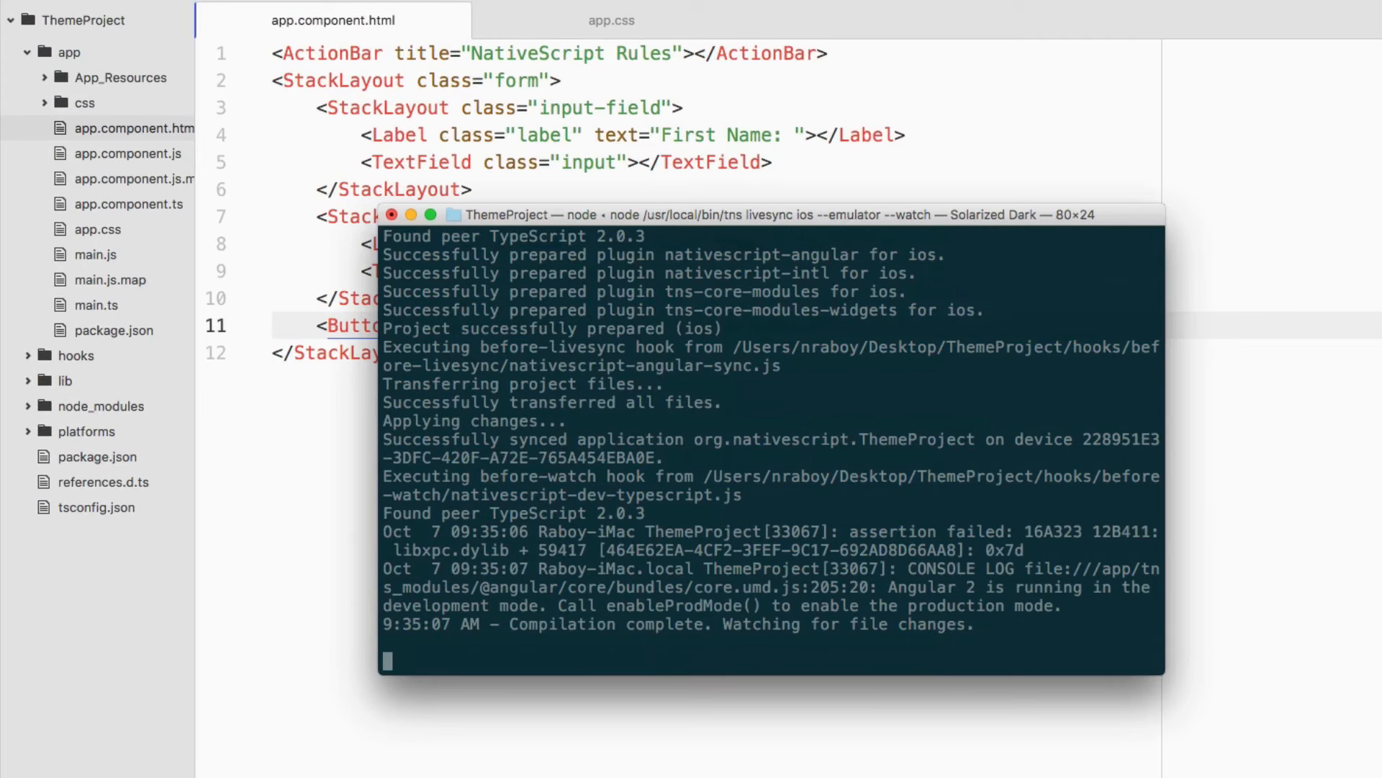
key(ctrl+c)
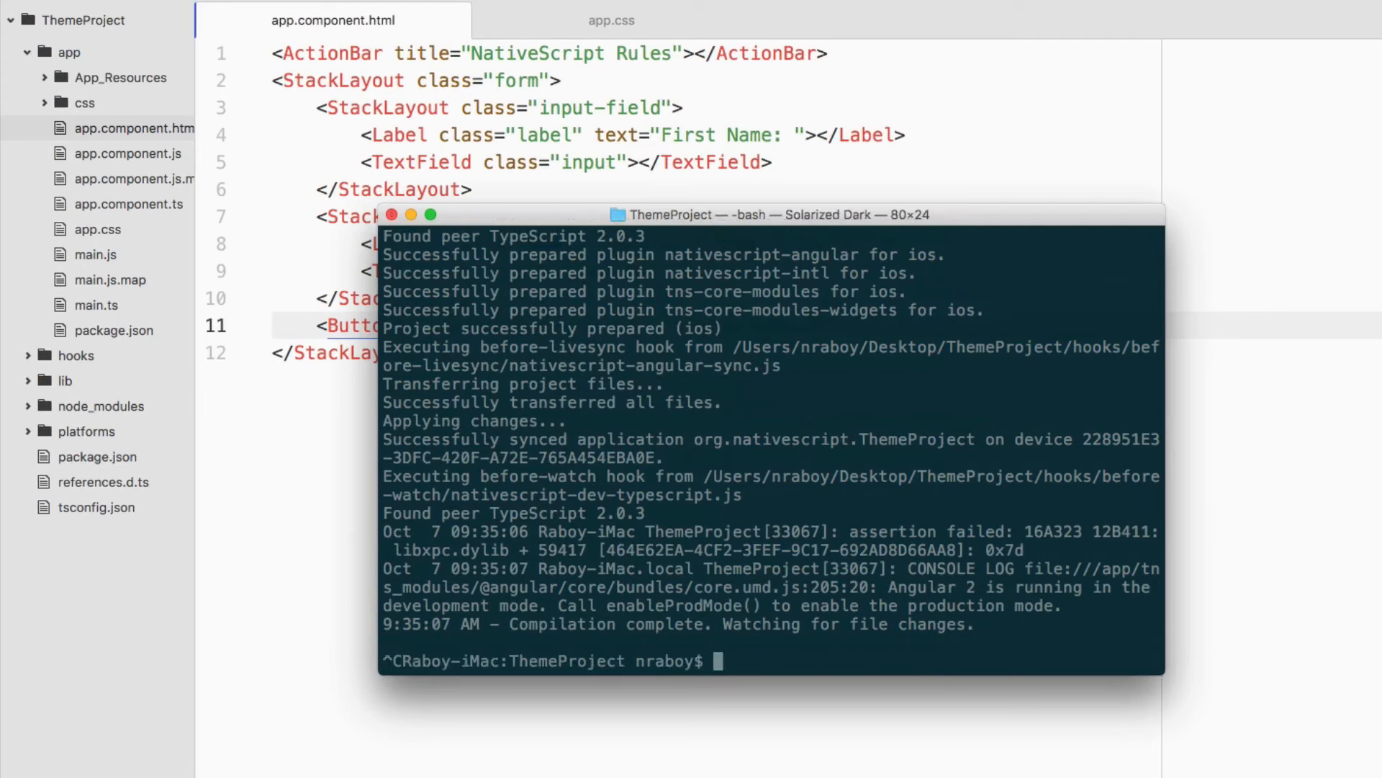
text(tns emulate io)
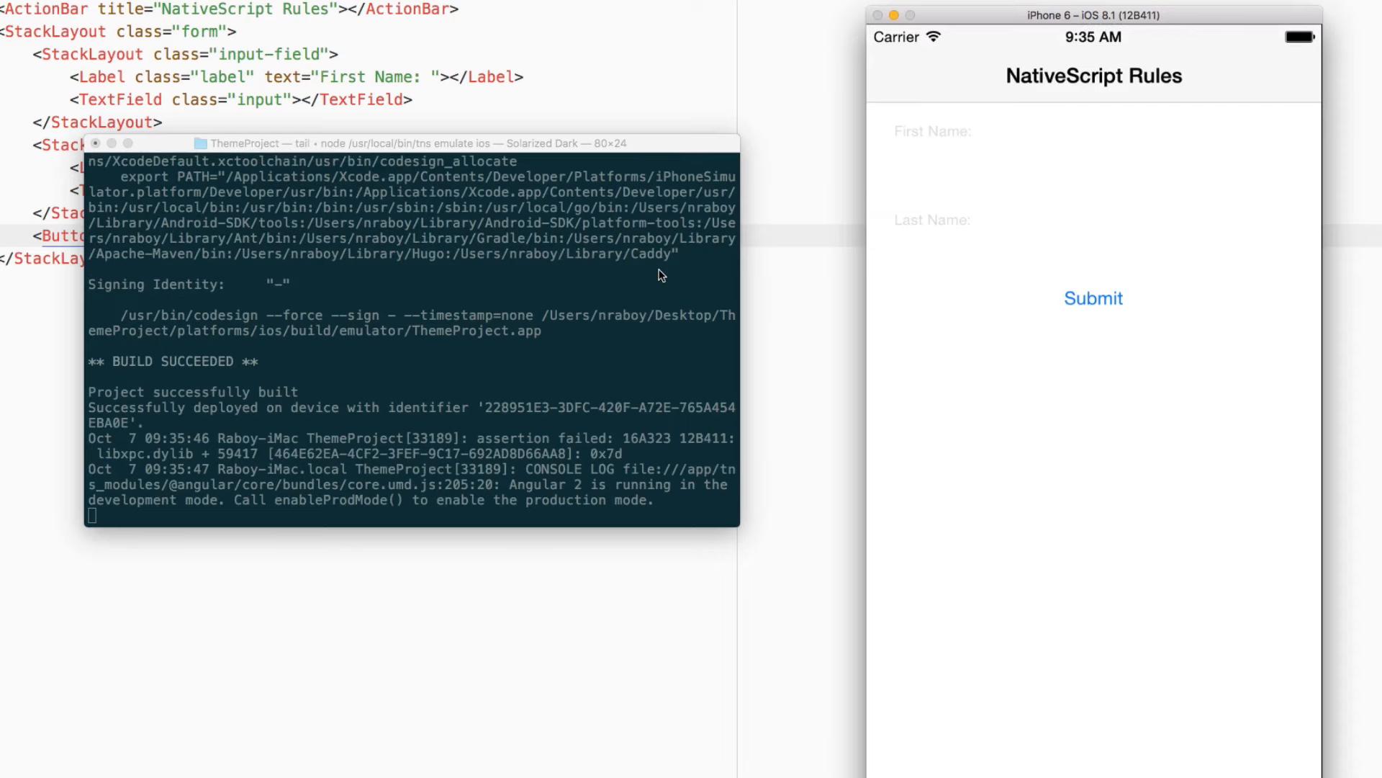
Scroll the running form in the iOS Simulator to inspect the plain-text Submit
drag(407, 143, 399, 382)
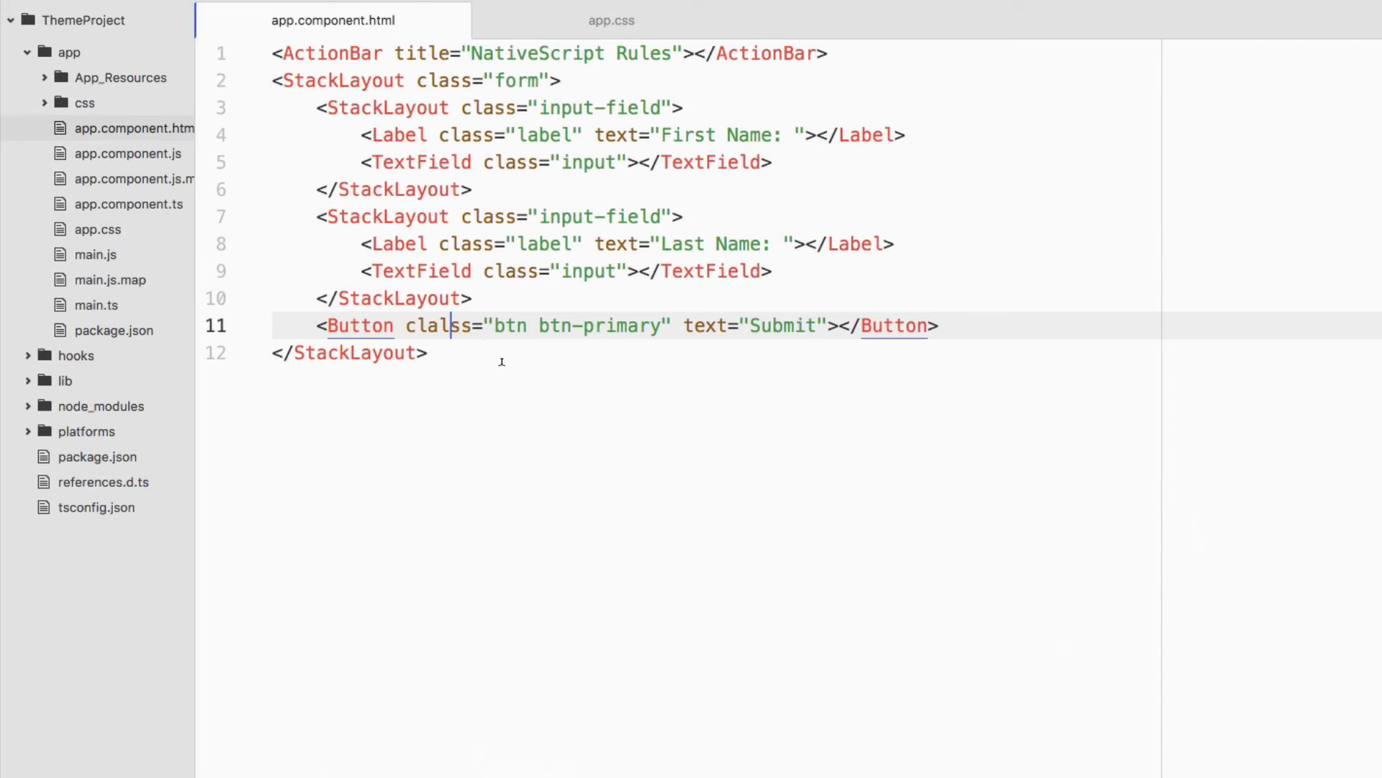
key(Backspace)
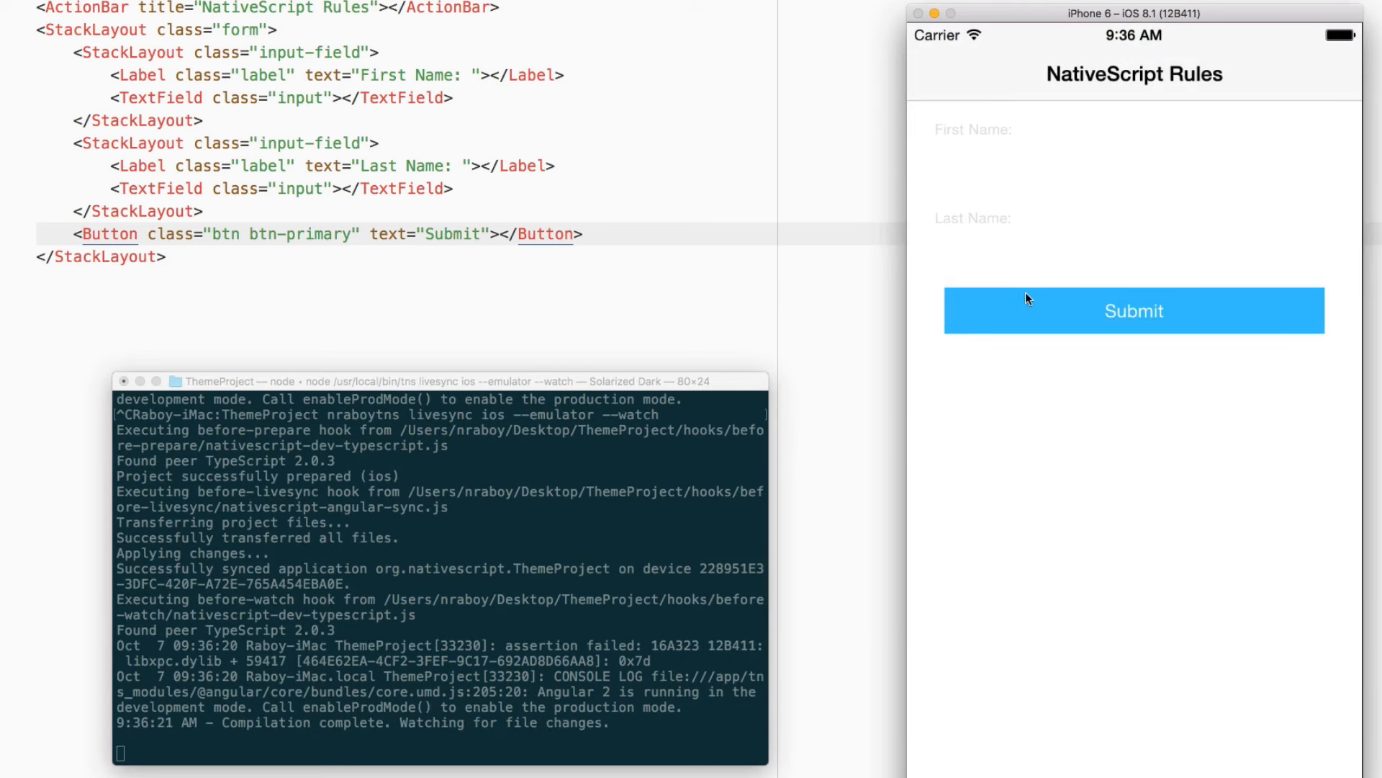
mouse_move(978, 143)
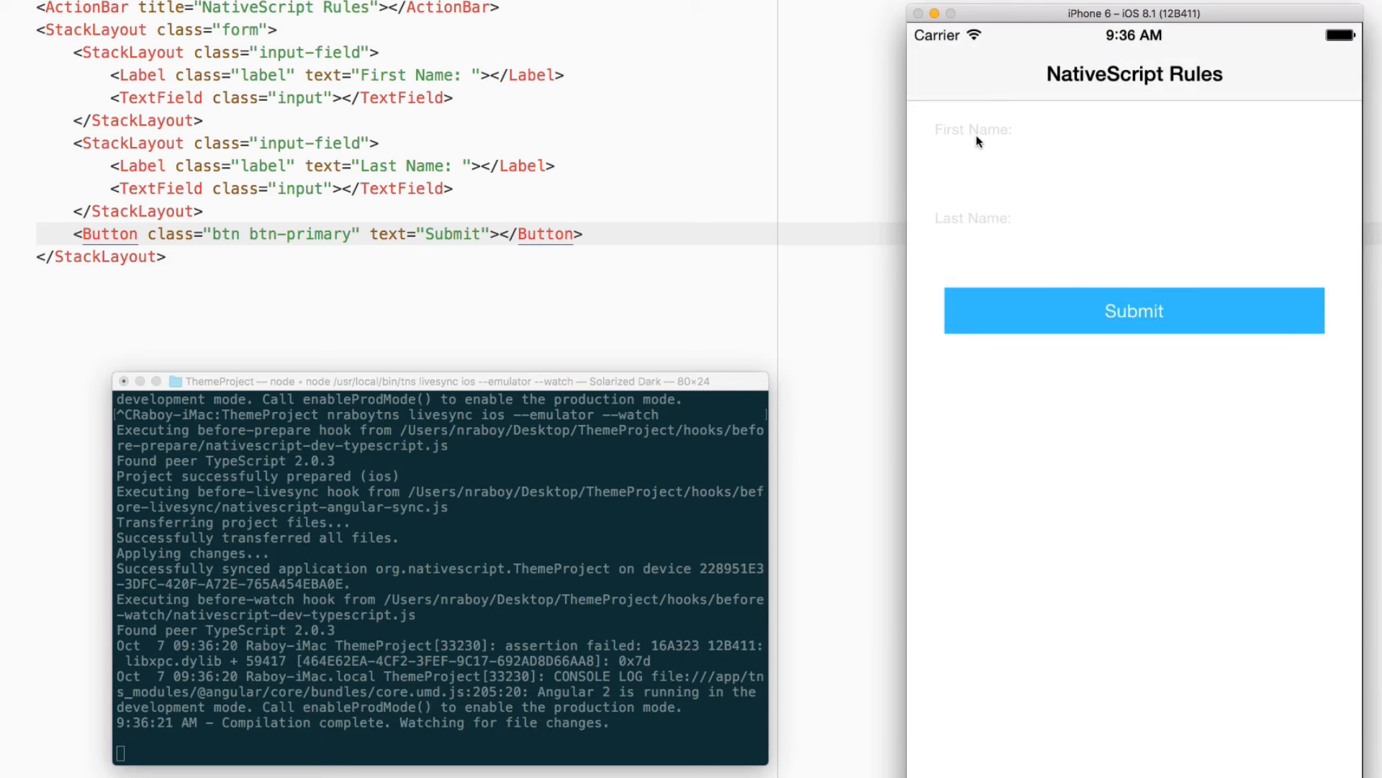
Focus the Last Name text field in the simulator, bringing up the keyboard
click(1014, 240)
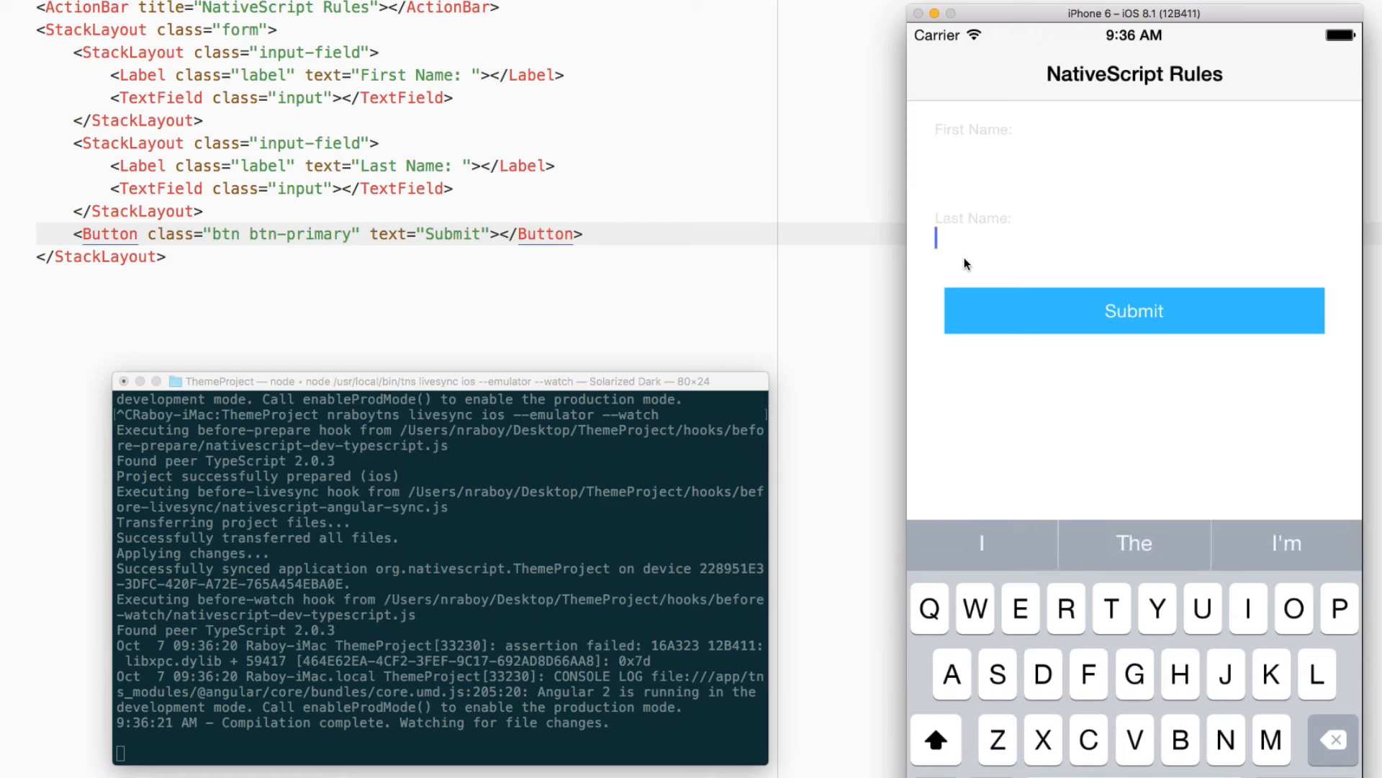
mouse_move(988, 414)
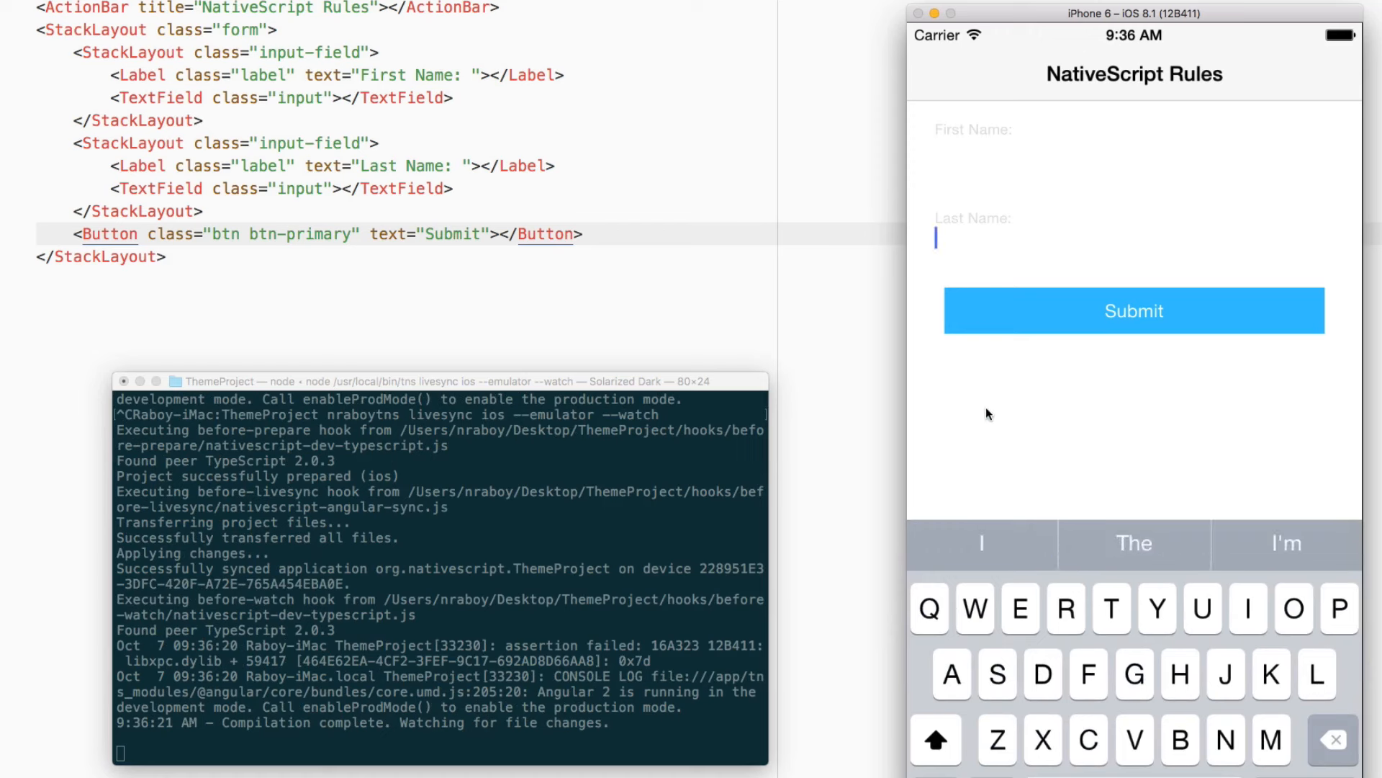